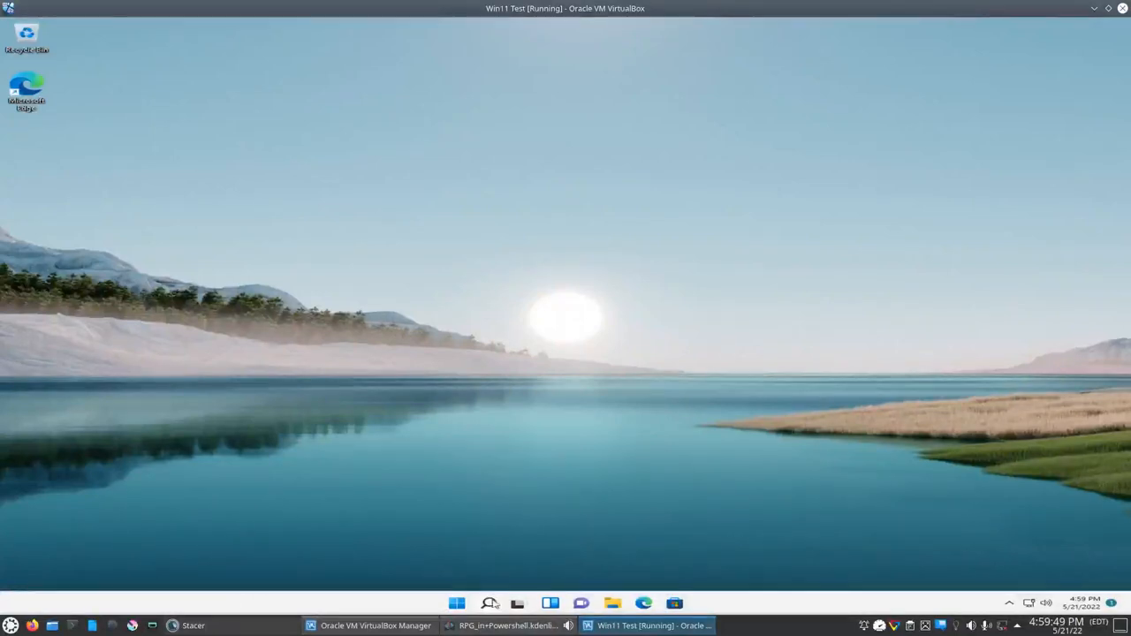
Find Windows PowerShell ISE via Start search for 'ise' and run it as administrator.
left_click(488, 604)
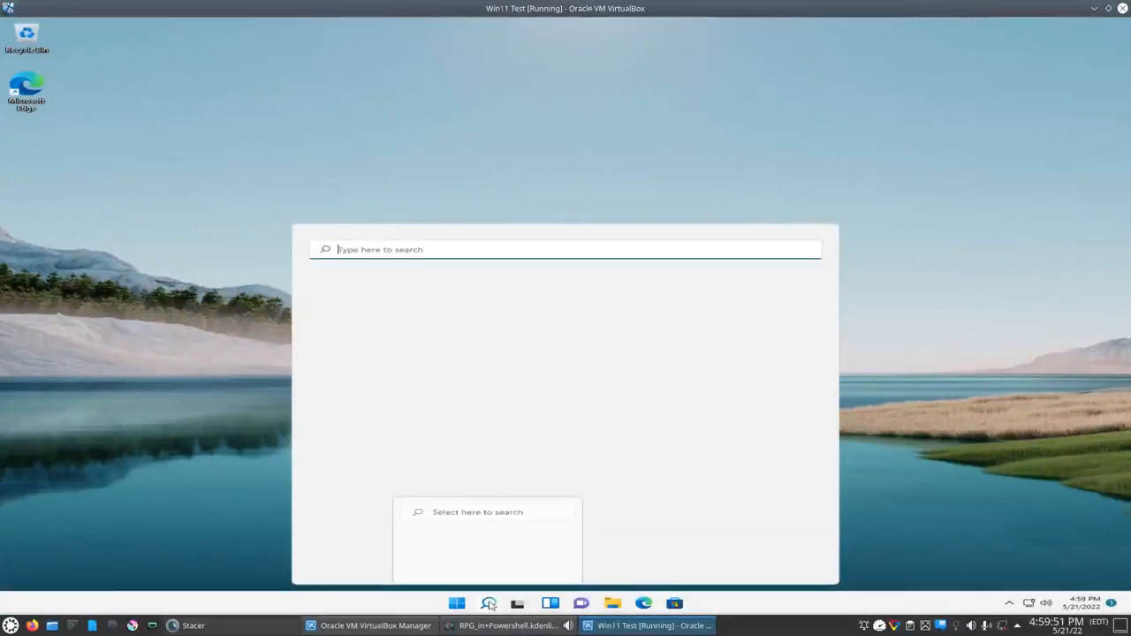
type("ise")
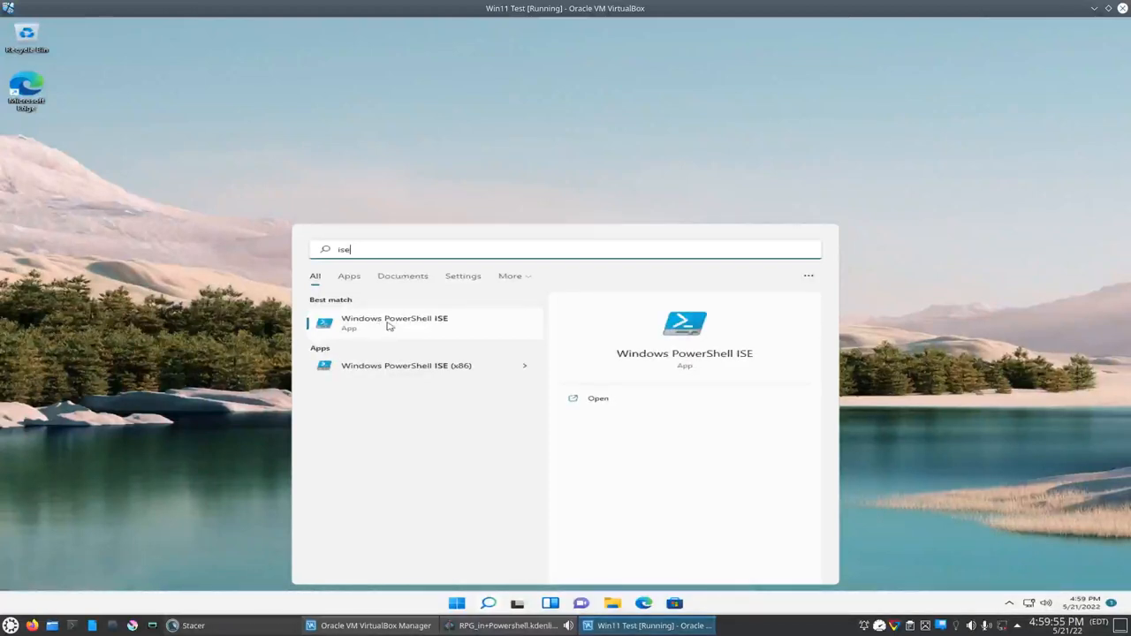
right_click(396, 322)
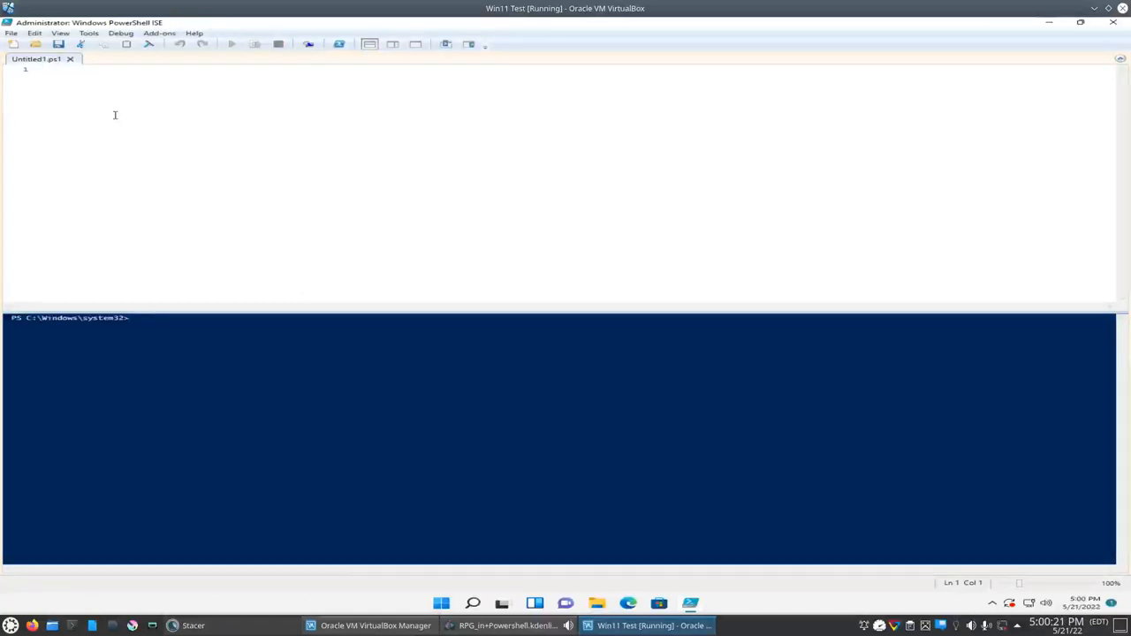
mouse_move(185, 155)
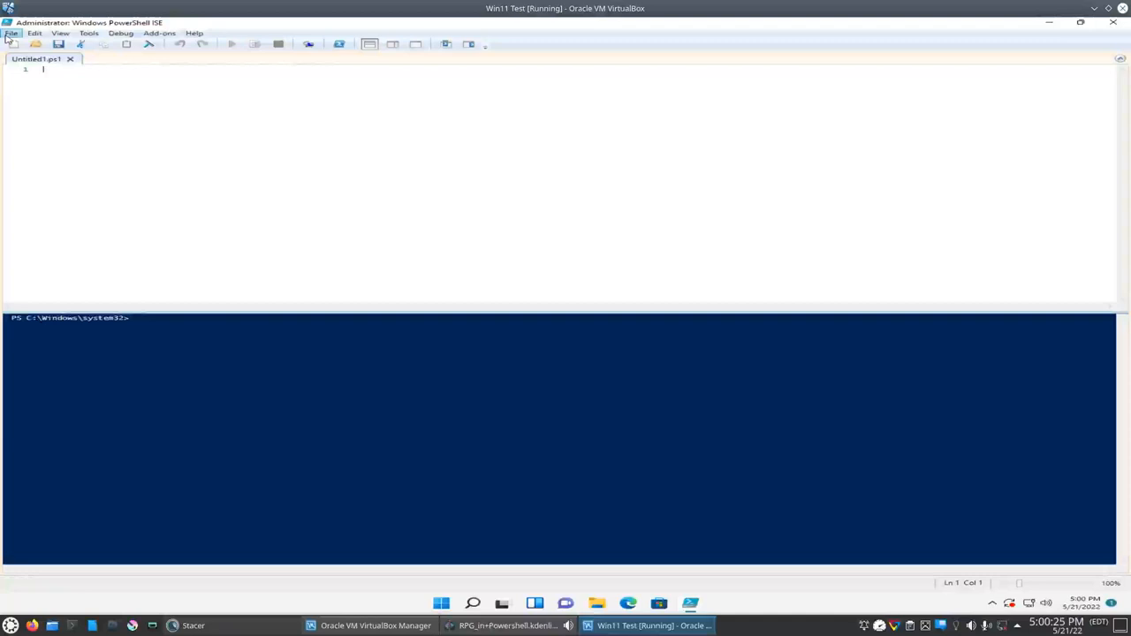
Save the new script in Documents as Powershell_RPG.ps1.
left_click(60, 32)
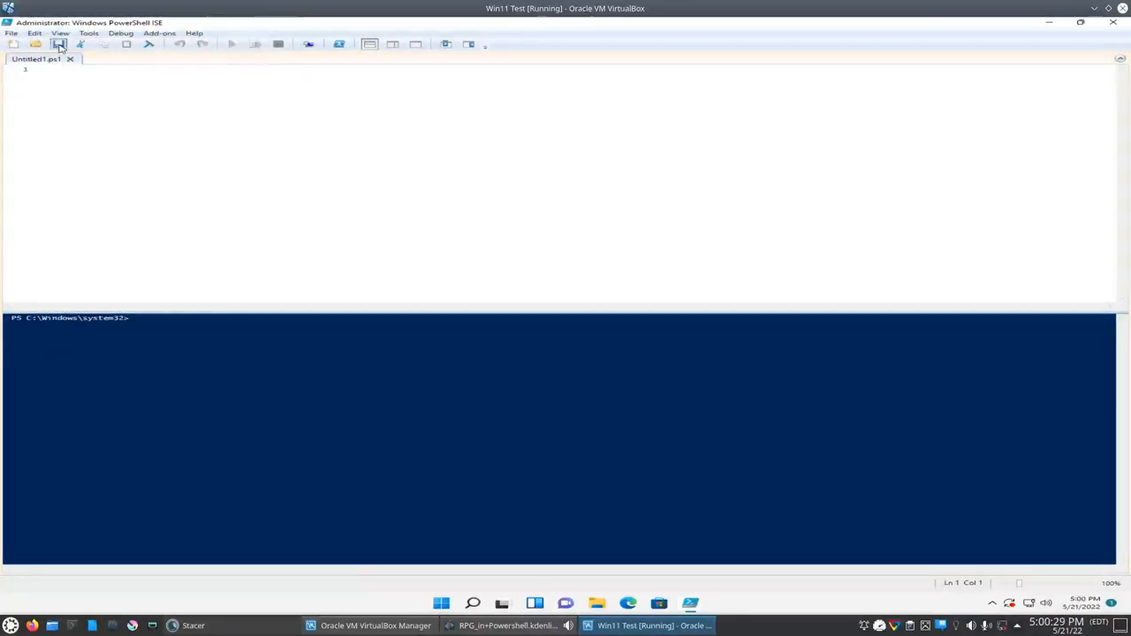
left_click(58, 45)
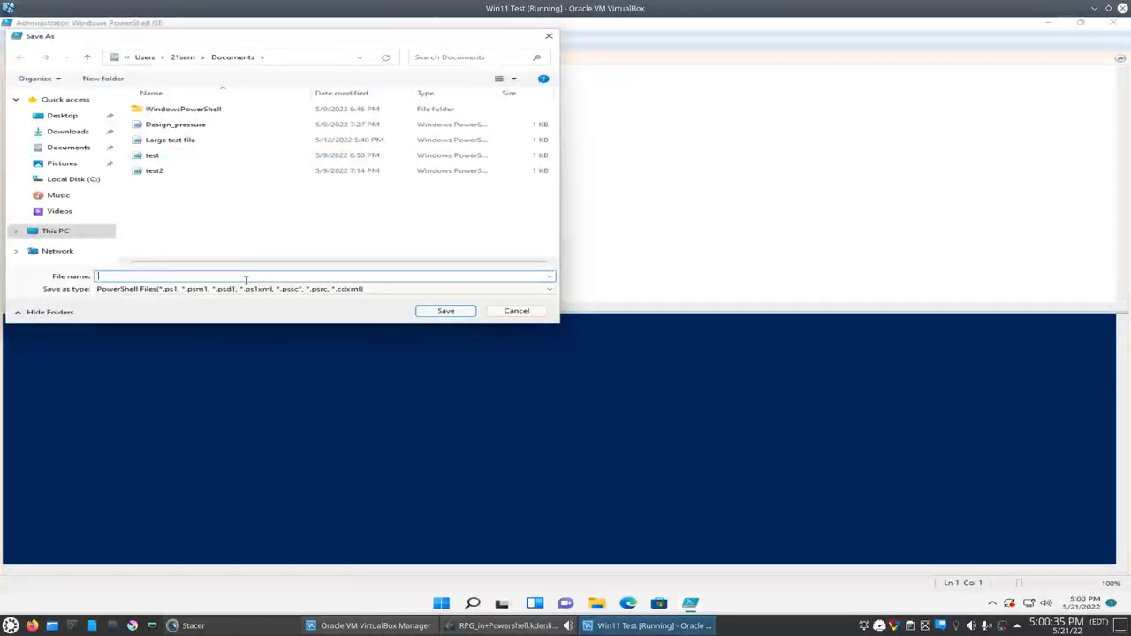
type("Ph")
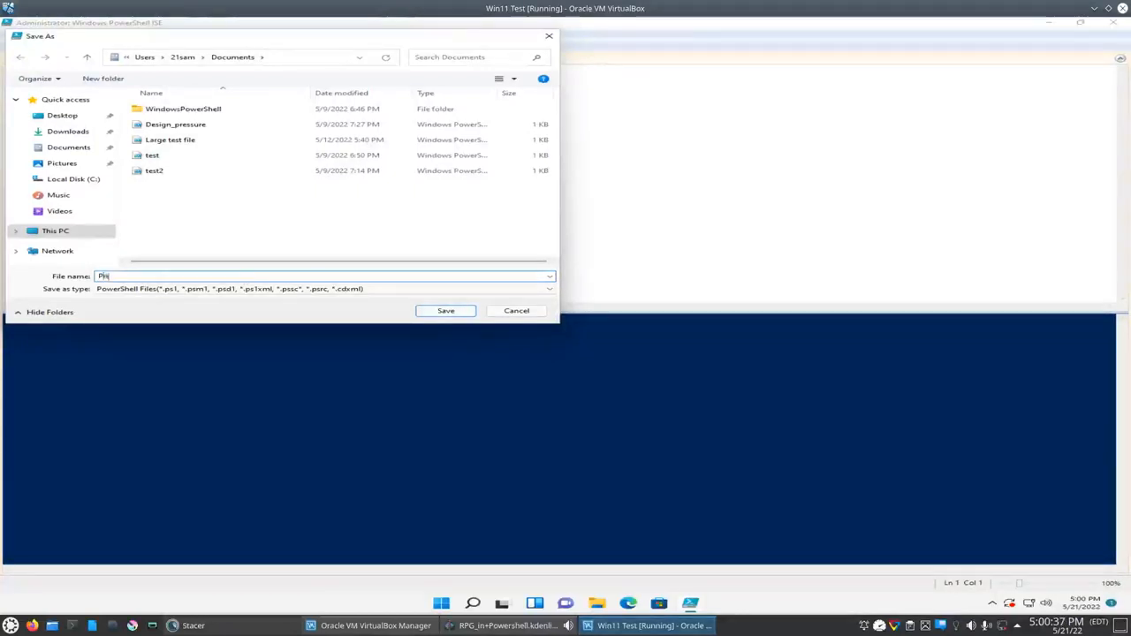
type("owershell_")
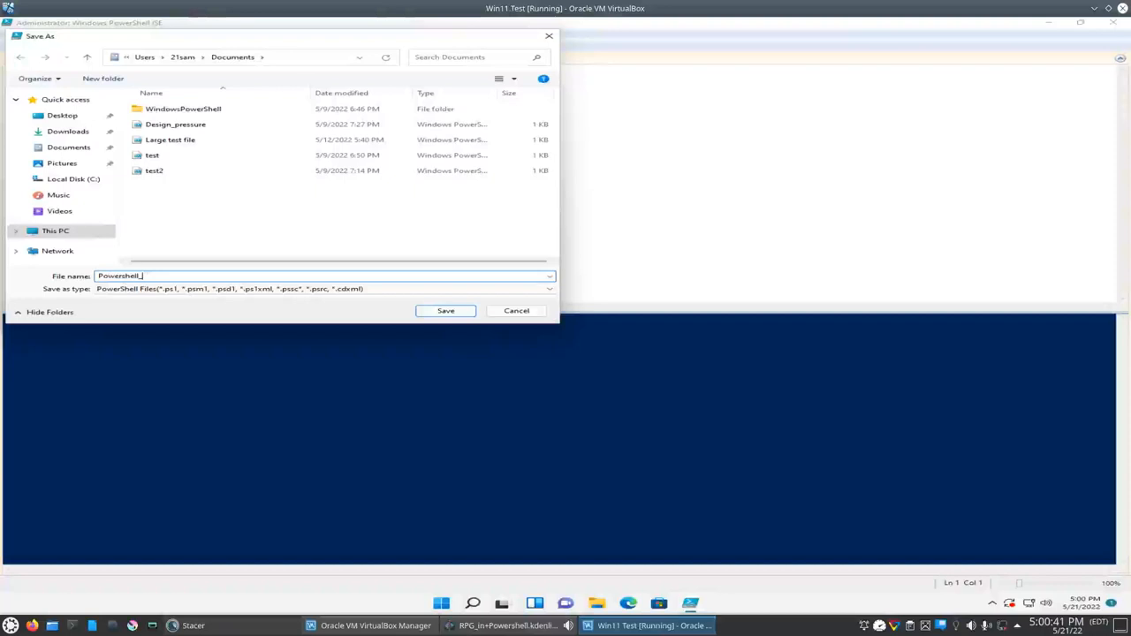
left_click(445, 311)
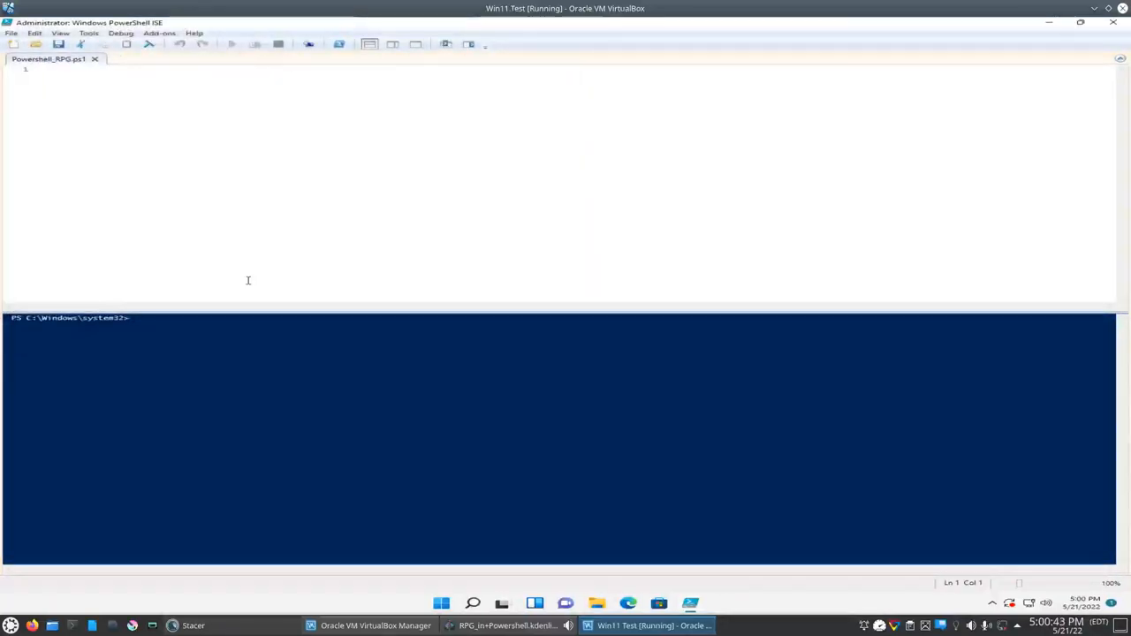
mouse_move(152, 128)
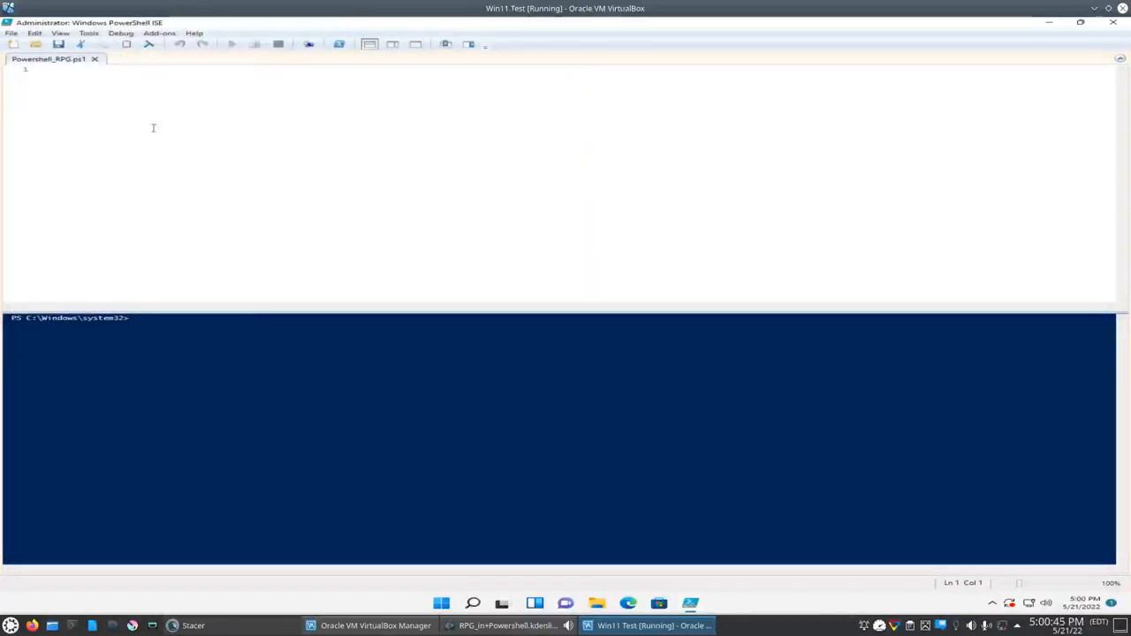
Change the console's working location with cd C:\.
left_click(164, 318)
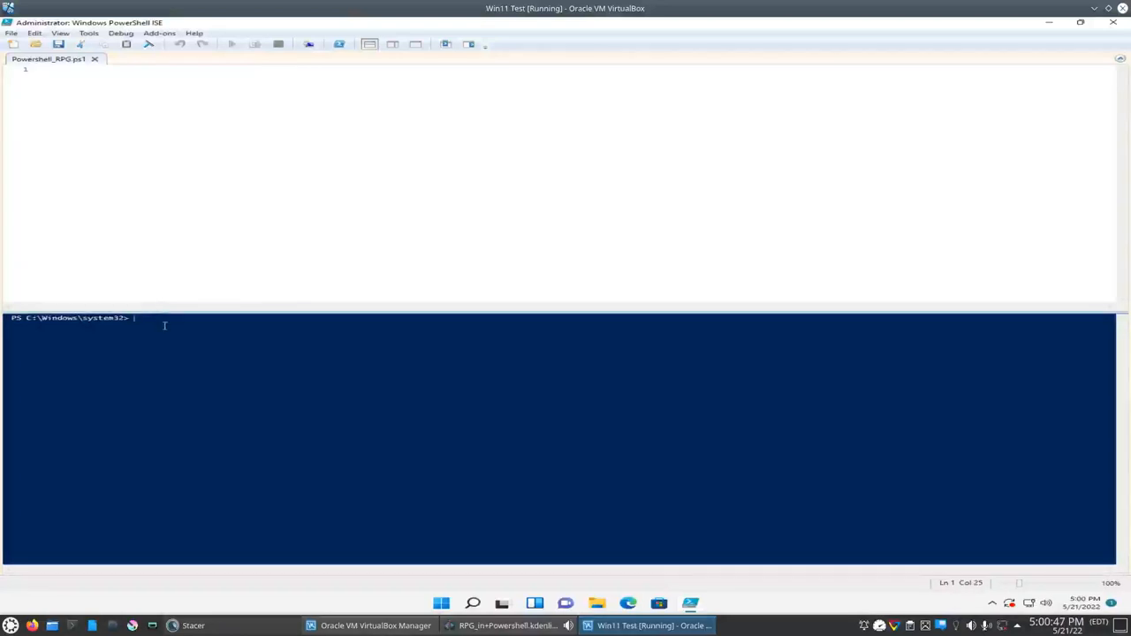
type("cd")
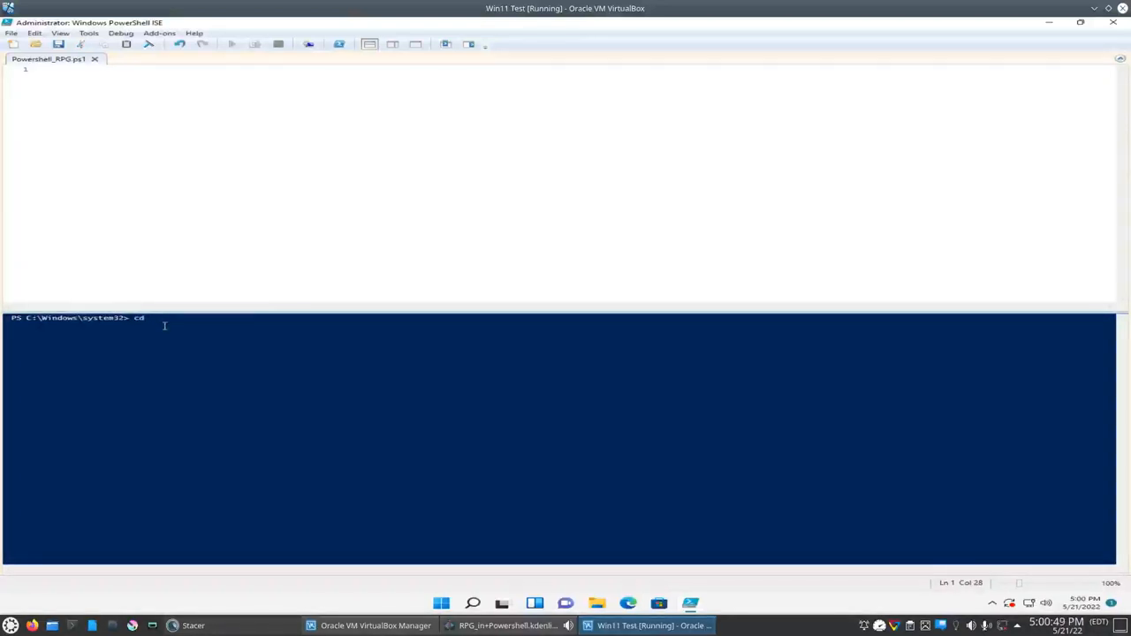
type("C:\\")
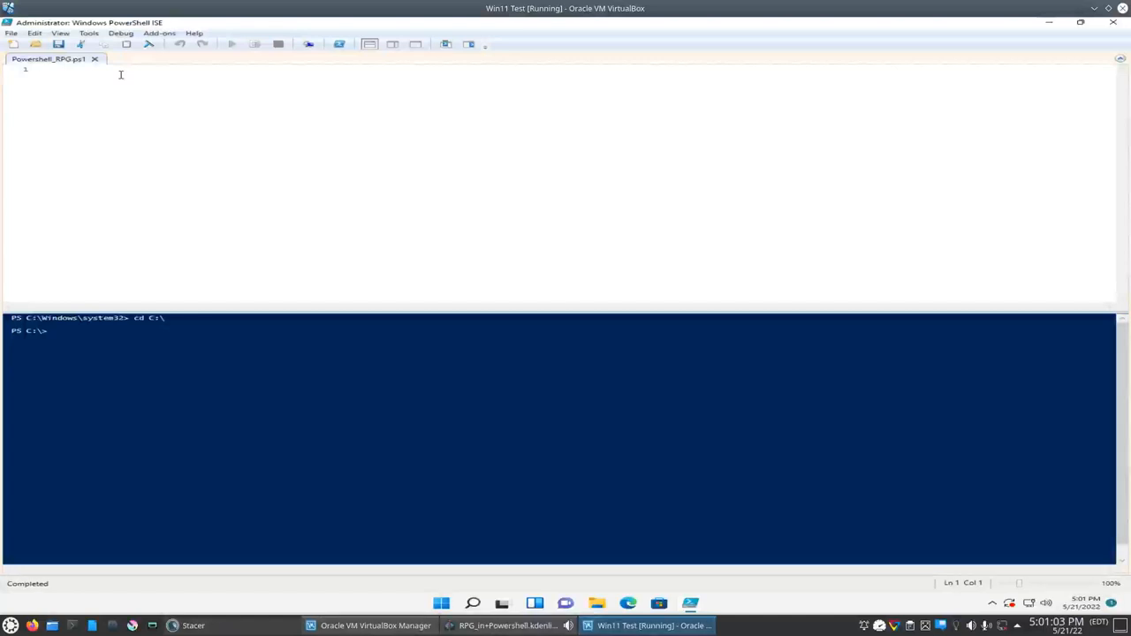
Write line 1: $PLAYER_NAME = Read-Host "Enter your name".
type("re")
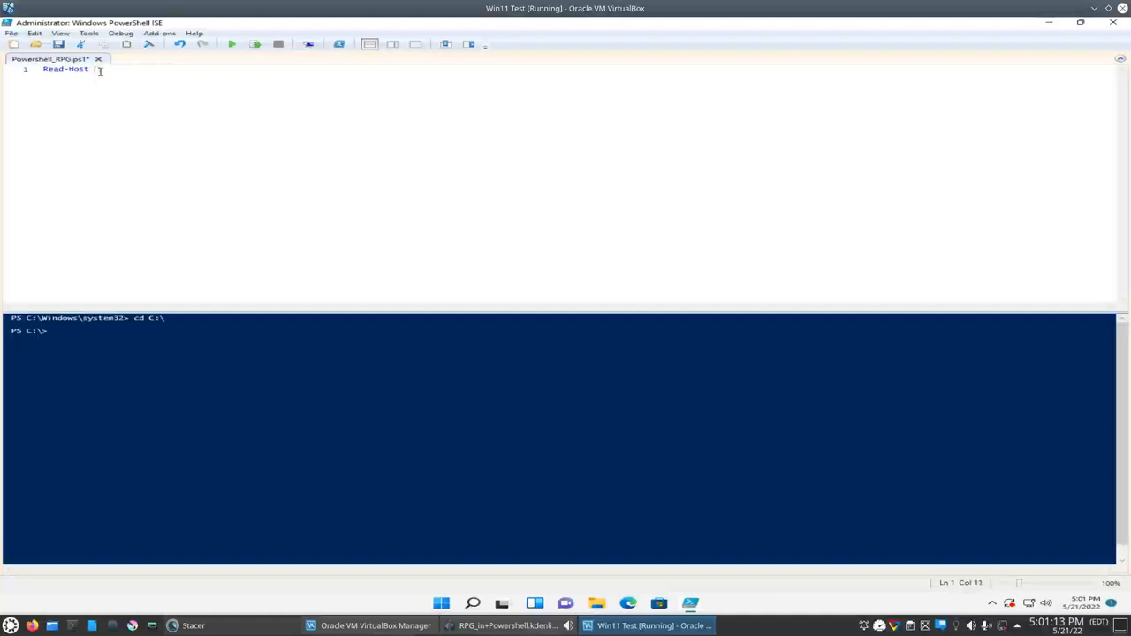
type("\"")
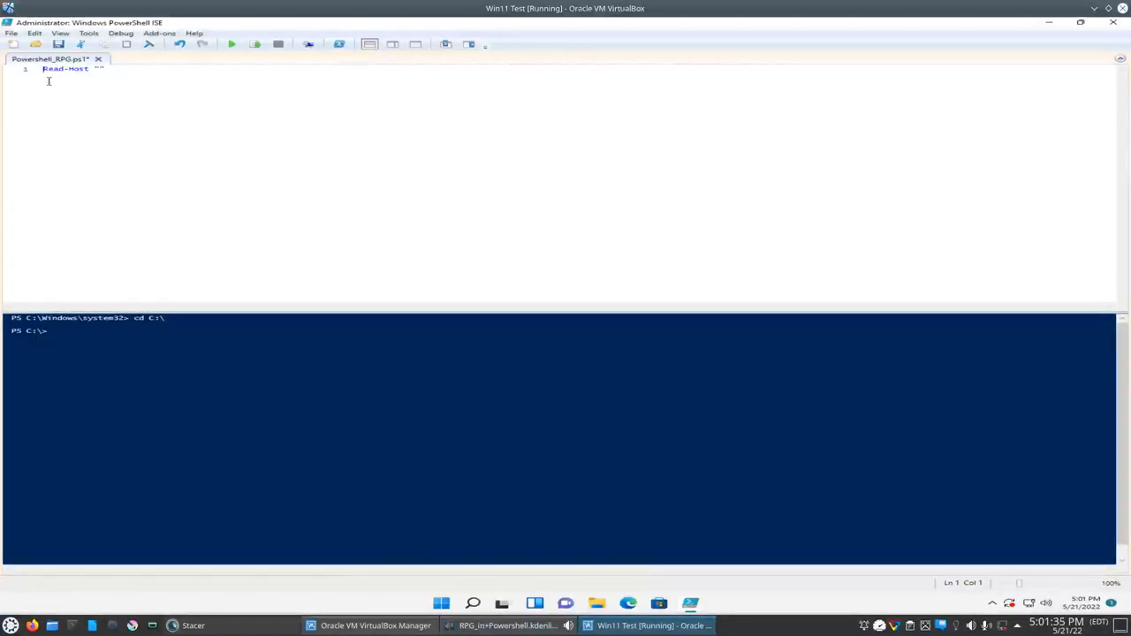
type("$")
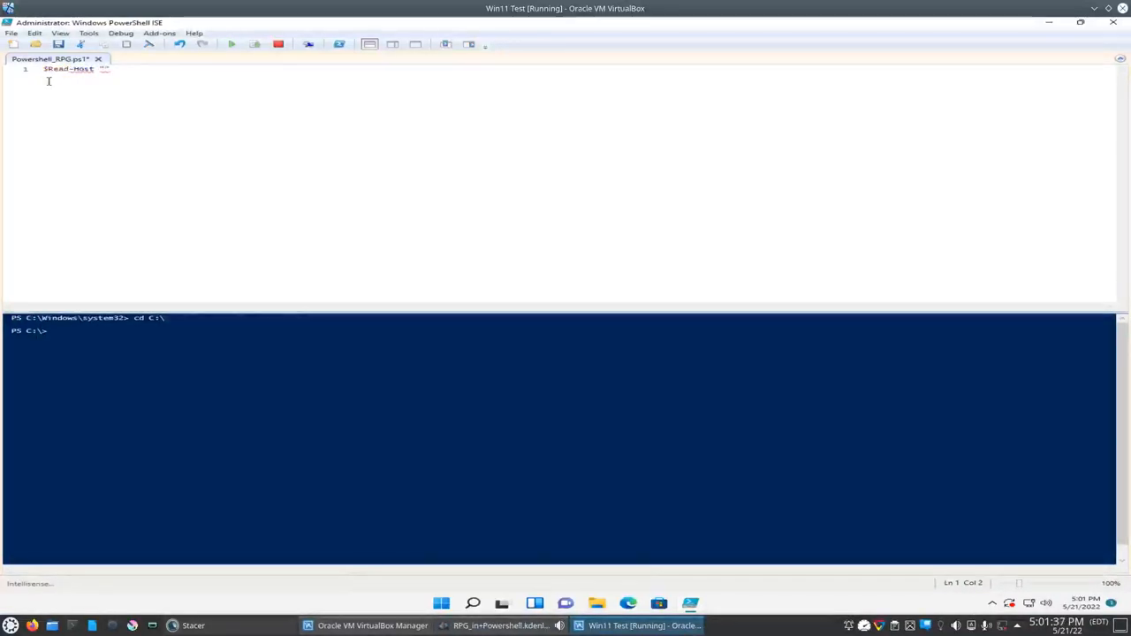
type("PLAYER")
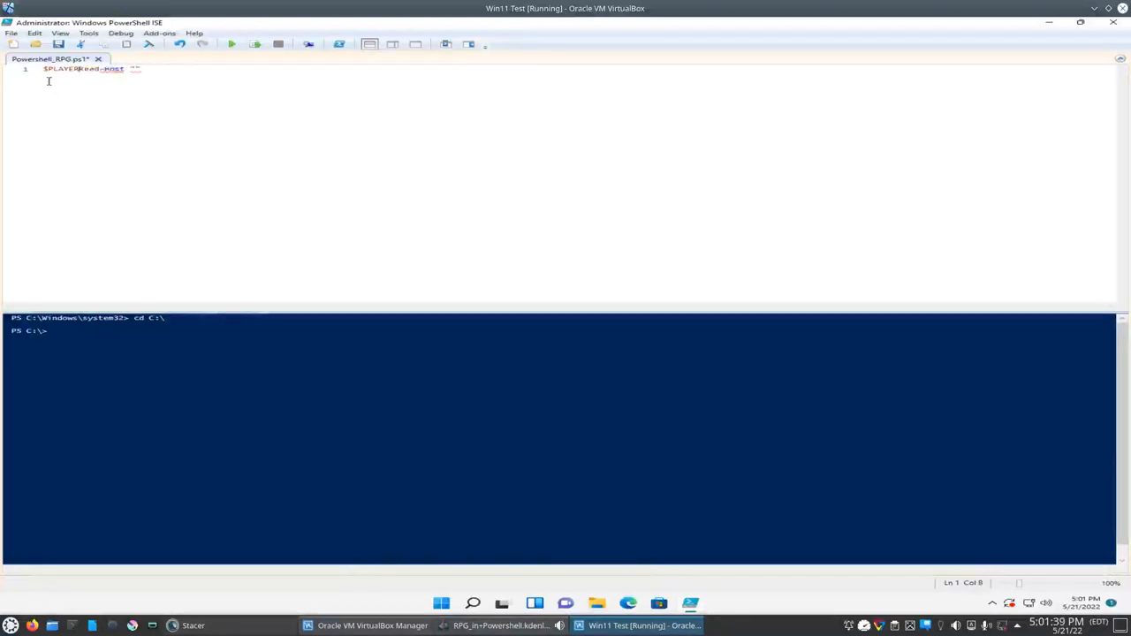
type("_NAME =")
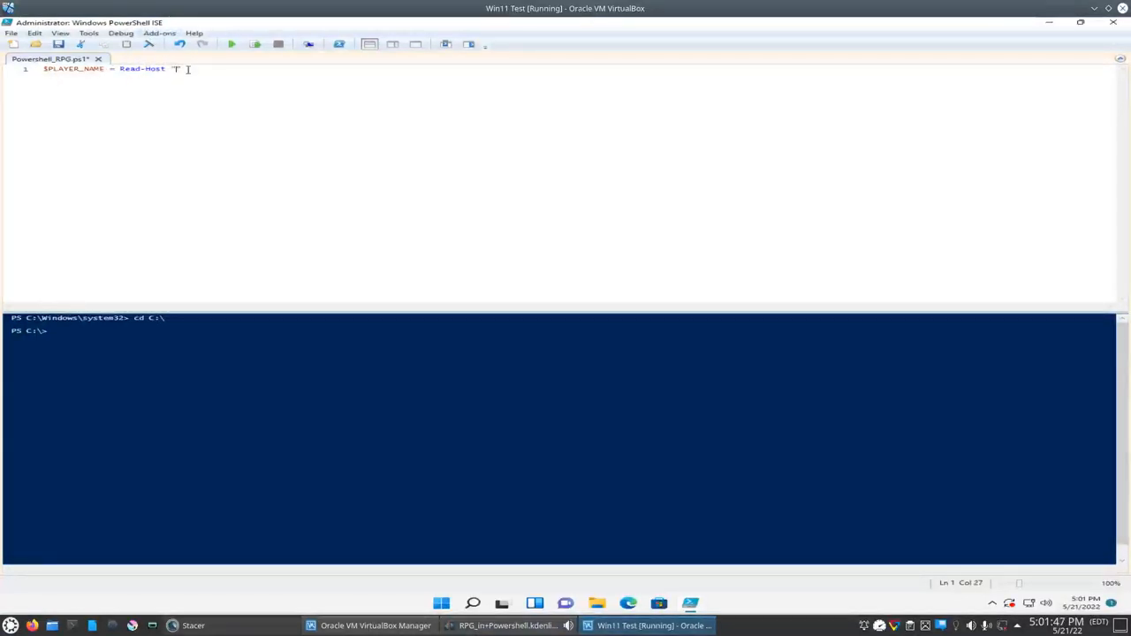
type("Enter your")
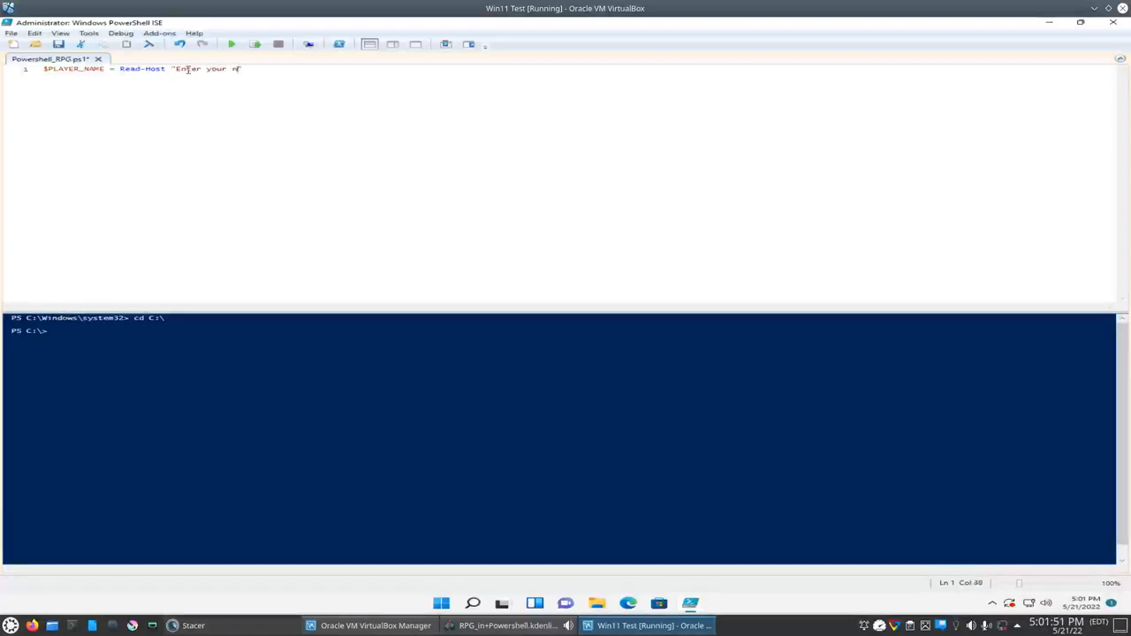
type("name\"")
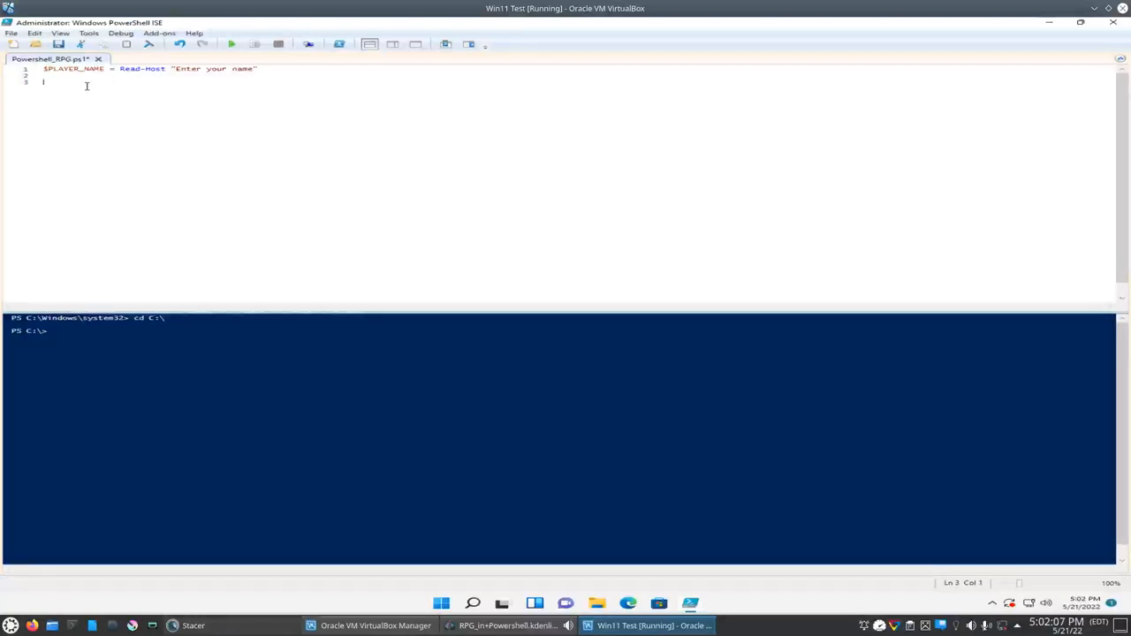
Assign $PLAYER_HP and $PLAYER_STRENGTH random values with Get-Random -Maximum and -Minimum 10.
type("$")
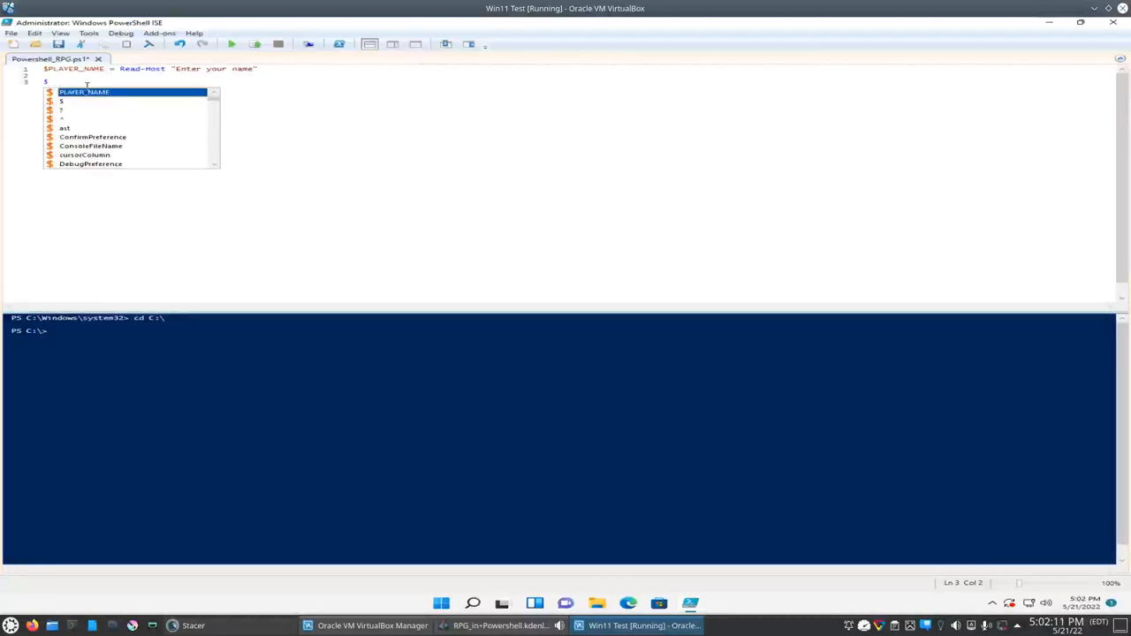
type("HP = Get-Random")
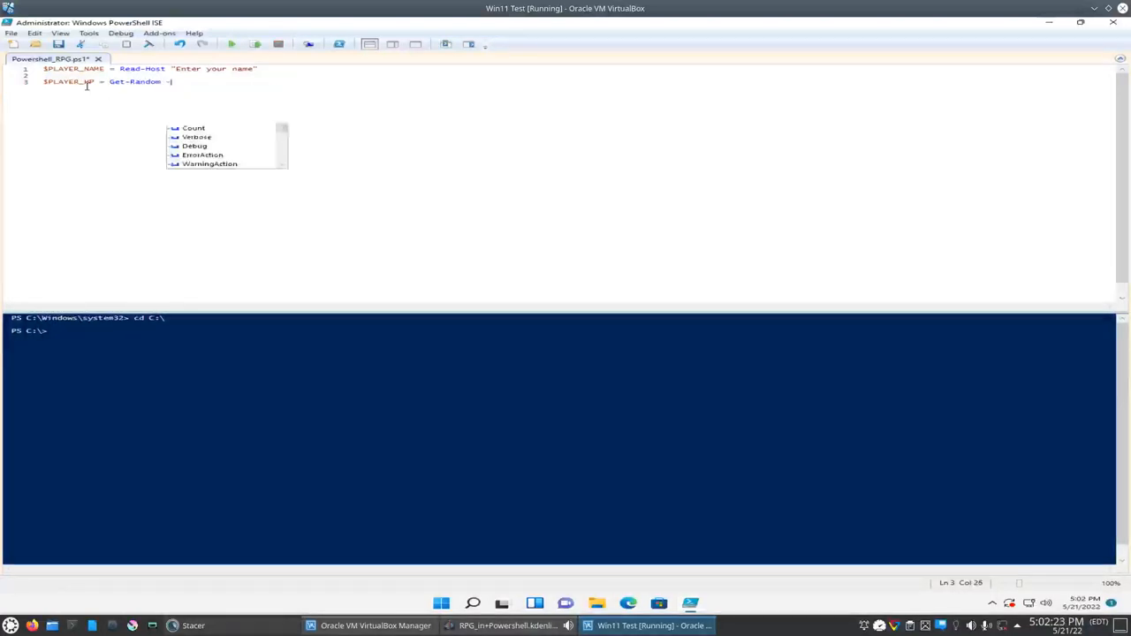
type("-")
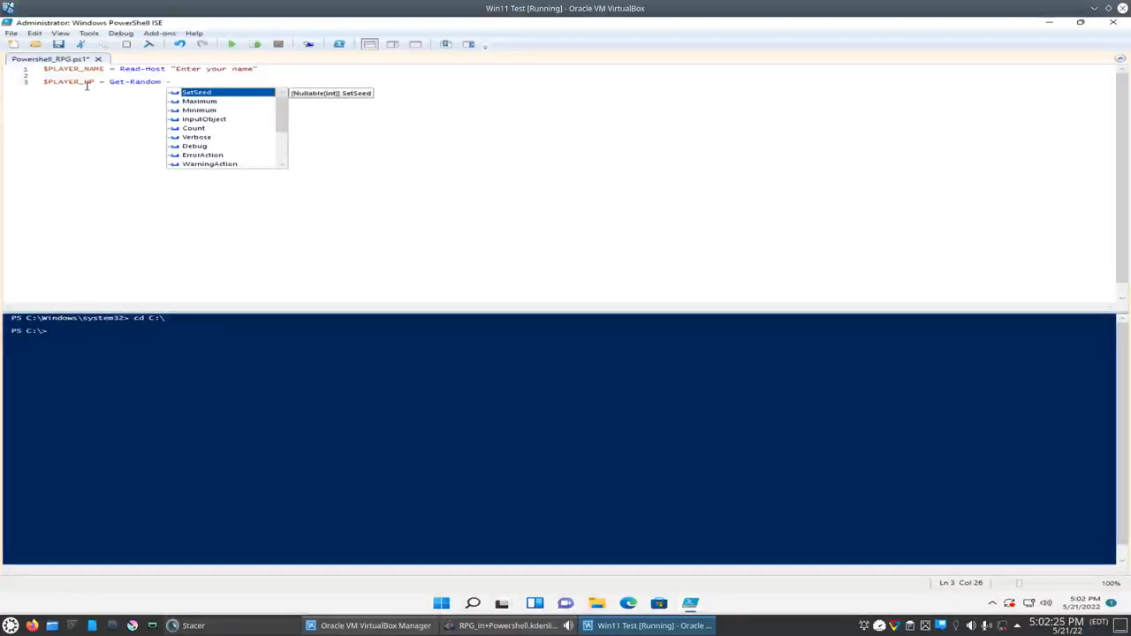
key("Escape")
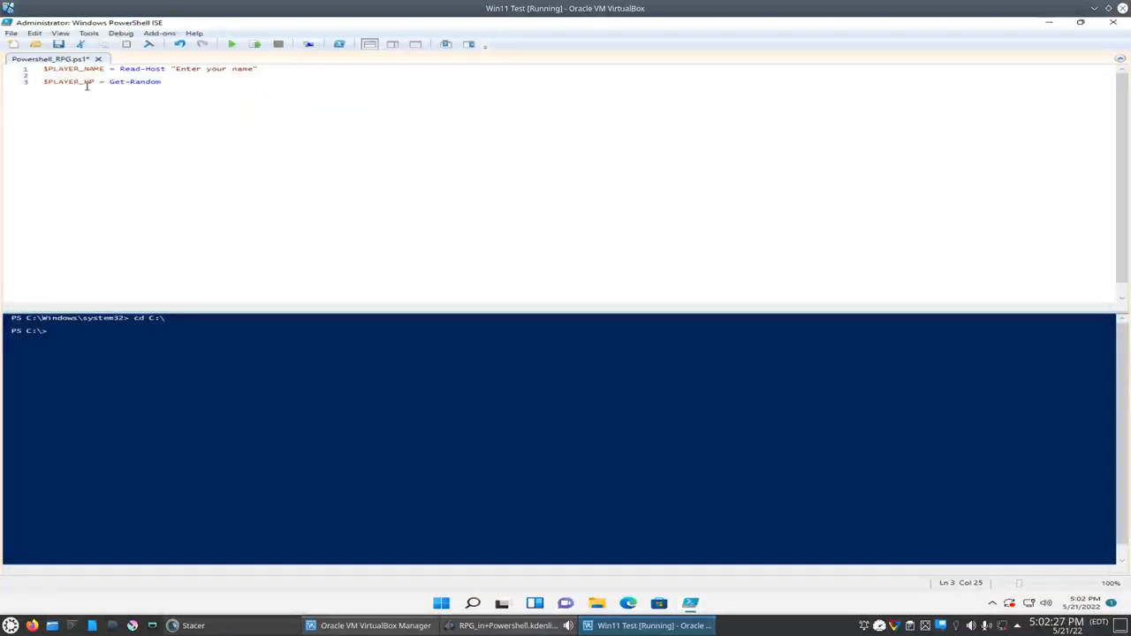
type("-ma")
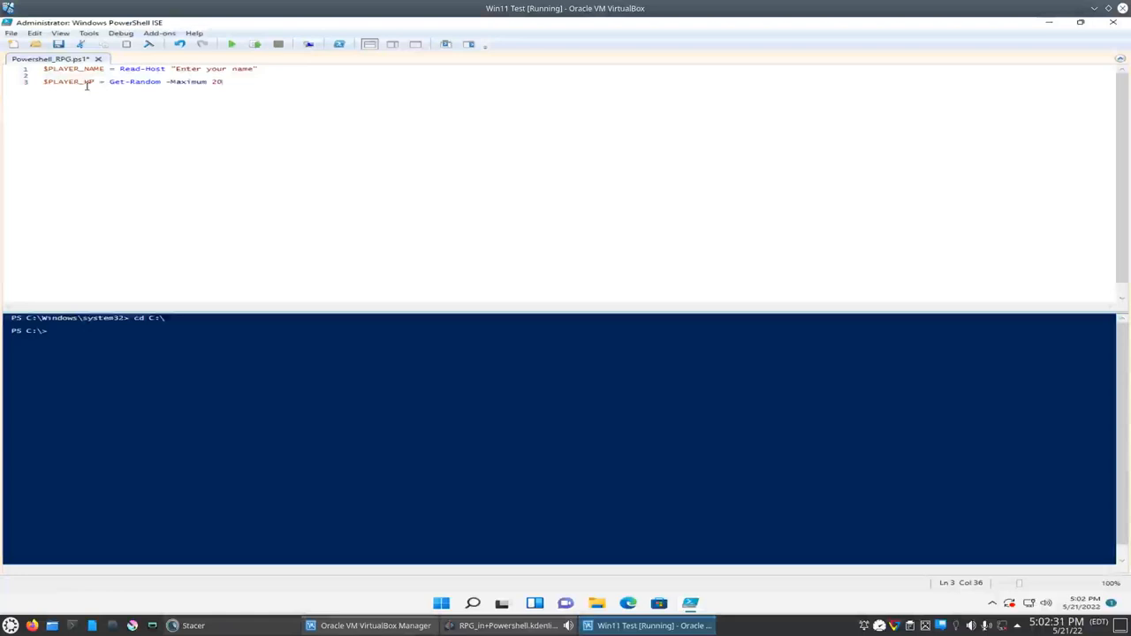
type("-min")
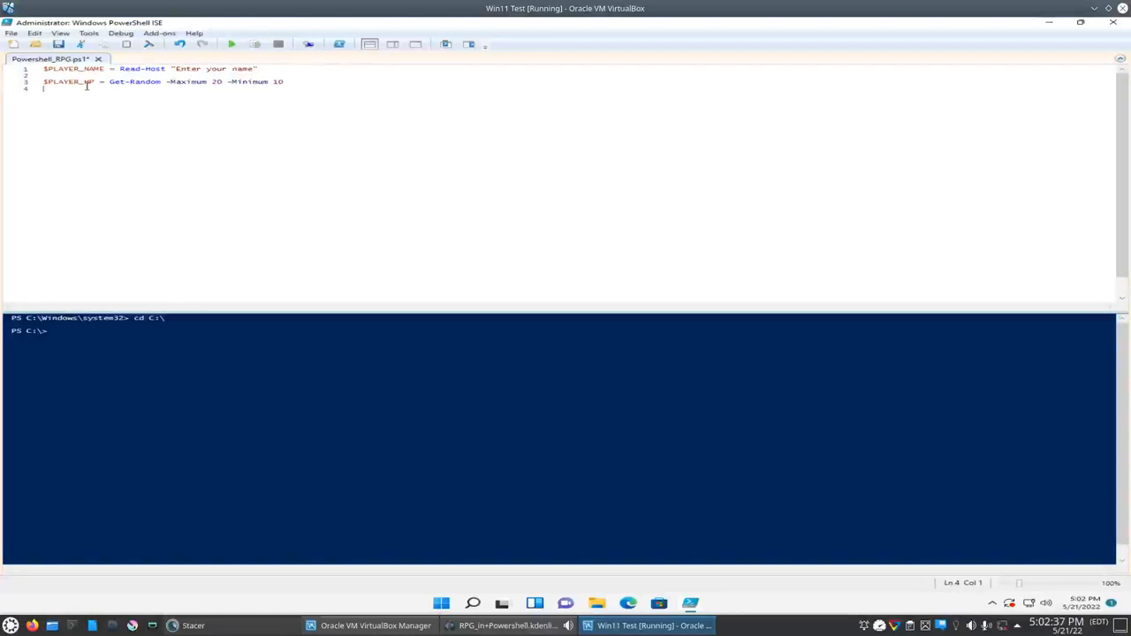
type("$")
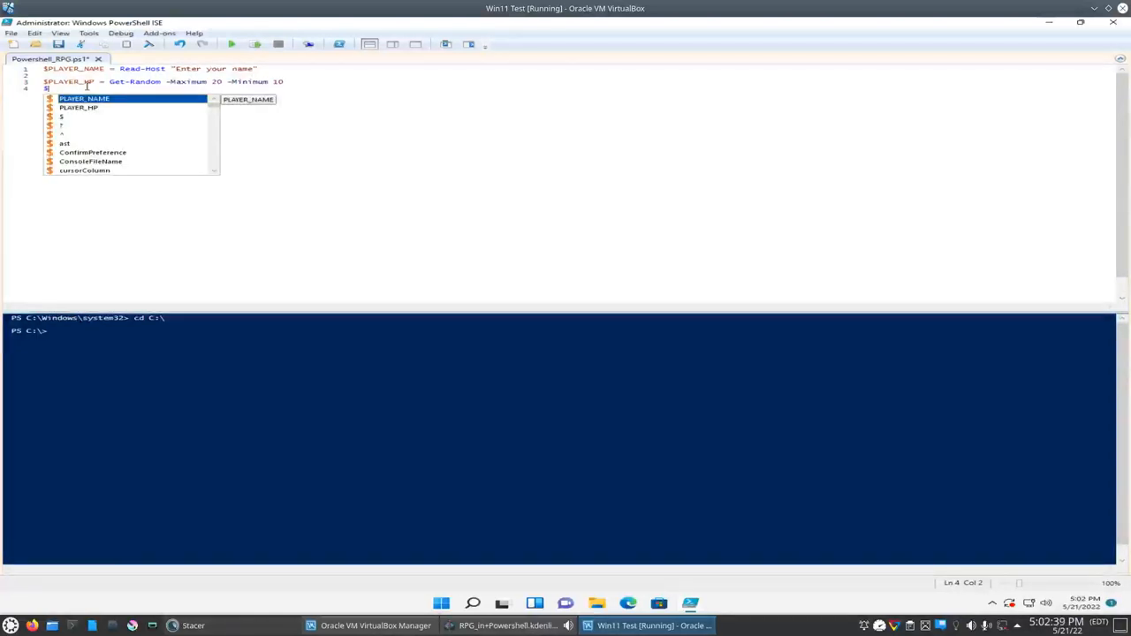
type("PLAYER_STRENGTH")
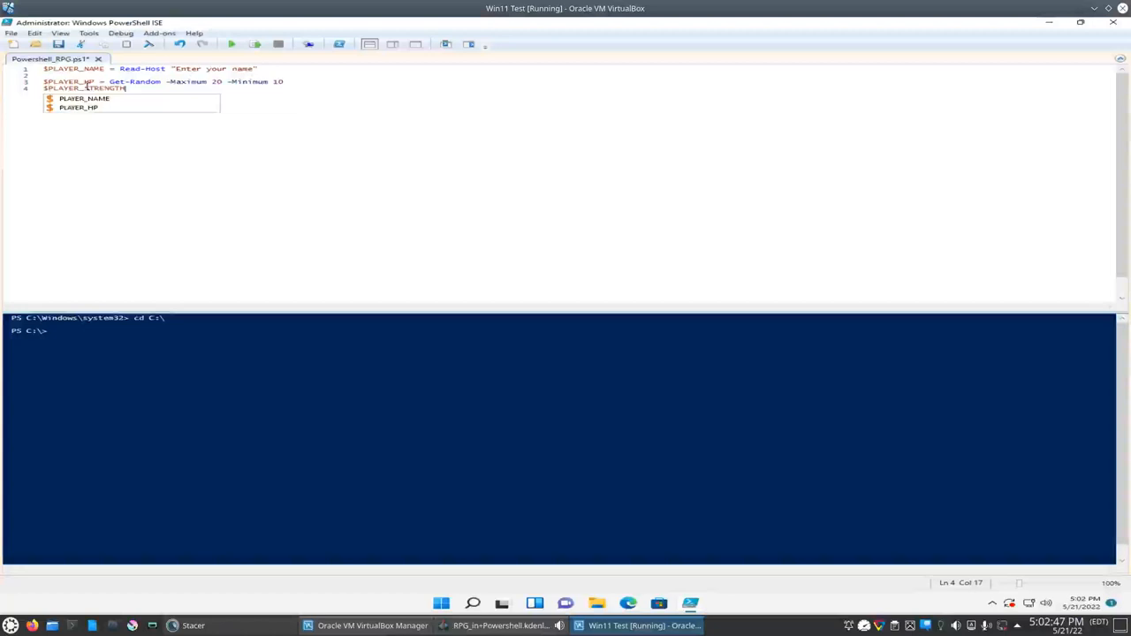
type("= get-")
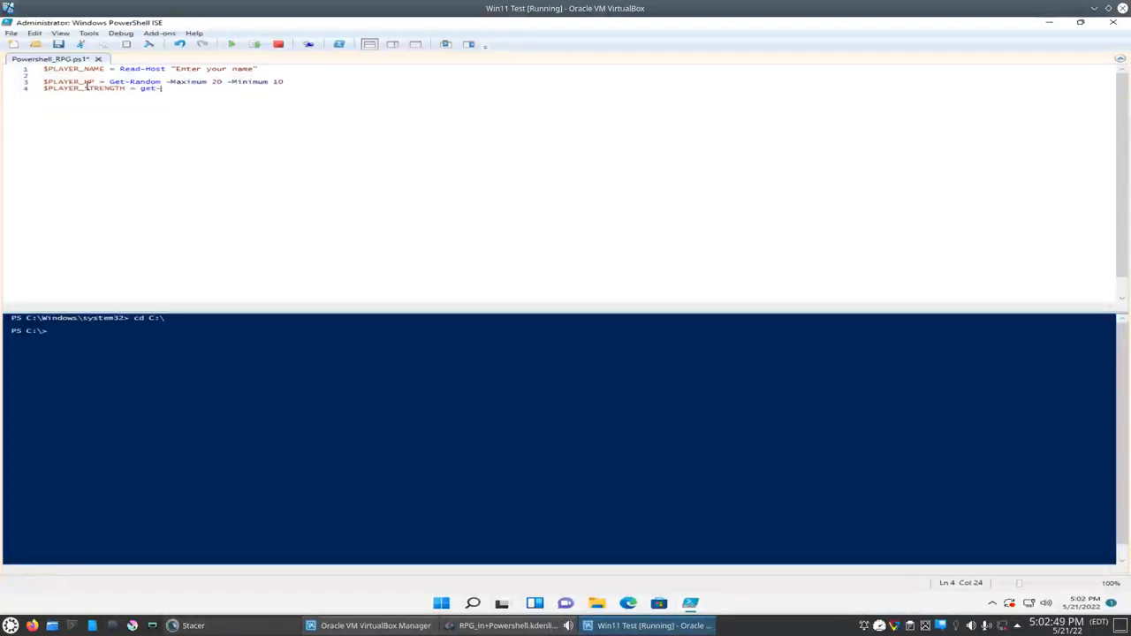
type("rand")
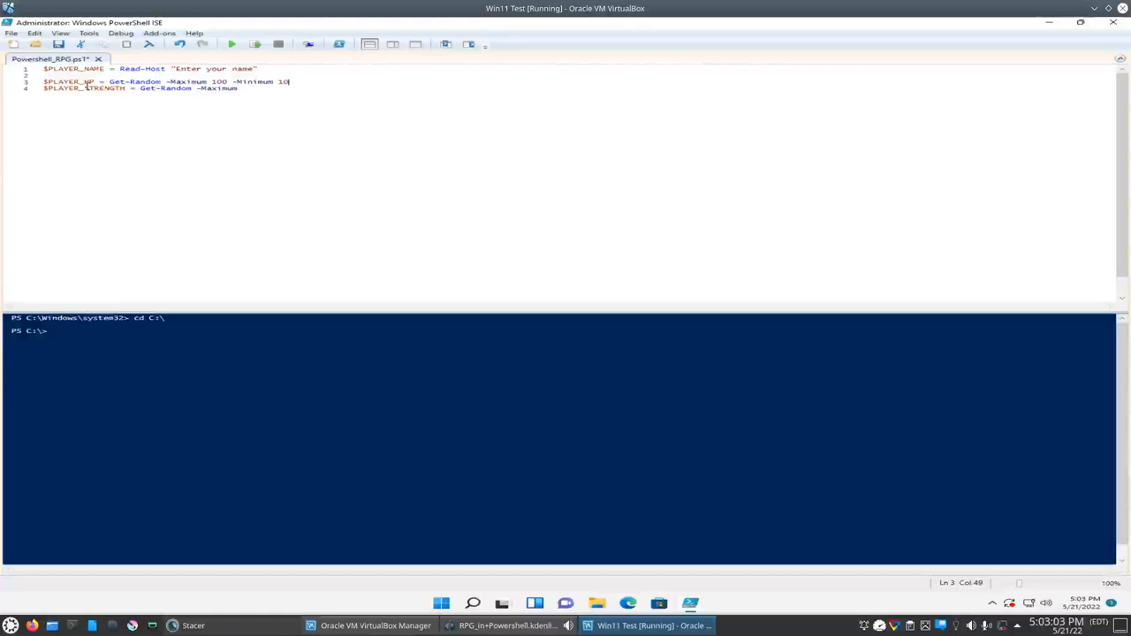
type("5")
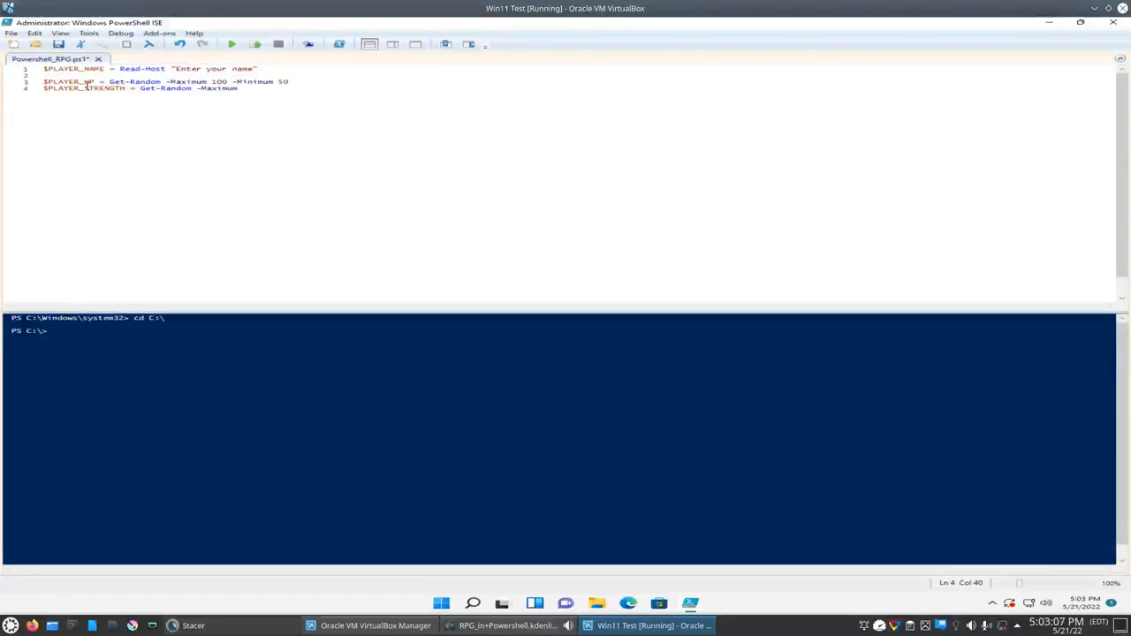
type("20")
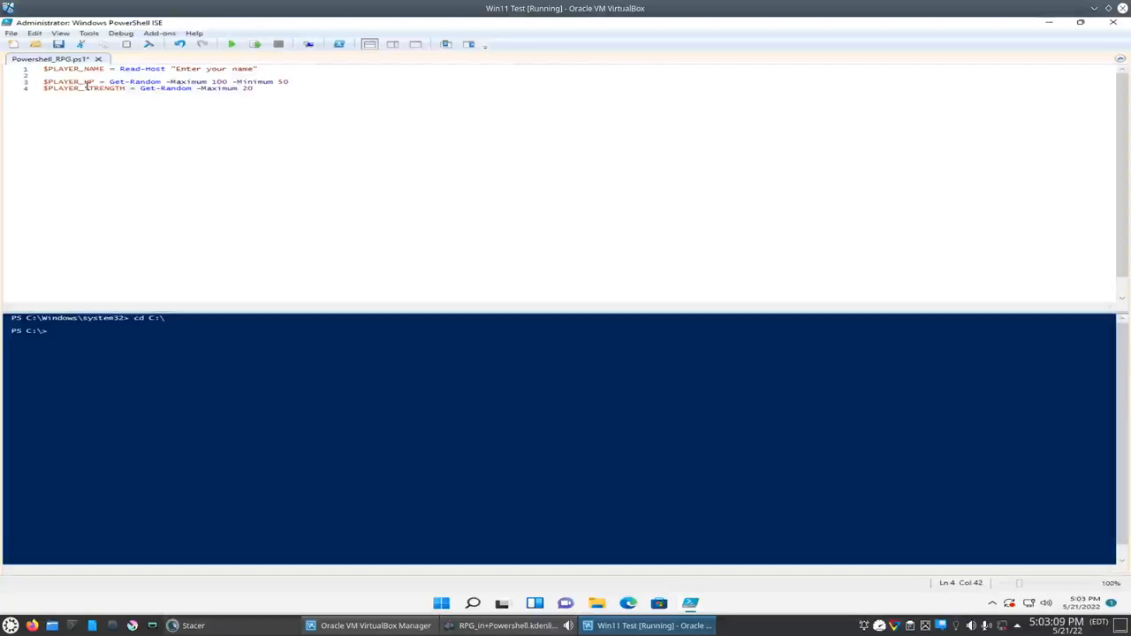
type("-Minimum")
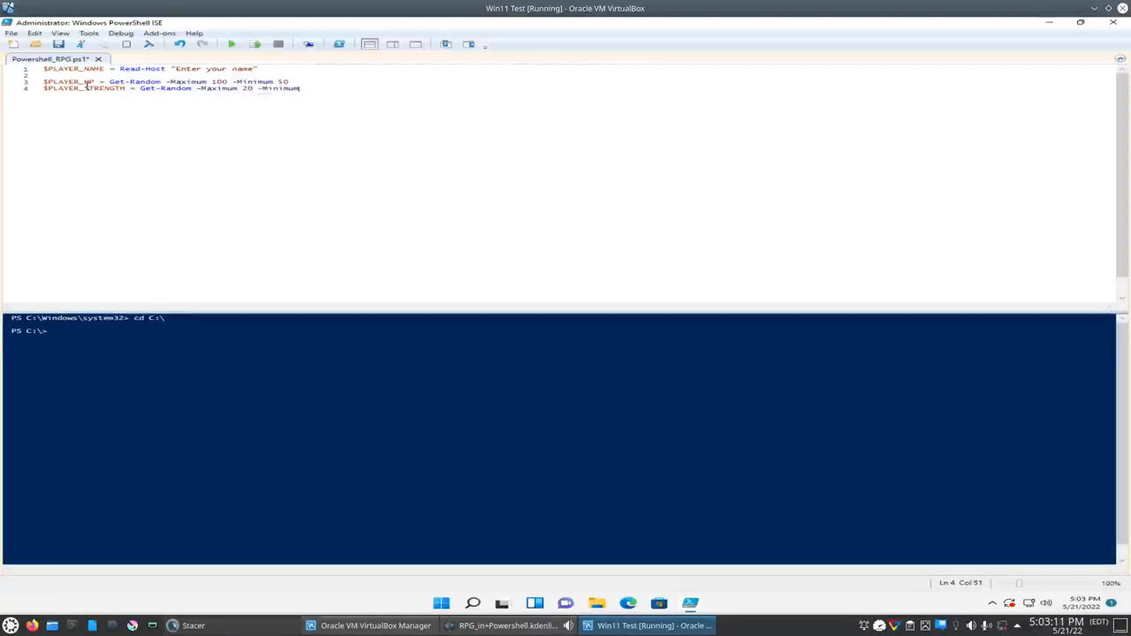
type("10")
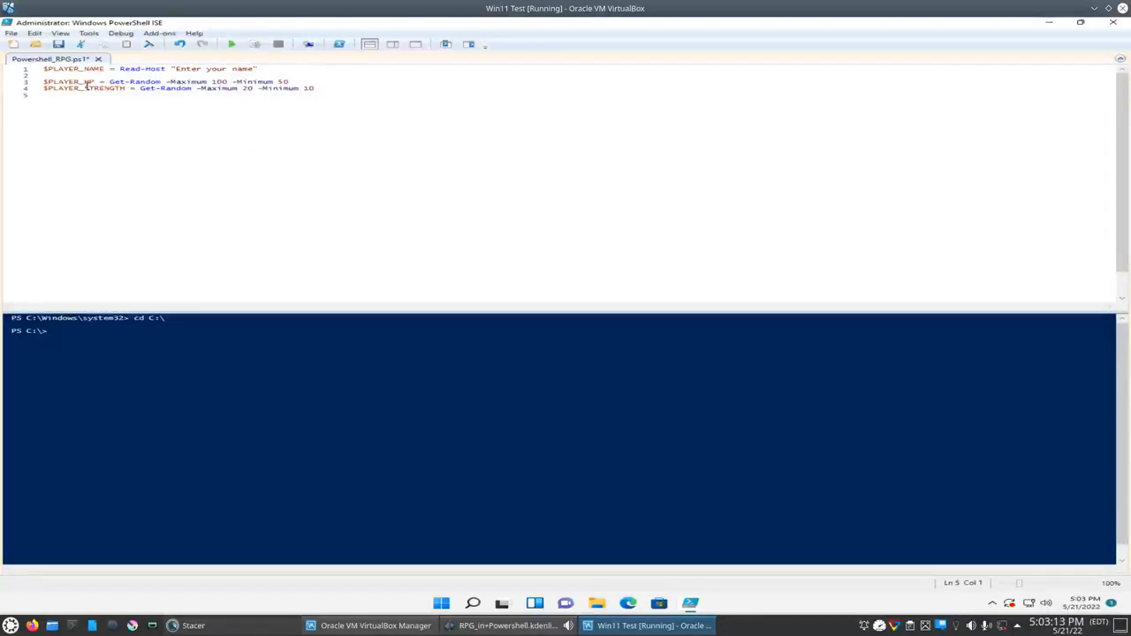
Assign $PLAYER_AGILITY, $PLAYER_INT and $PLAYER_LUCK random values with -Minimum 10.
type("$")
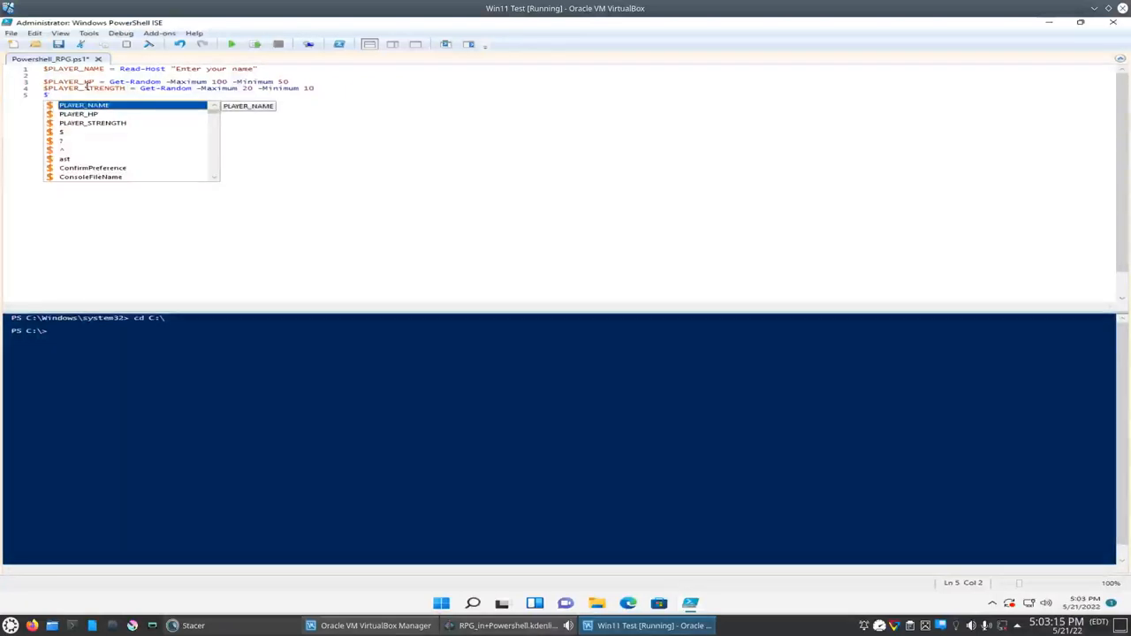
type("layer")
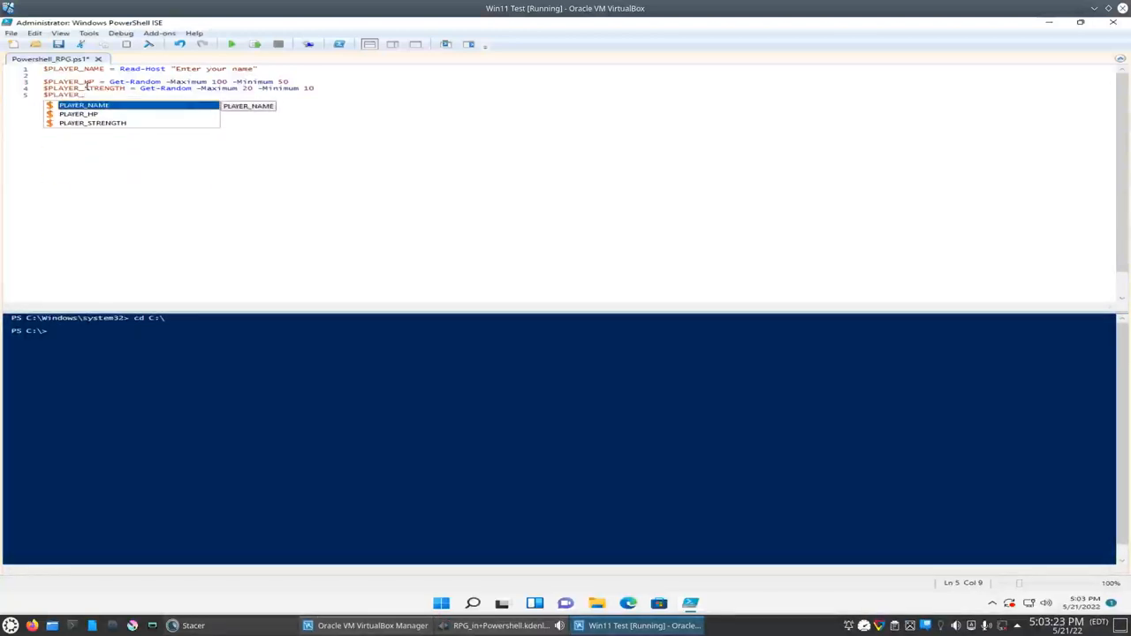
type("AGILITY =")
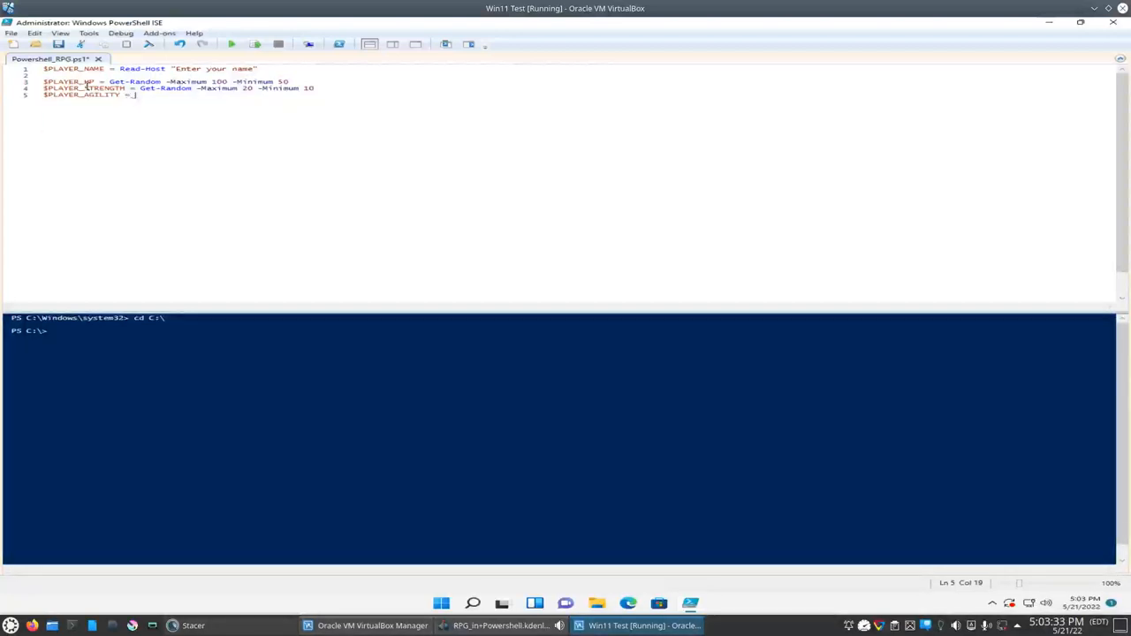
type("get-")
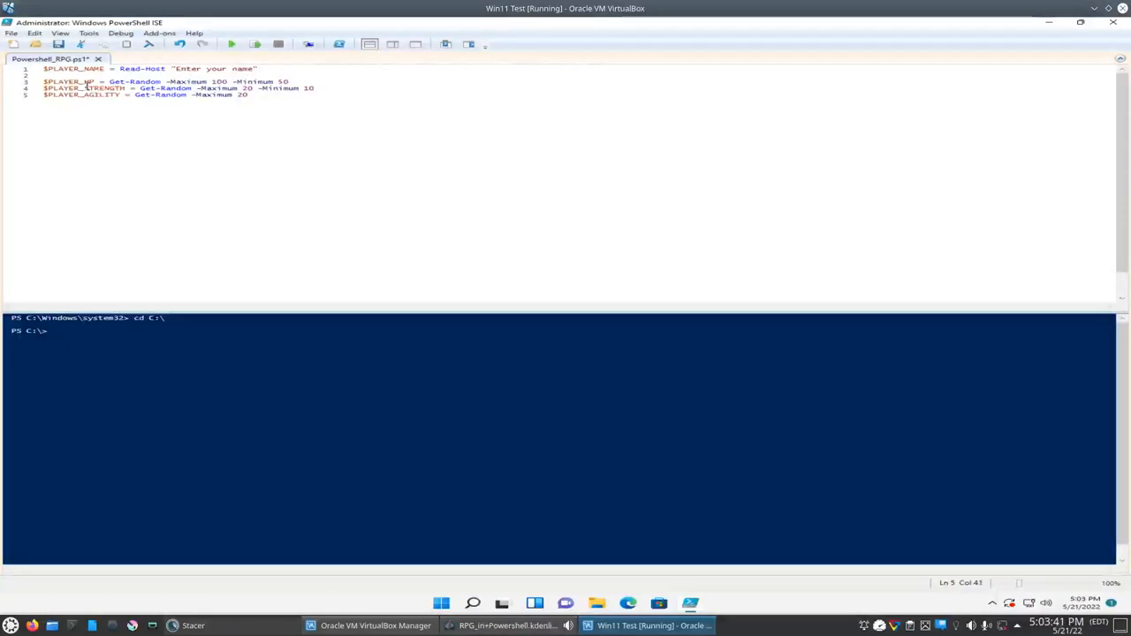
type("-Minimum 10")
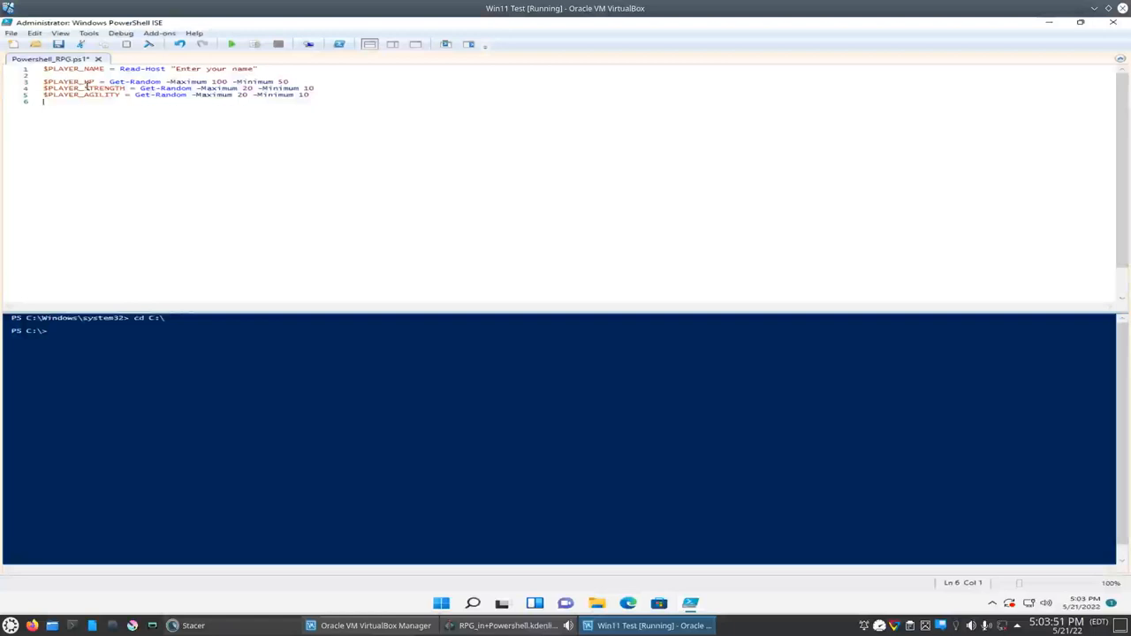
type("$PLAYER_")
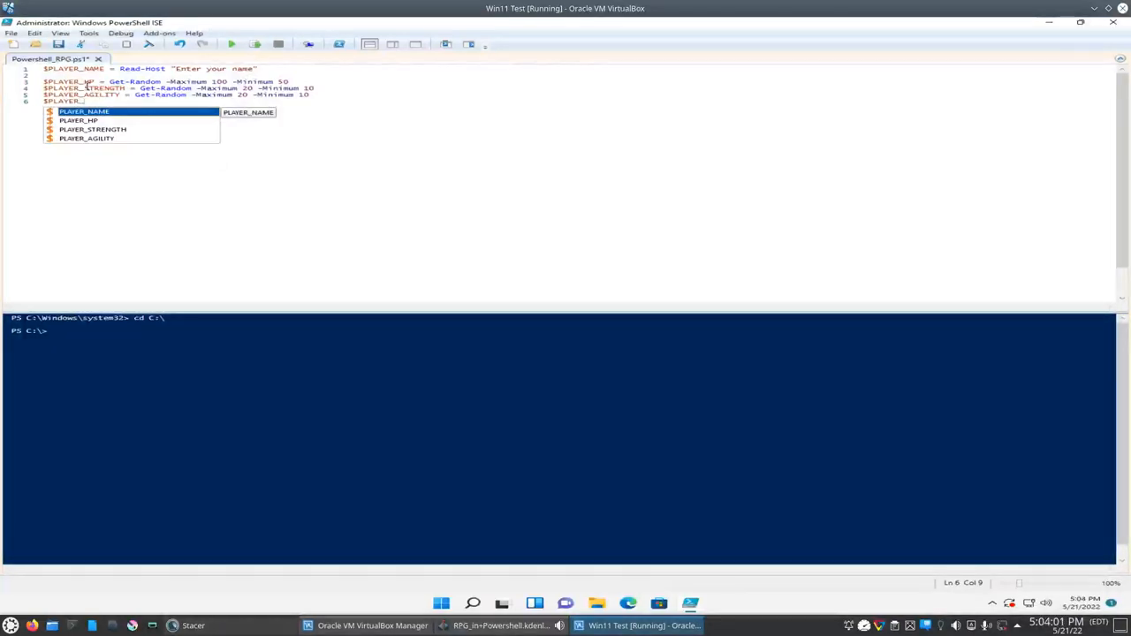
type("INT = Get-Random -Maximum 20")
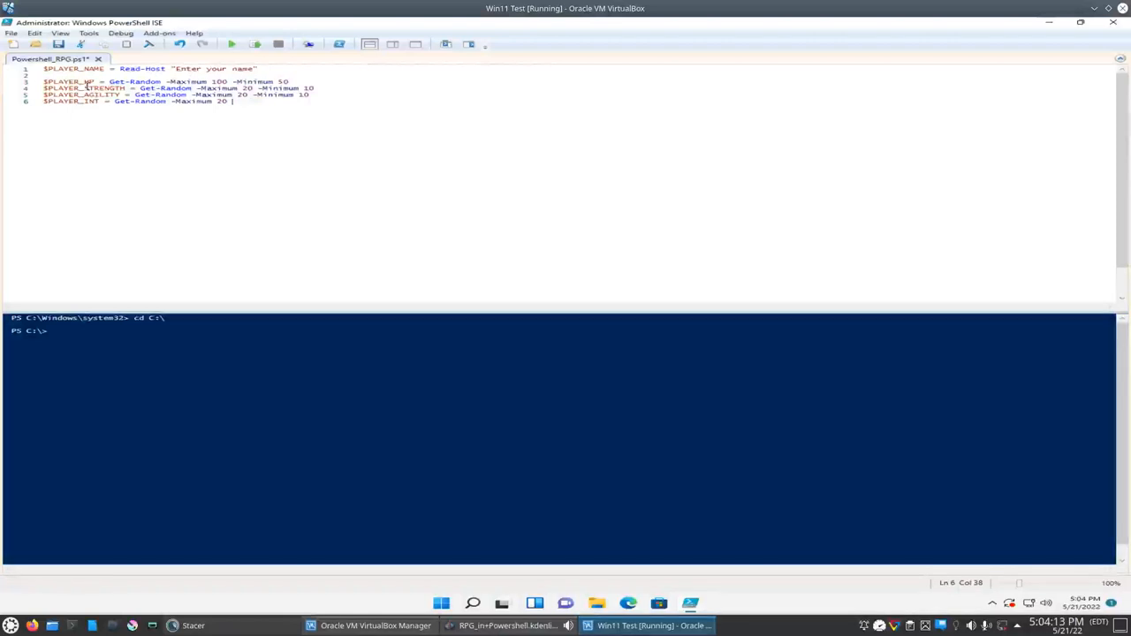
type("-Minimum 10")
type("$PLAYER_LUCK = G")
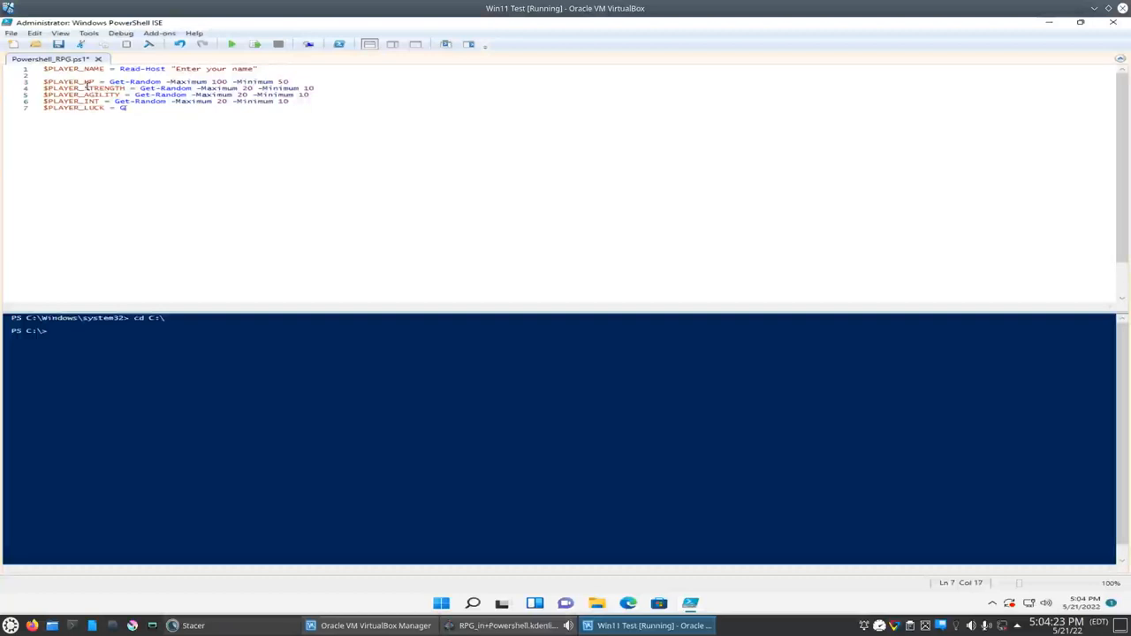
type("t")
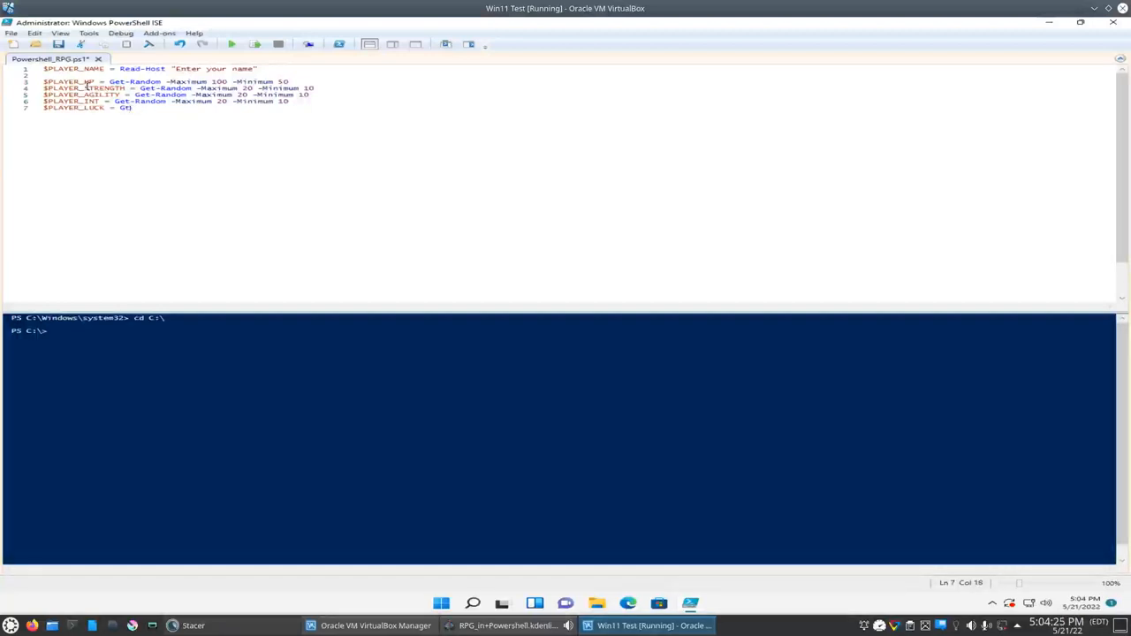
type("ran")
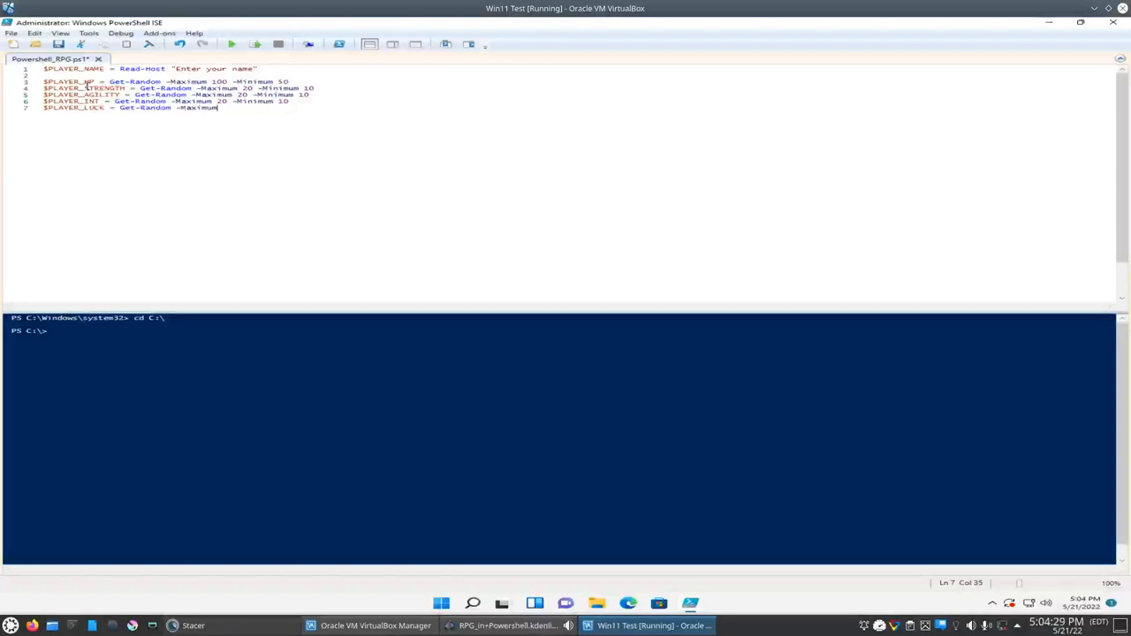
type("-Minimum 10")
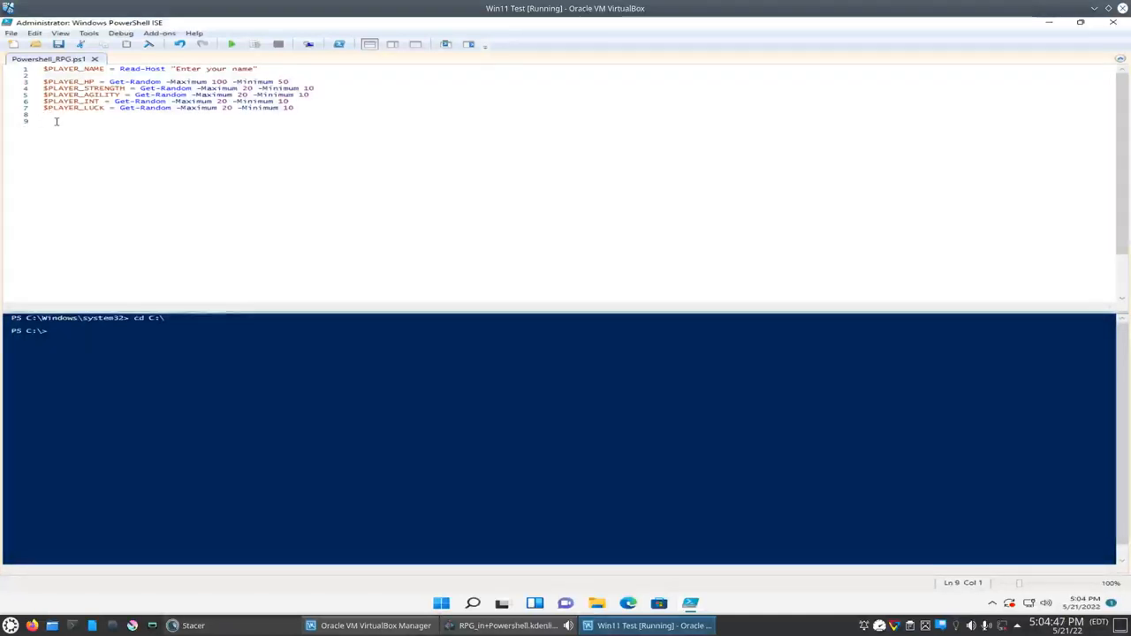
Add Write-Host lines printing $PLAYER_HP, $PLAYER_STRENGTH and $PLAYER_AGILITY.
type("Write-")
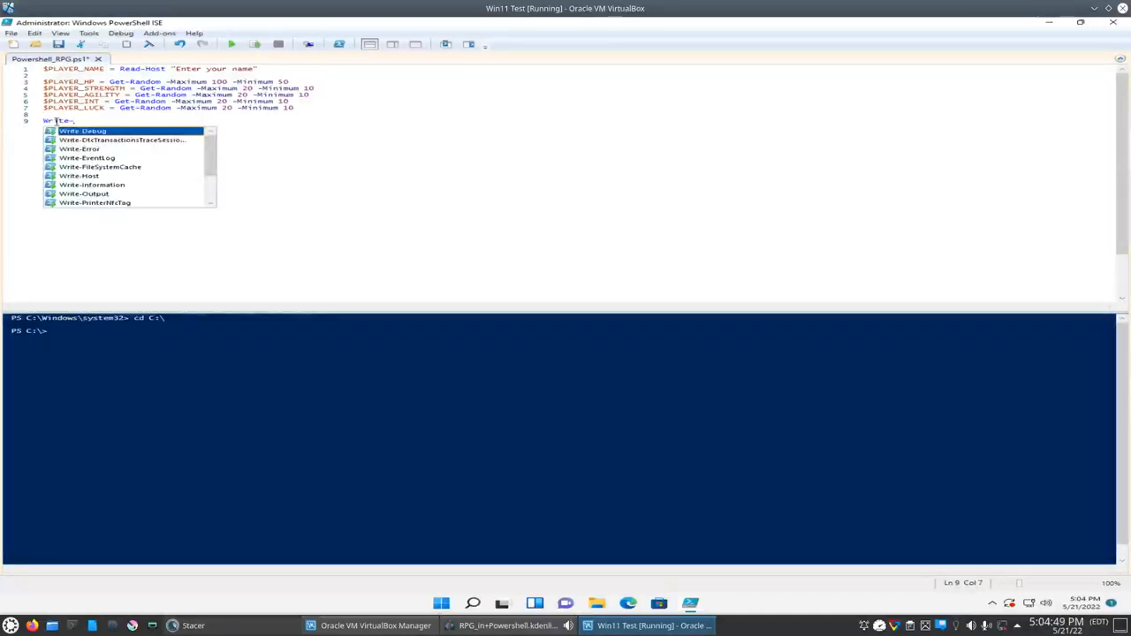
type("Host")
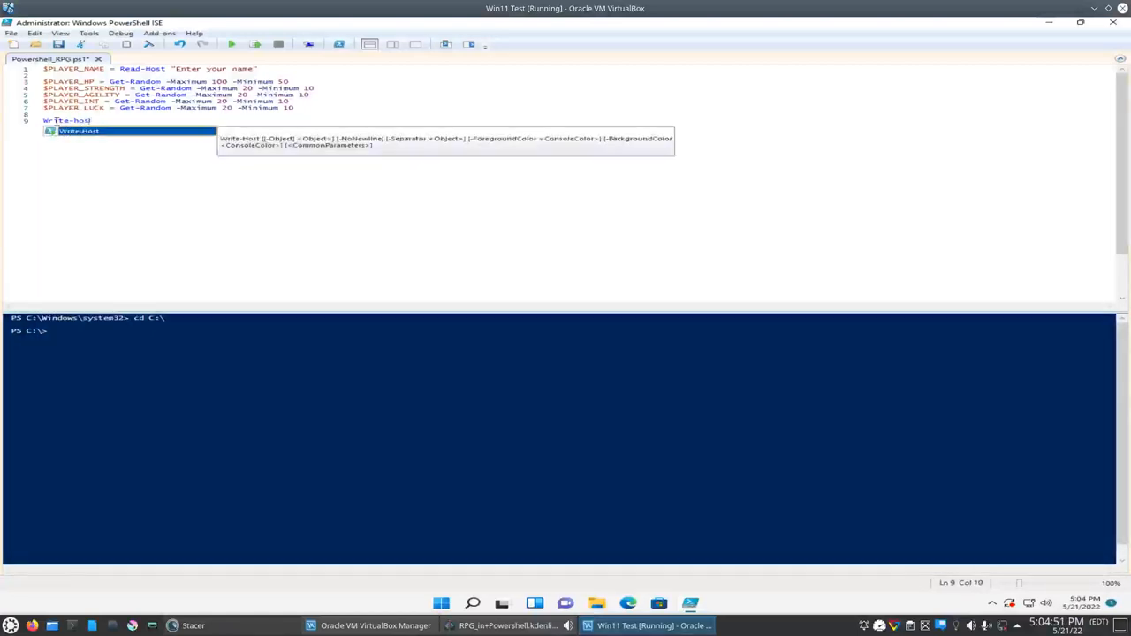
type("\"]")
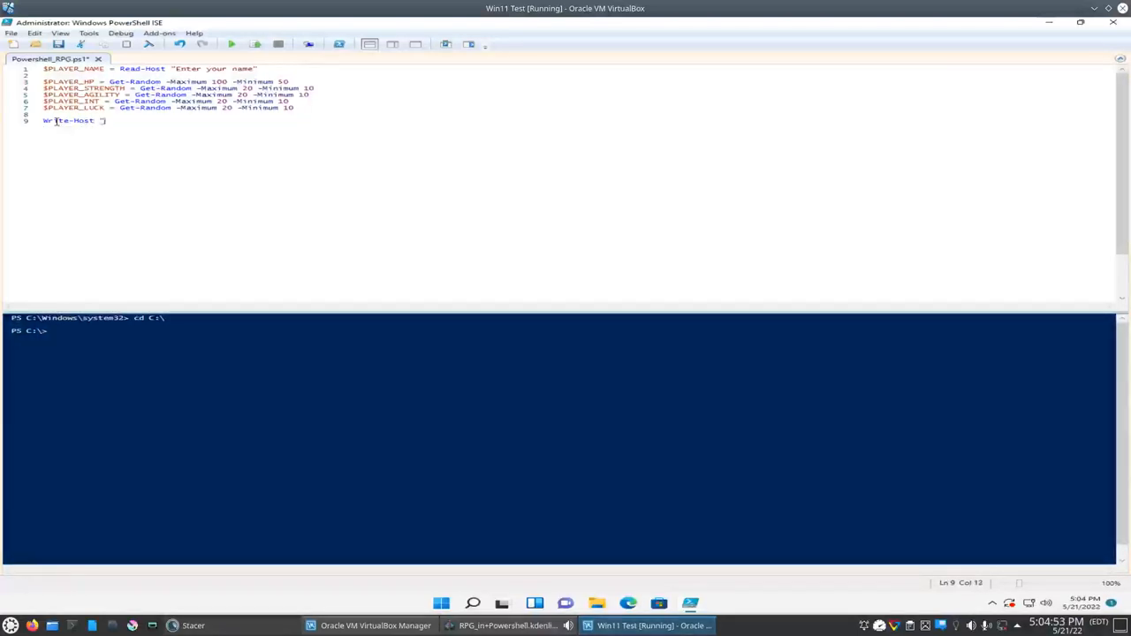
type("T")
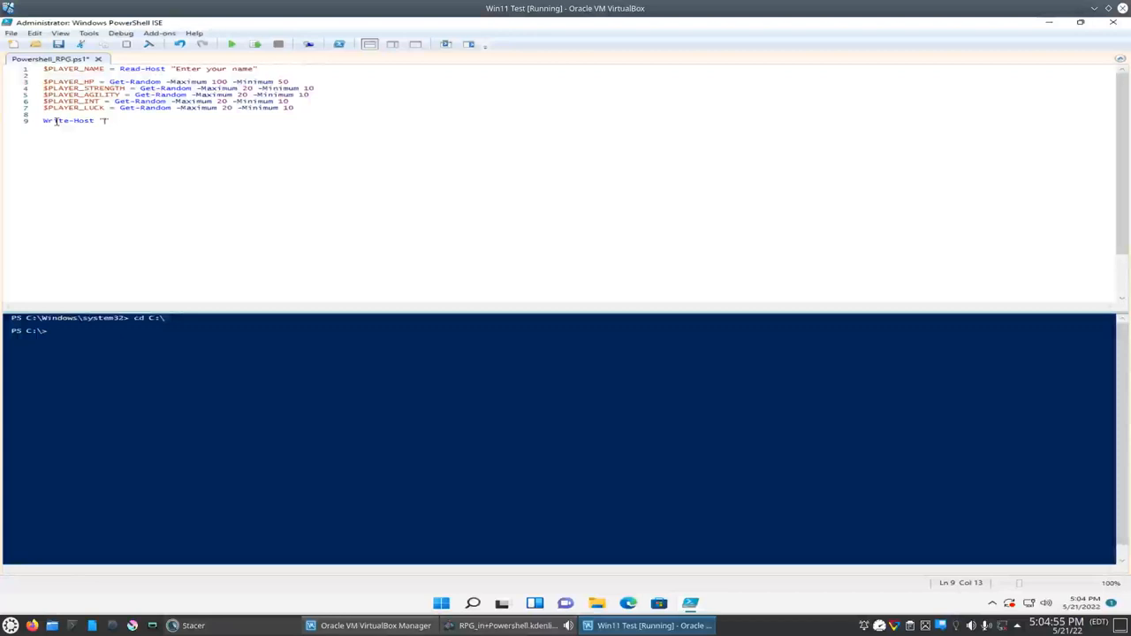
type("$player")
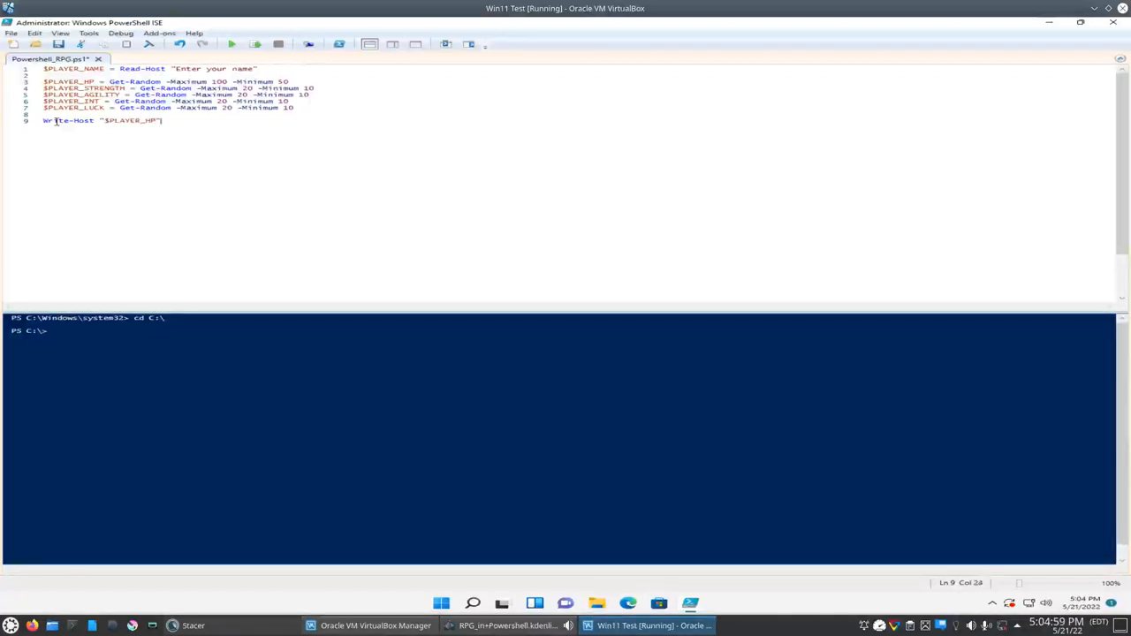
type("w")
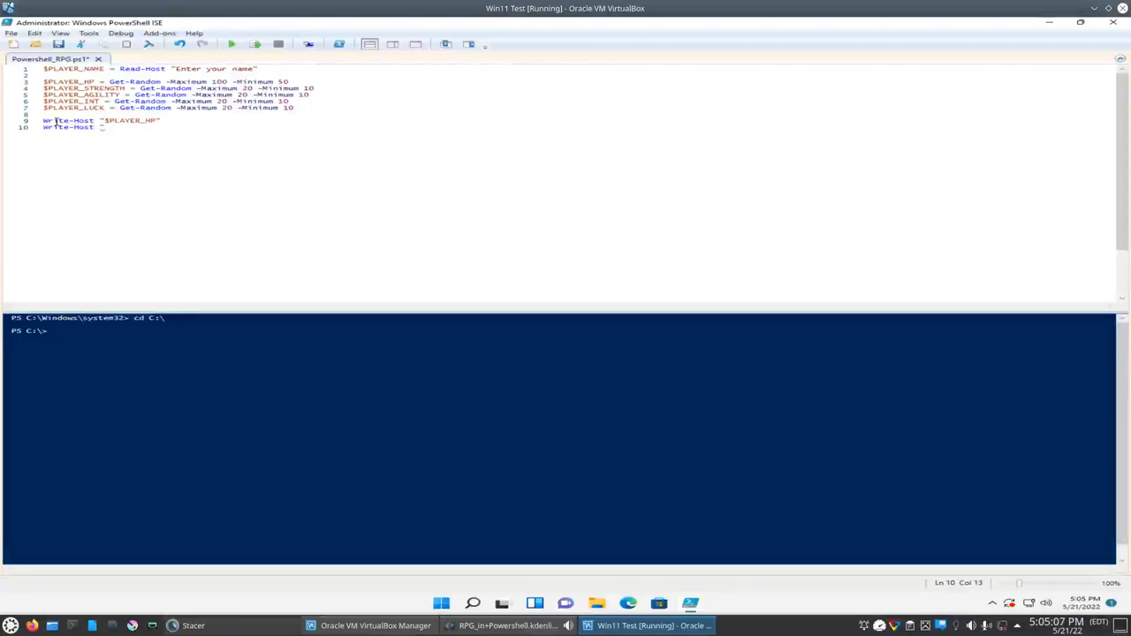
type("$")
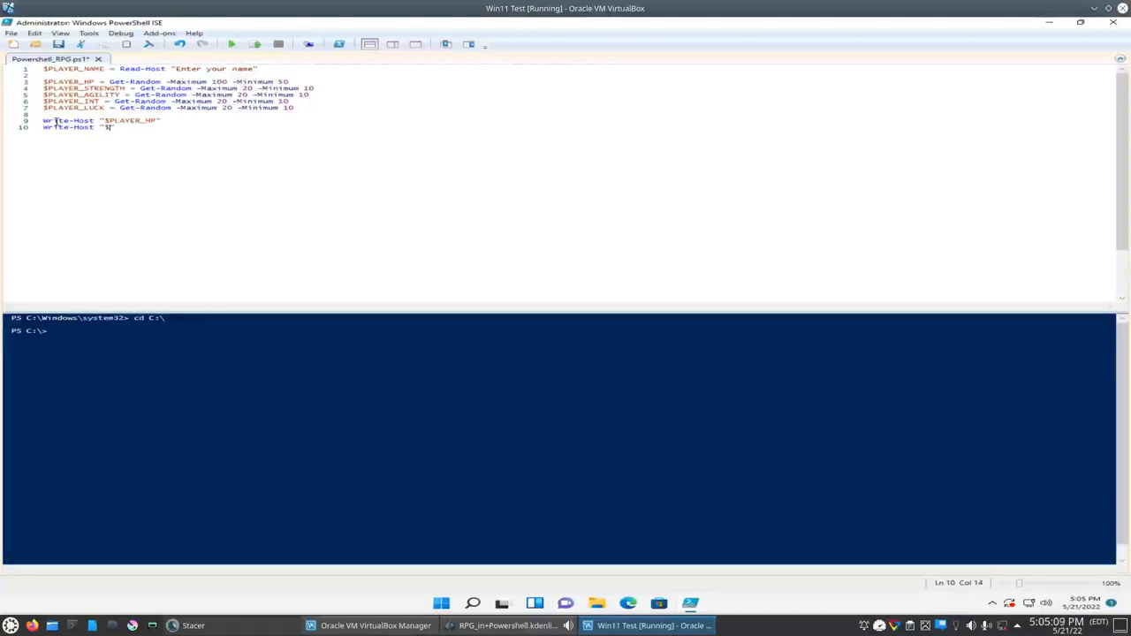
type("player")
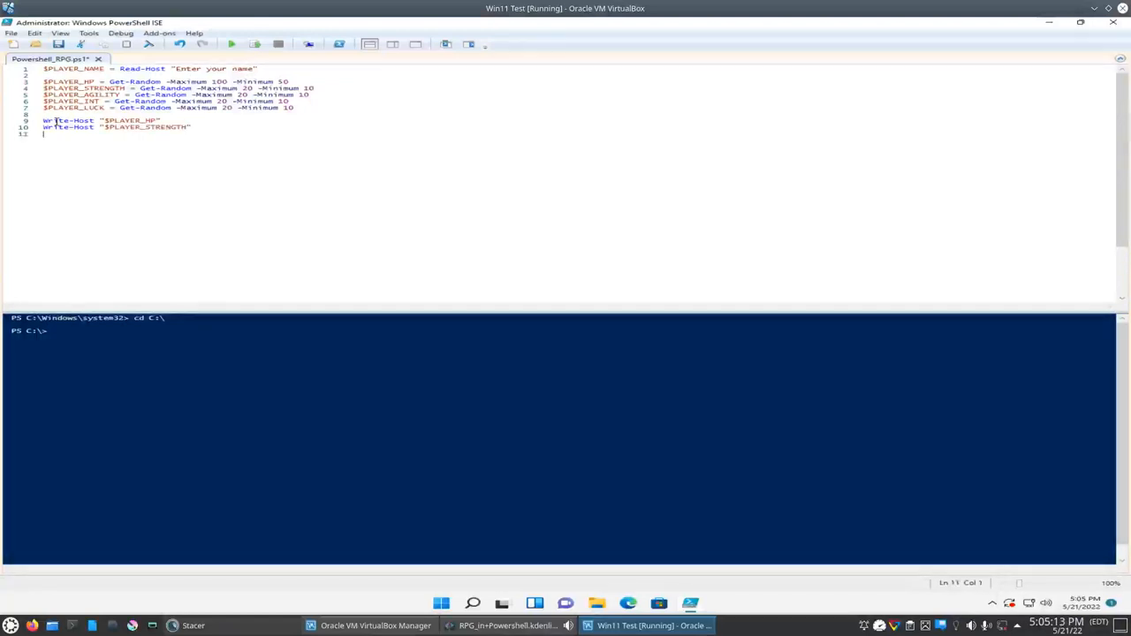
type("wrut")
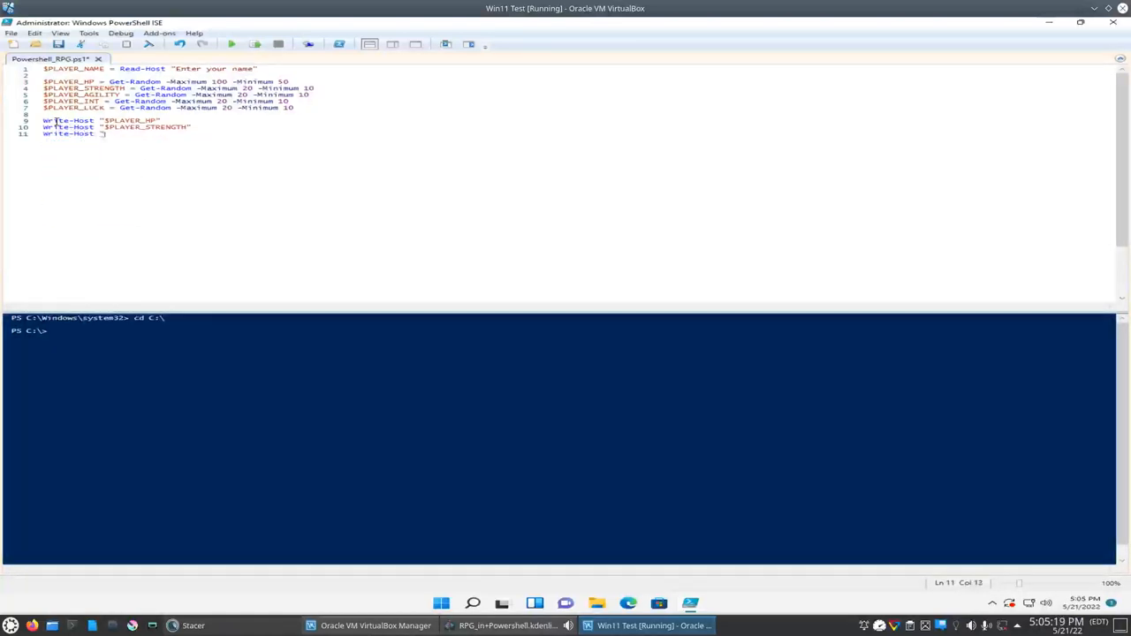
type("$PLAYER_AGILITY")
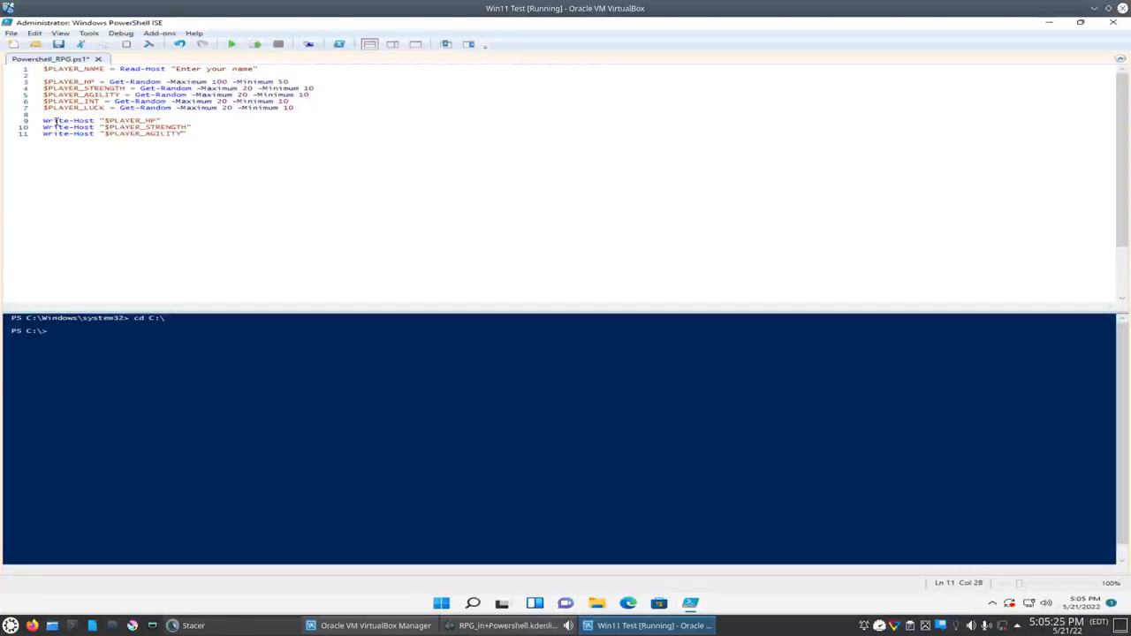
Add Write-Host lines printing $PLAYER_INT and begin the $PLAYER_LUCK output line.
type("w")
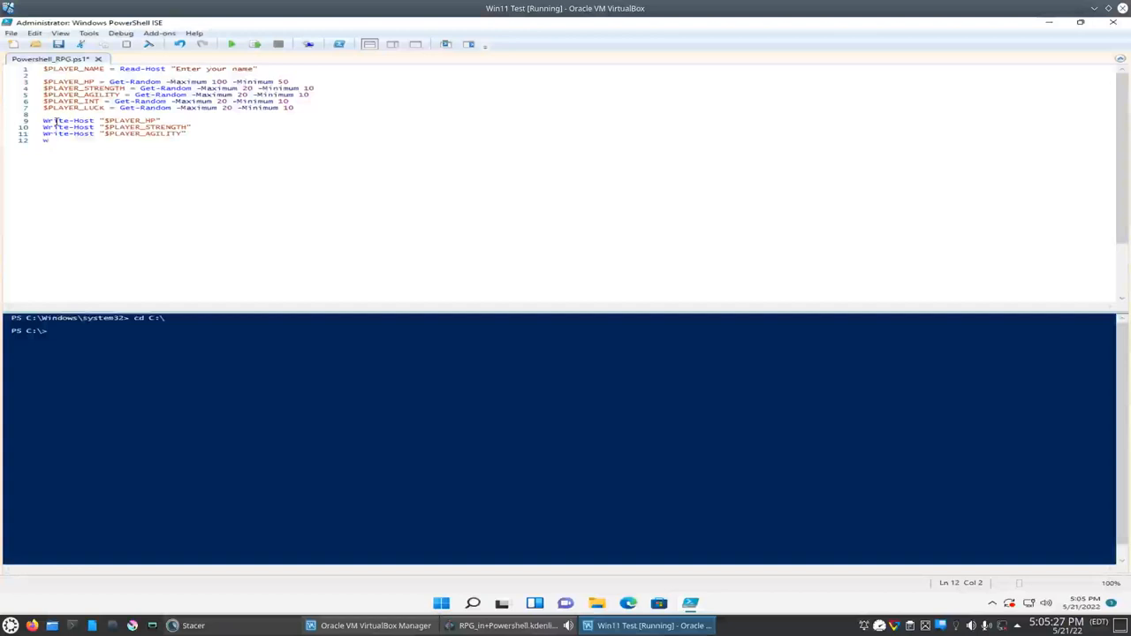
type("rite")
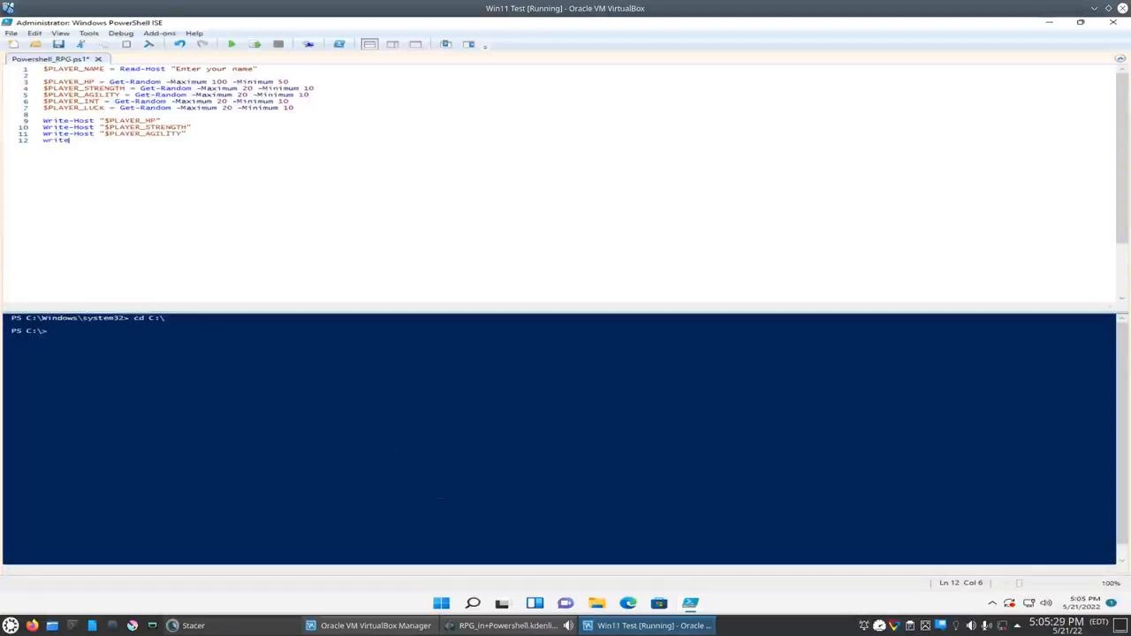
type("-Host")
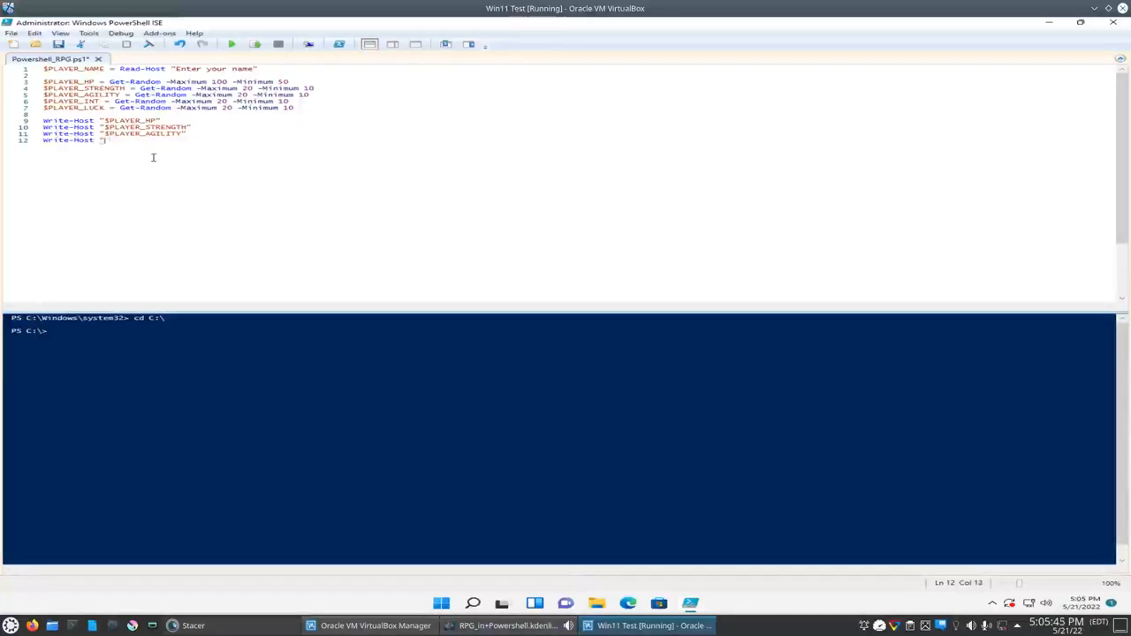
type("$pla")
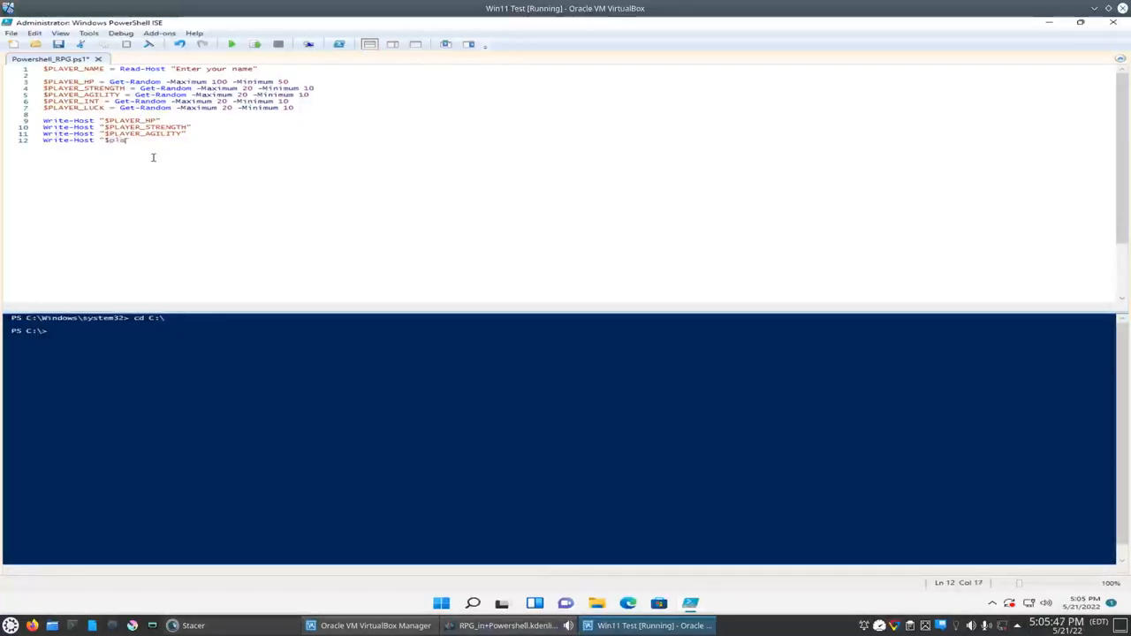
type("player_")
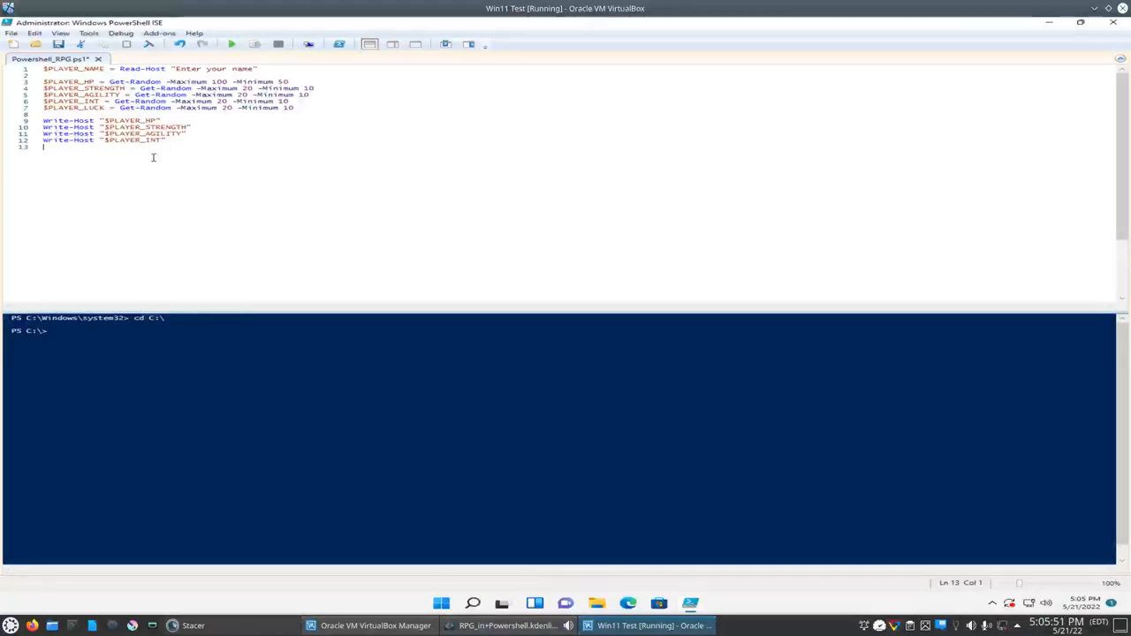
type("write-hos")
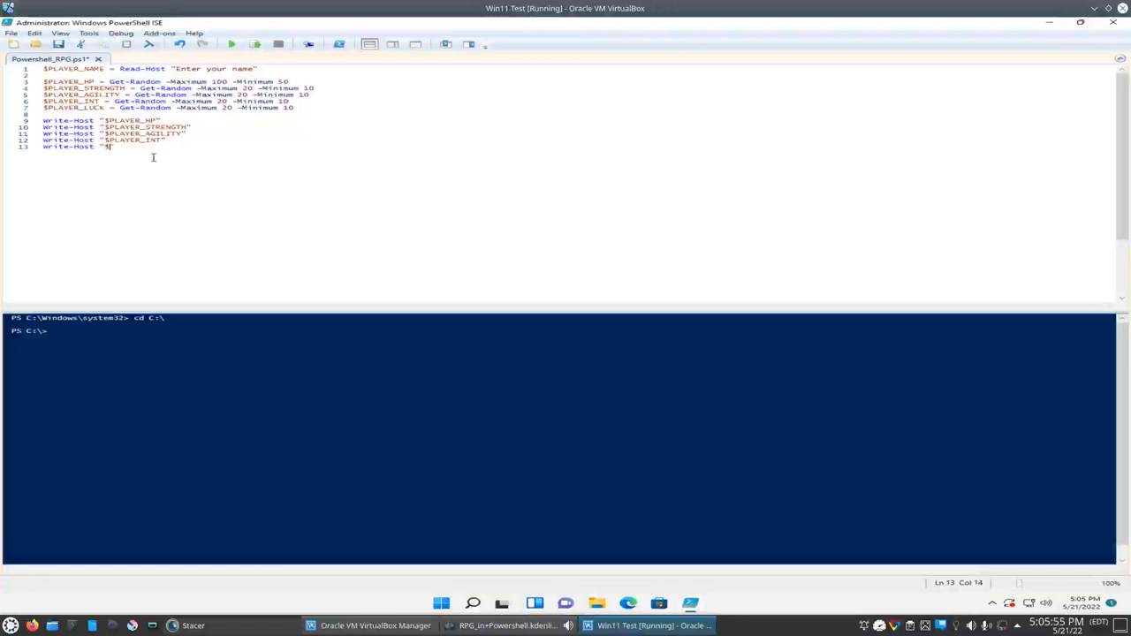
type("player")
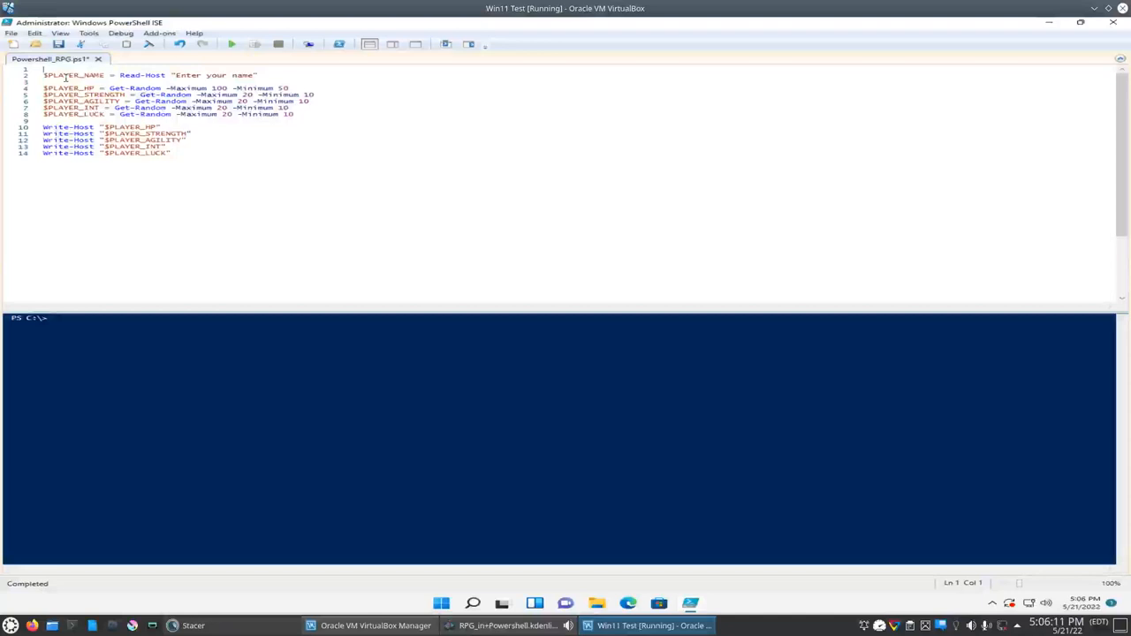
Put 'clear' on line 1, run the script and enter the name 'CommTechEngineer' at the prompt.
type("clear")
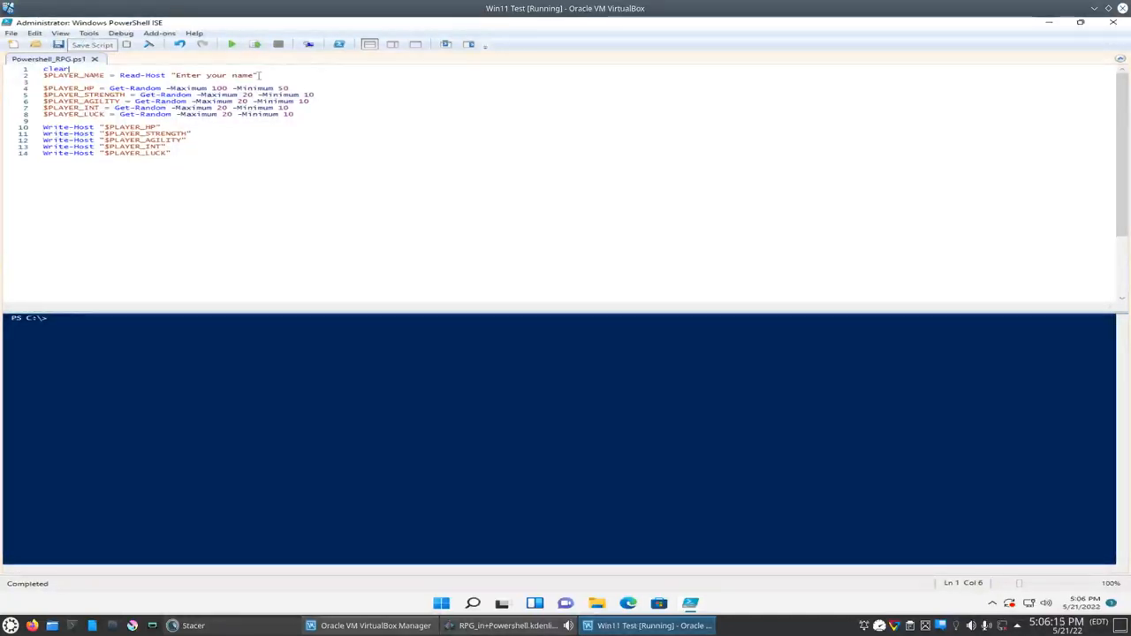
left_click(231, 44)
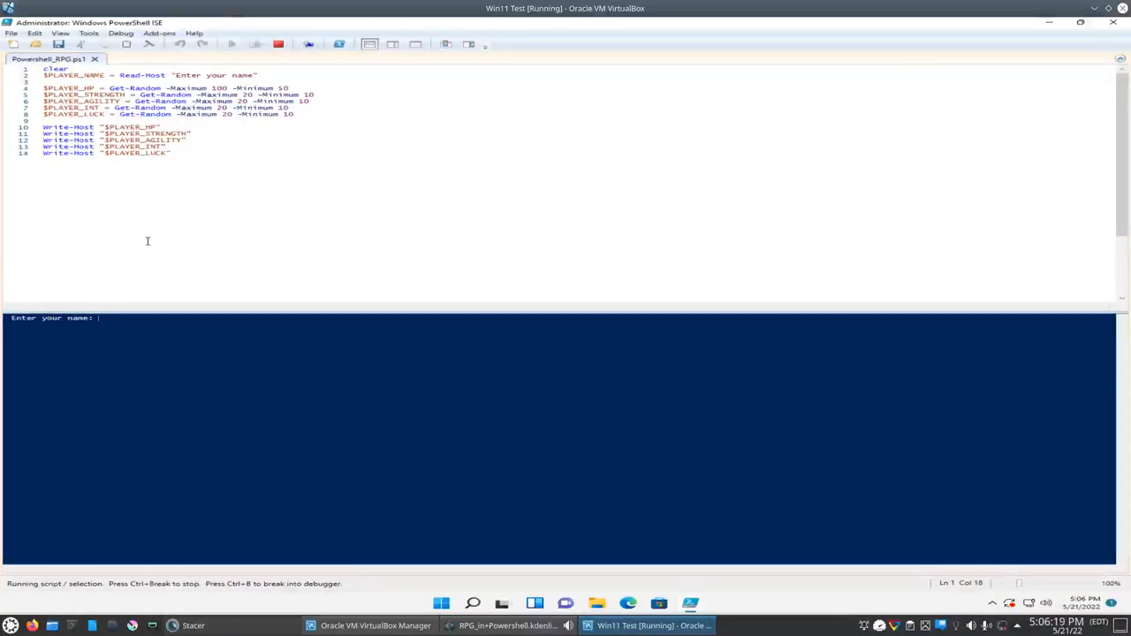
type("Comm")
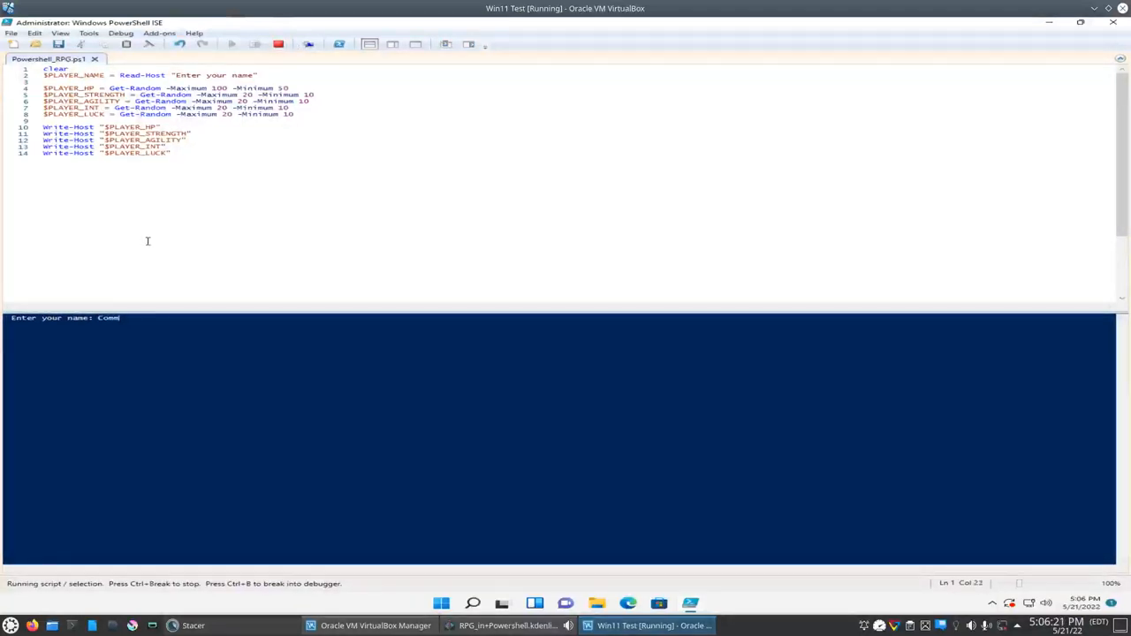
type("Tech")
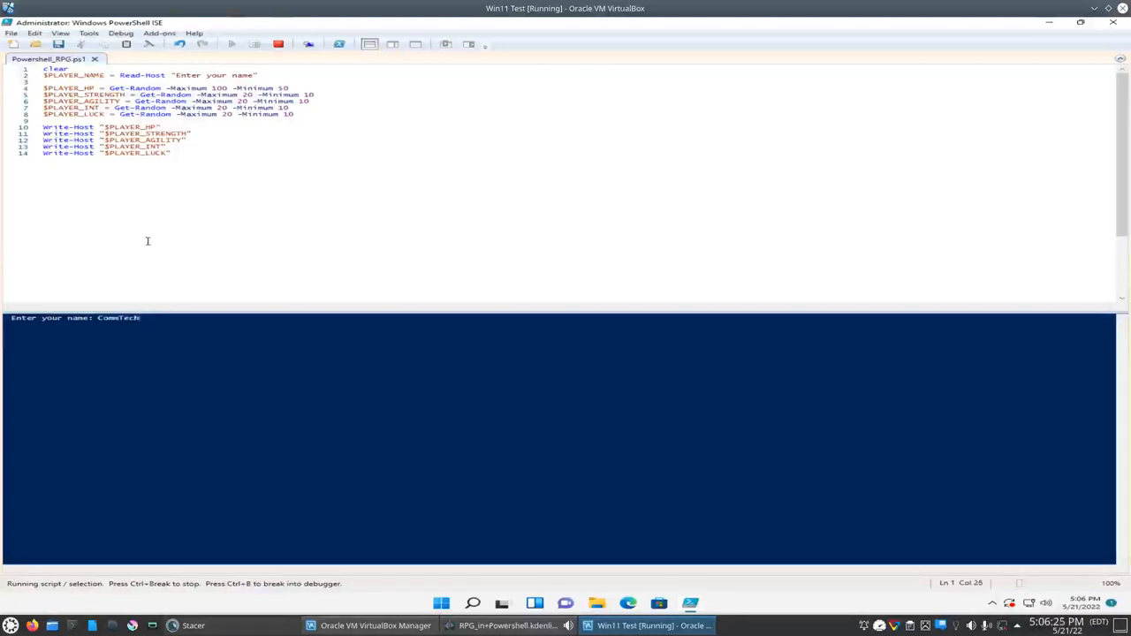
type("Engineer")
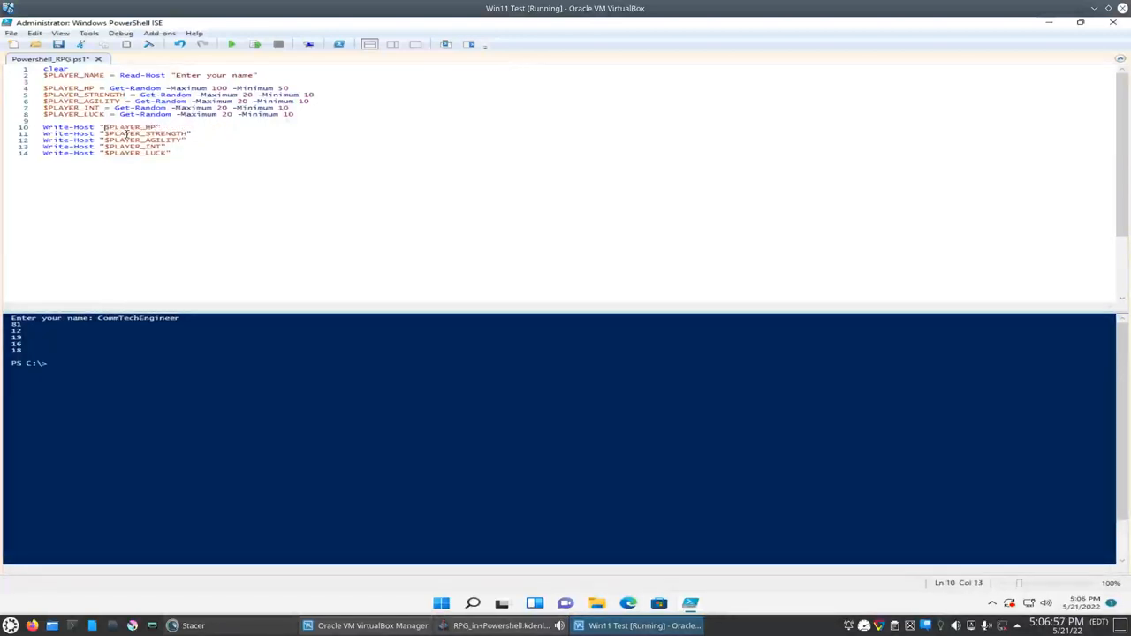
Prefix the Write-Host strings with 'HP:' and 'Strength:' labels.
type("hp")
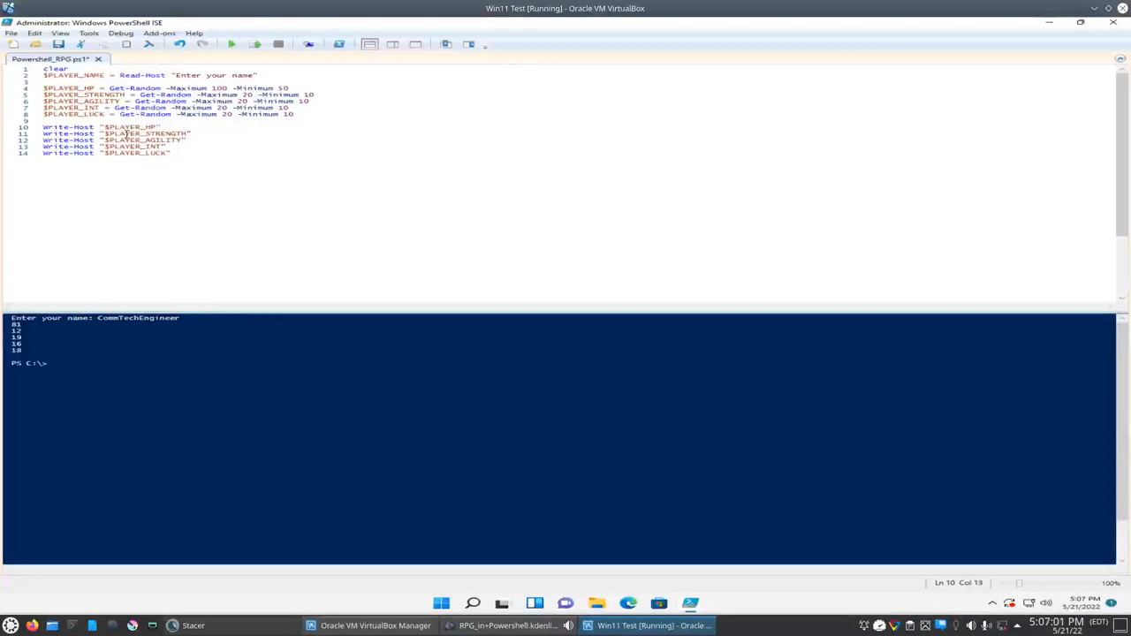
type("HP:")
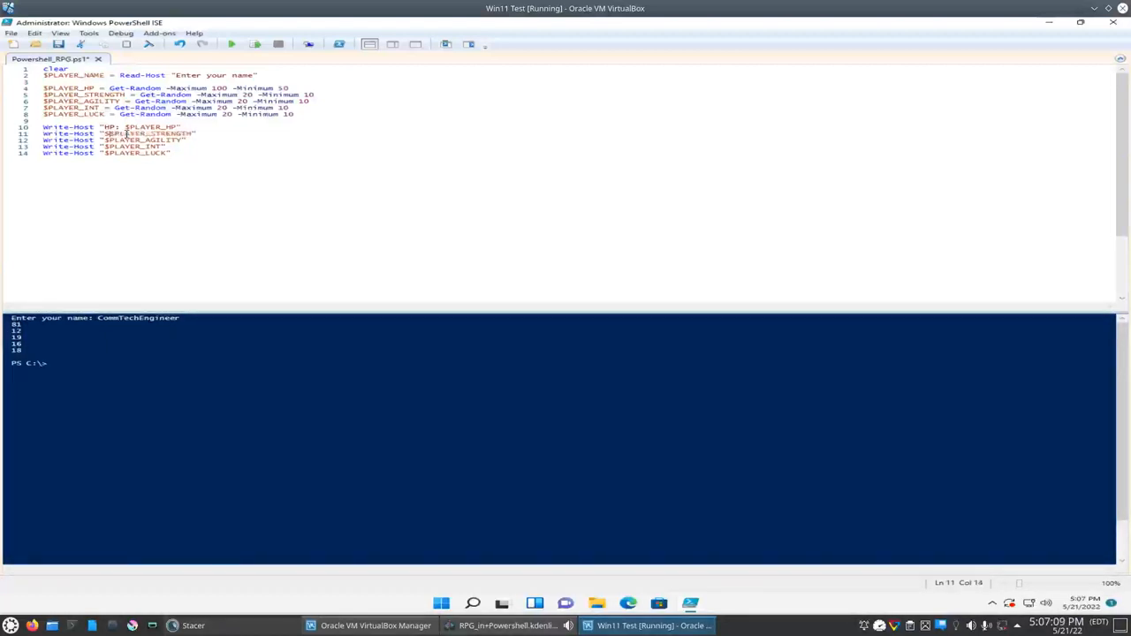
type("Strength:")
left_click(107, 152)
type("Luck: ")
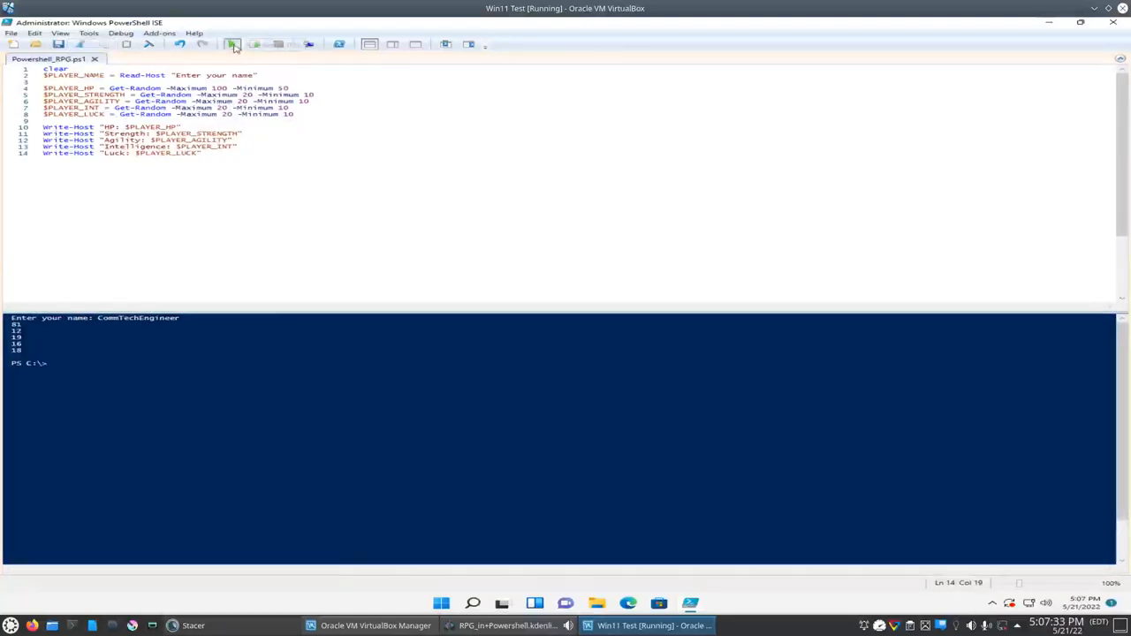
Run the script and enter 'commtechengineer' to see the labelled stats.
left_click(233, 44)
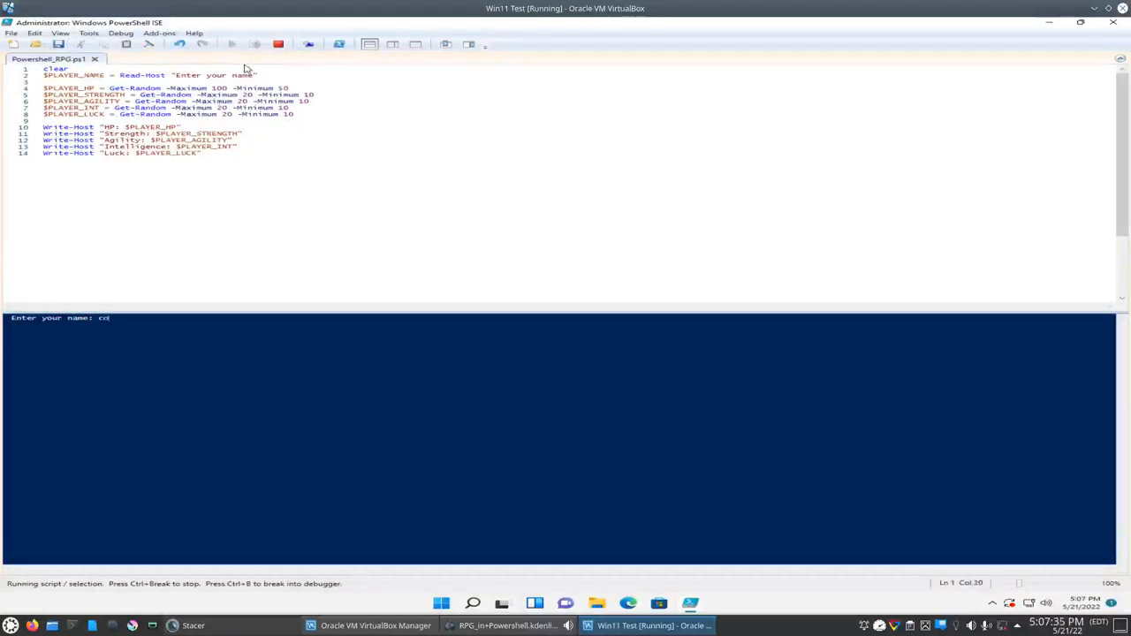
type("commtechengineer")
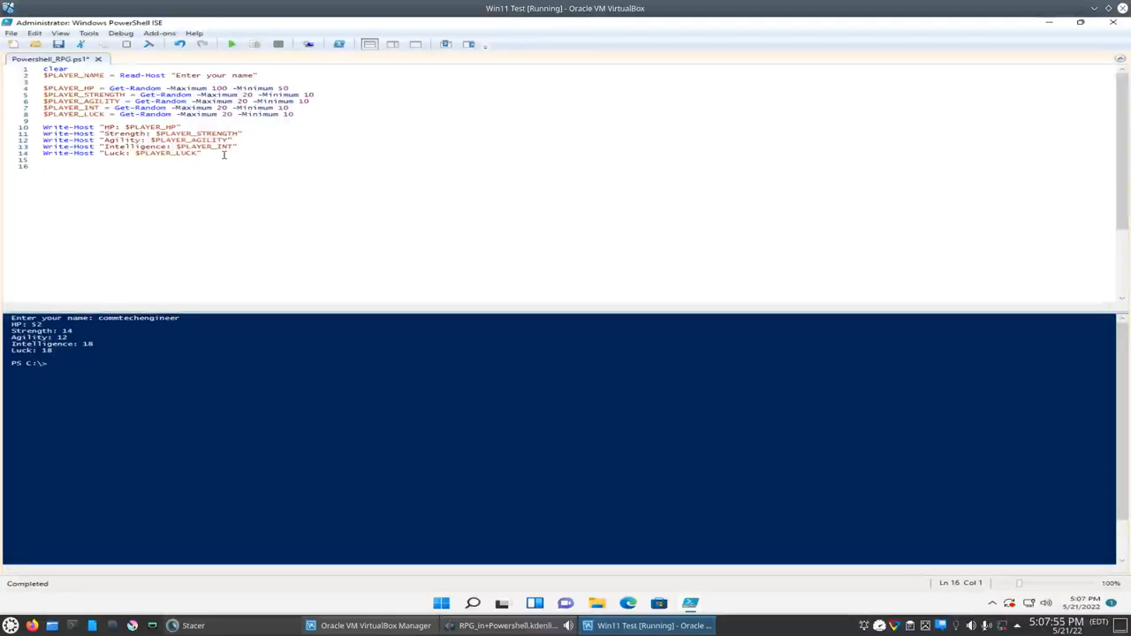
mouse_move(173, 170)
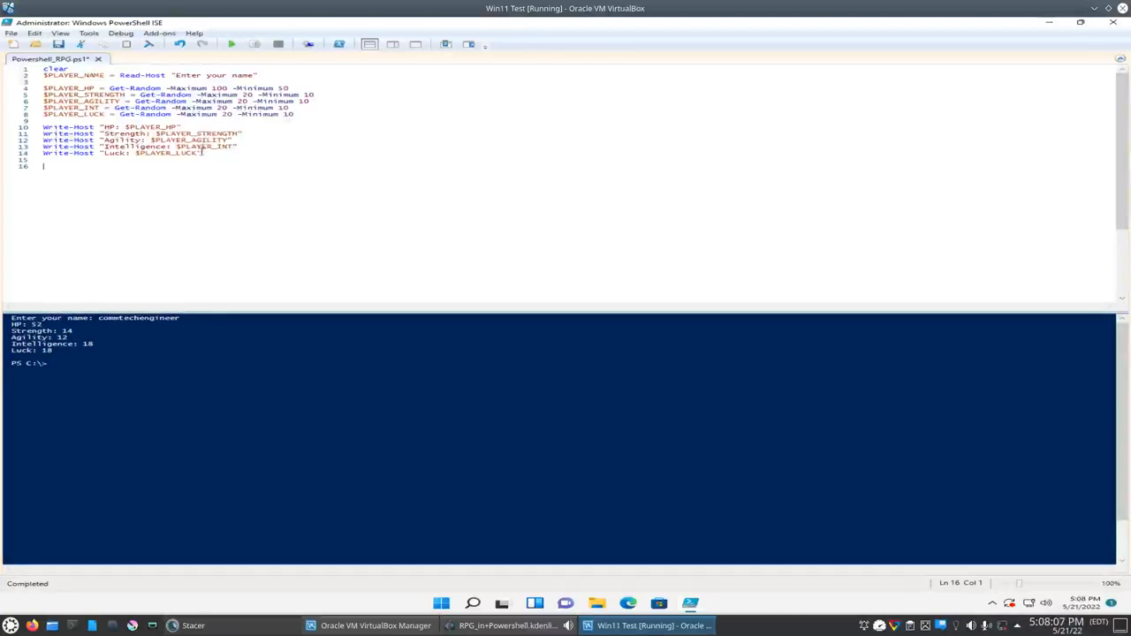
Select the player stat block to copy it for the enemy stats.
left_click_drag(42, 88, 202, 152)
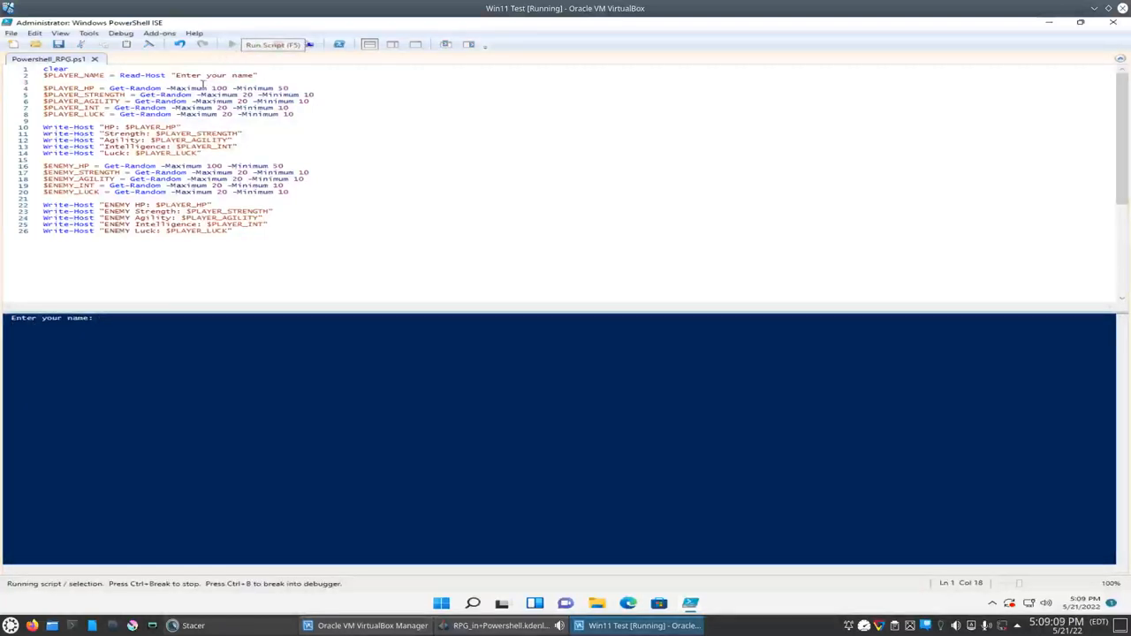
Answer the name prompt with TEST, then start a Write-Host dashed separator after the player Luck line.
type("TE")
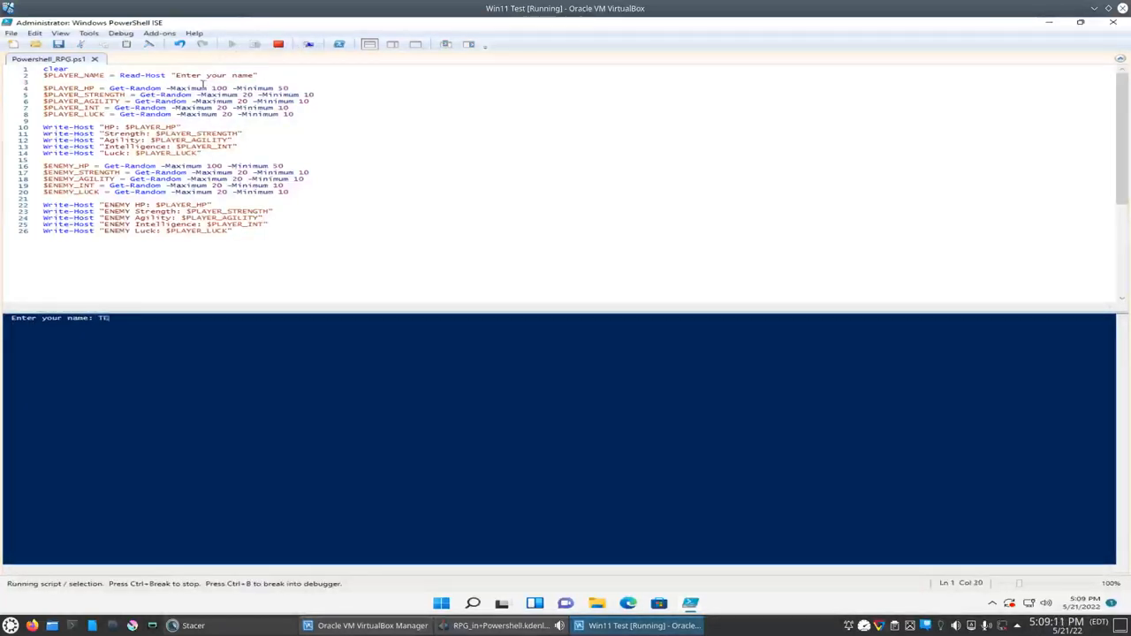
type("ST")
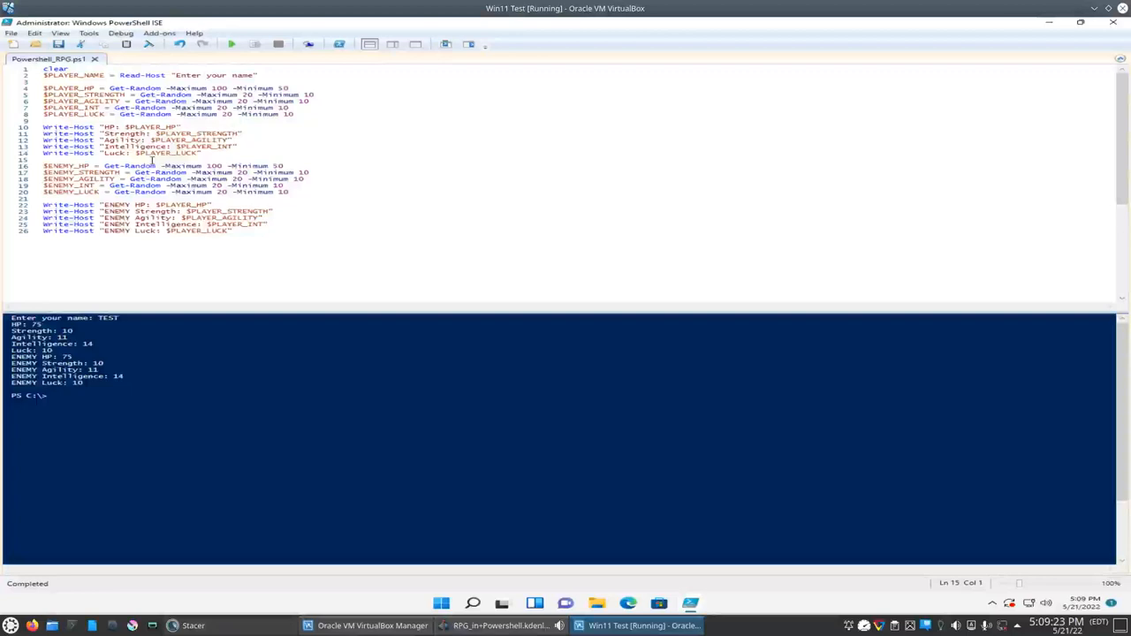
type("w")
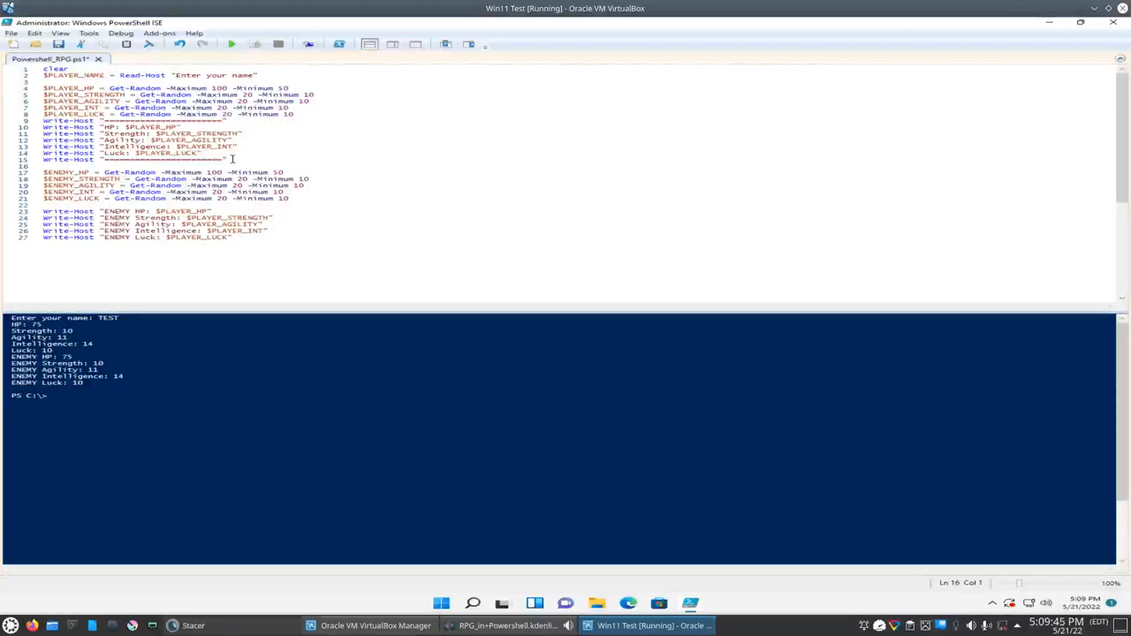
Add a spacing Write-Host between the player and enemy blocks and run the script.
type("WRITE")
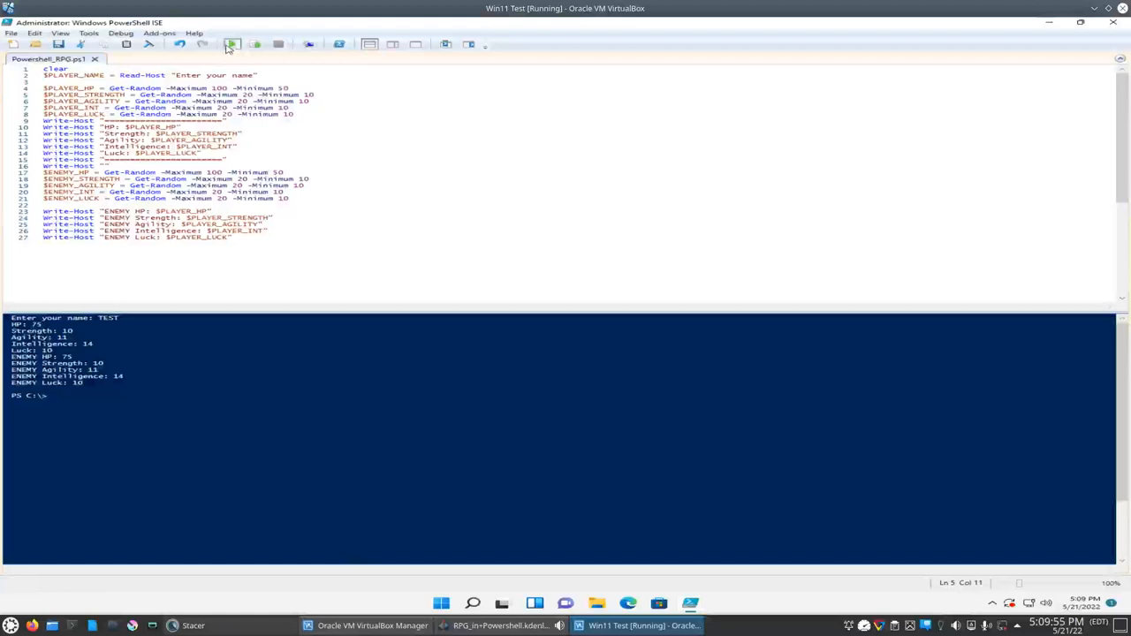
left_click(230, 44)
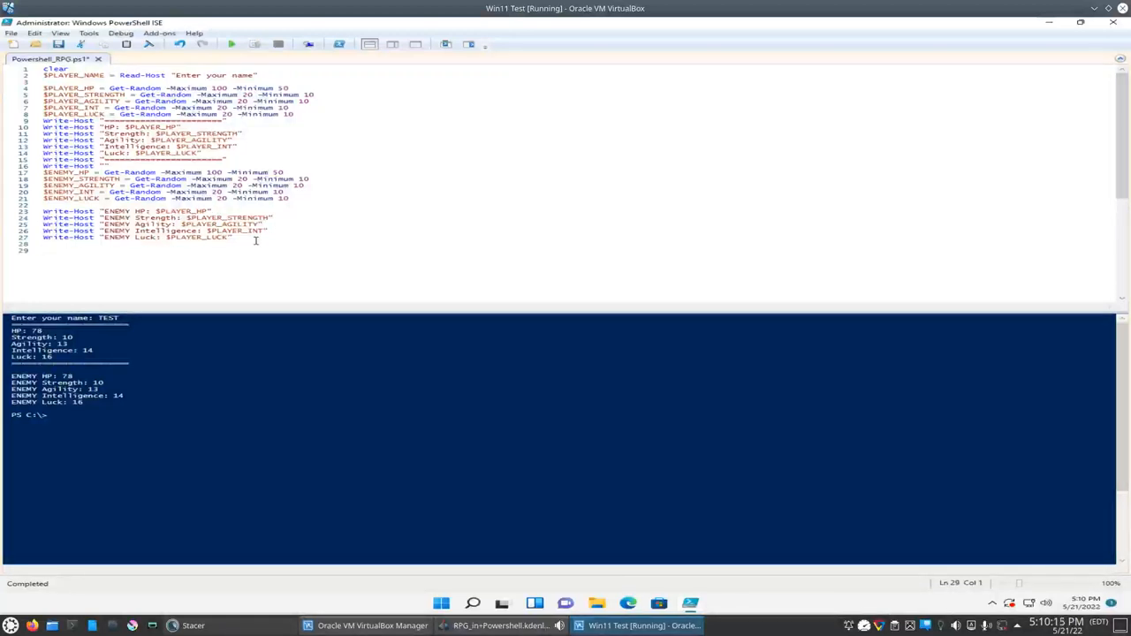
Write while ($PLAYER_HP -gt 0 -or $ENEMY_HP -gt 0) with an empty braced body.
type("WHILE")
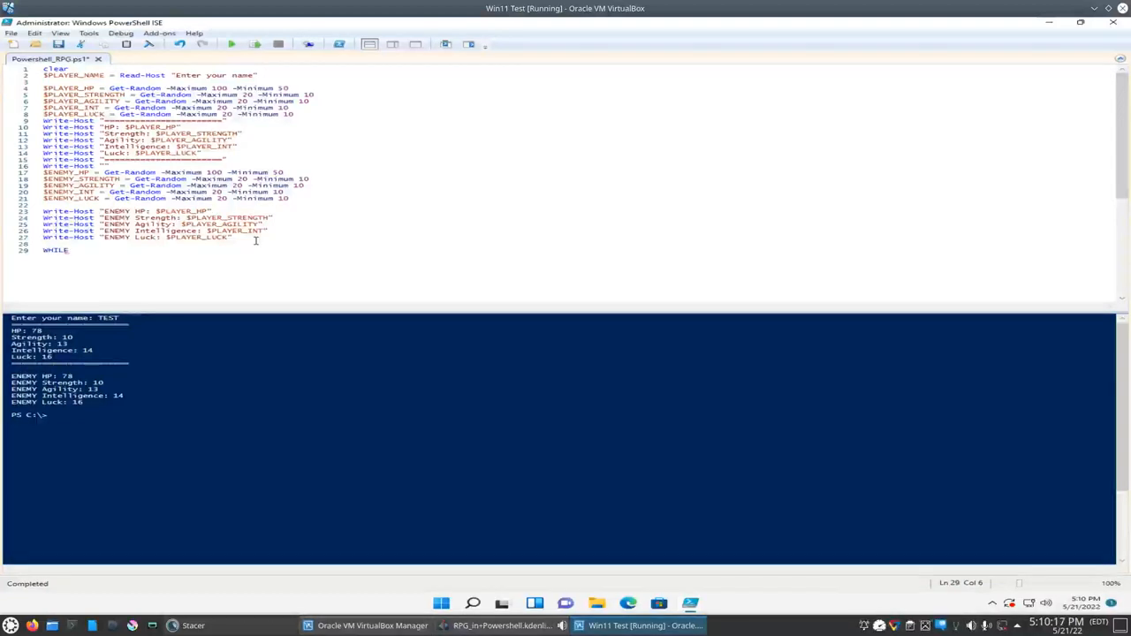
type("while")
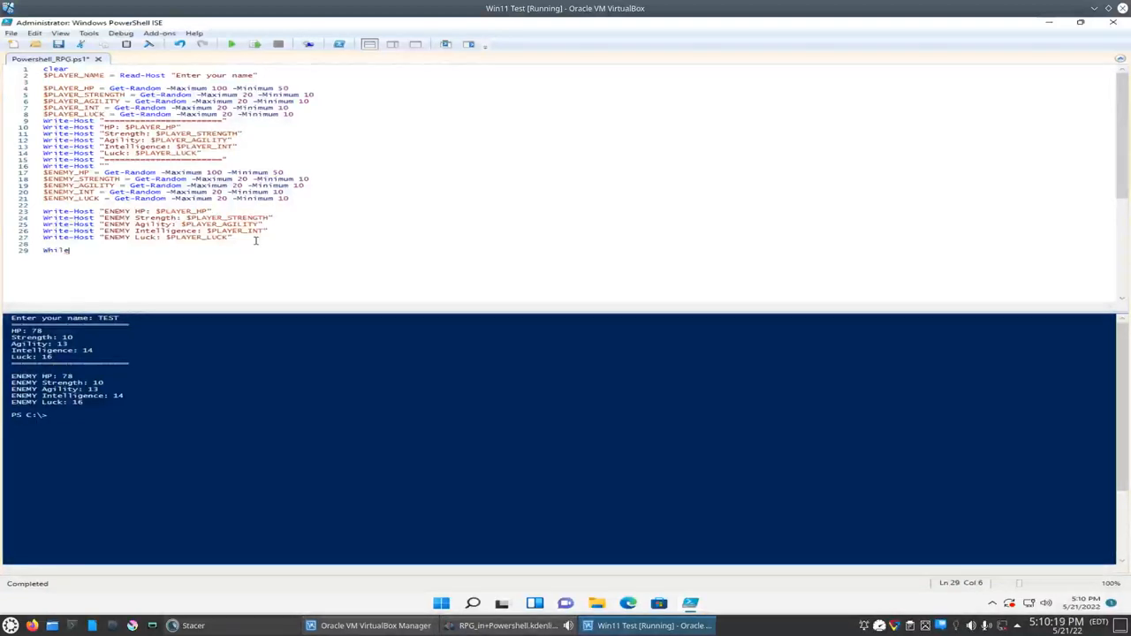
type("()")
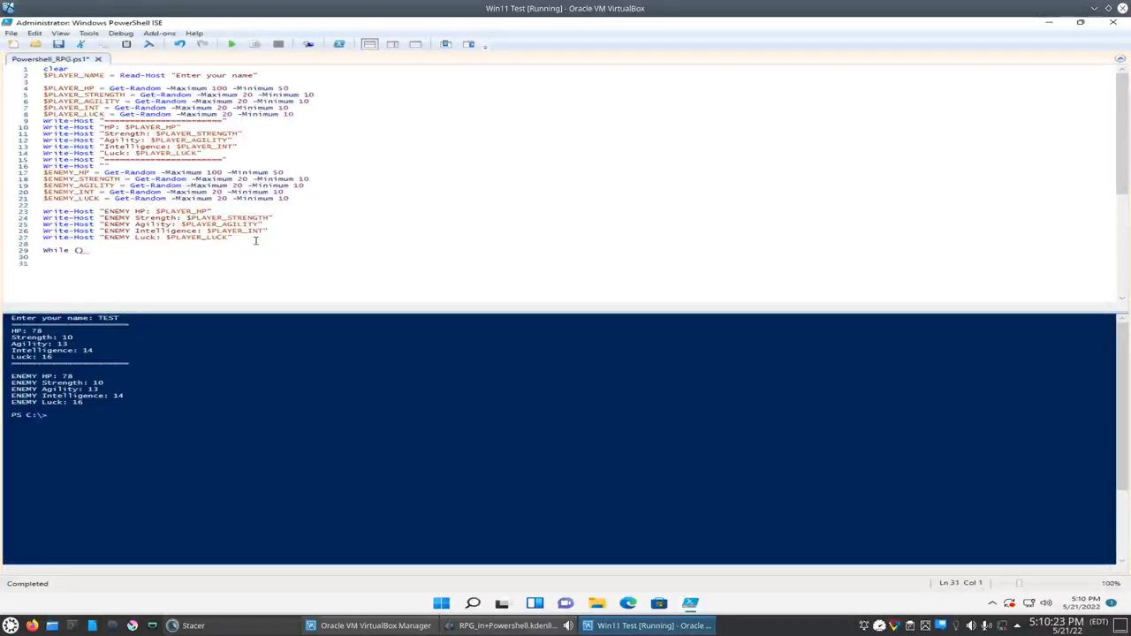
type("{")
type("}")
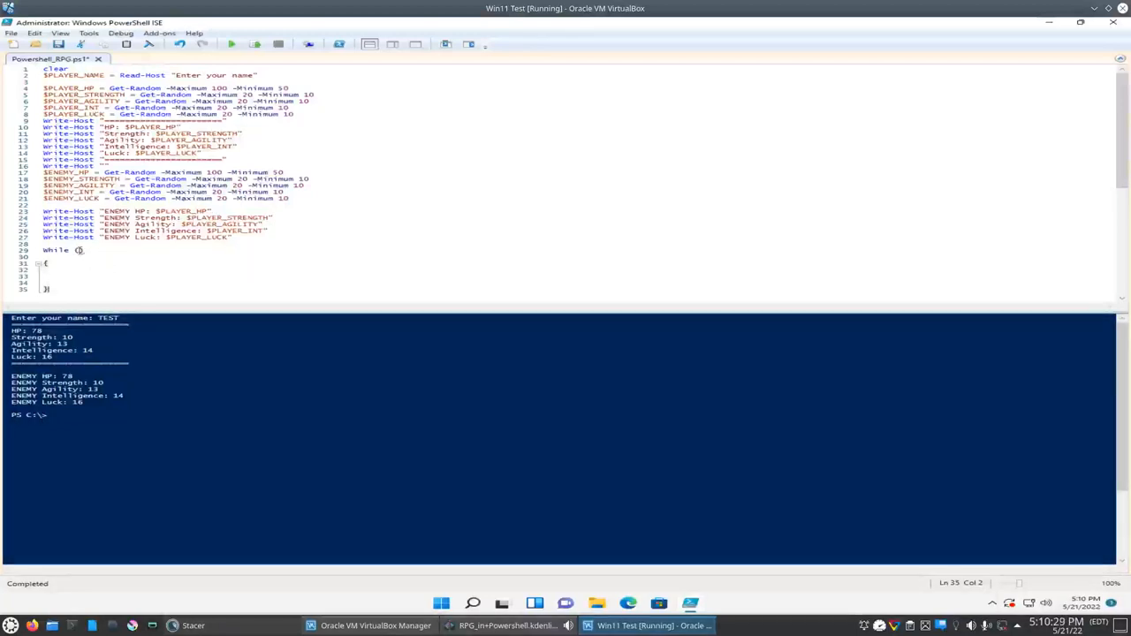
type("$PLAYER_HP")
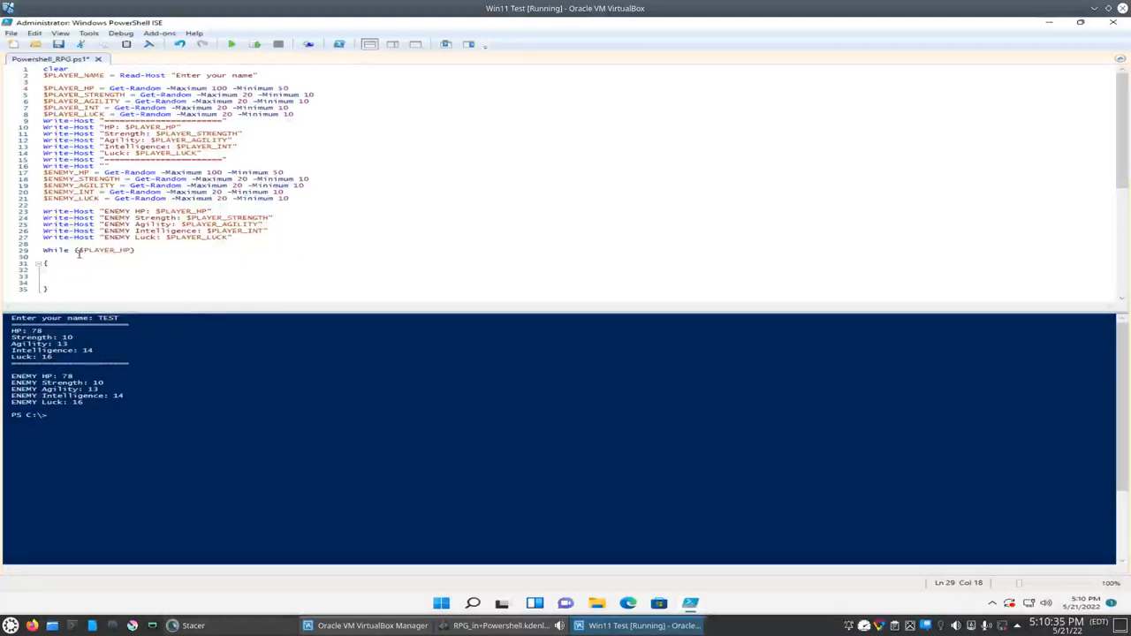
type("-gt 0")
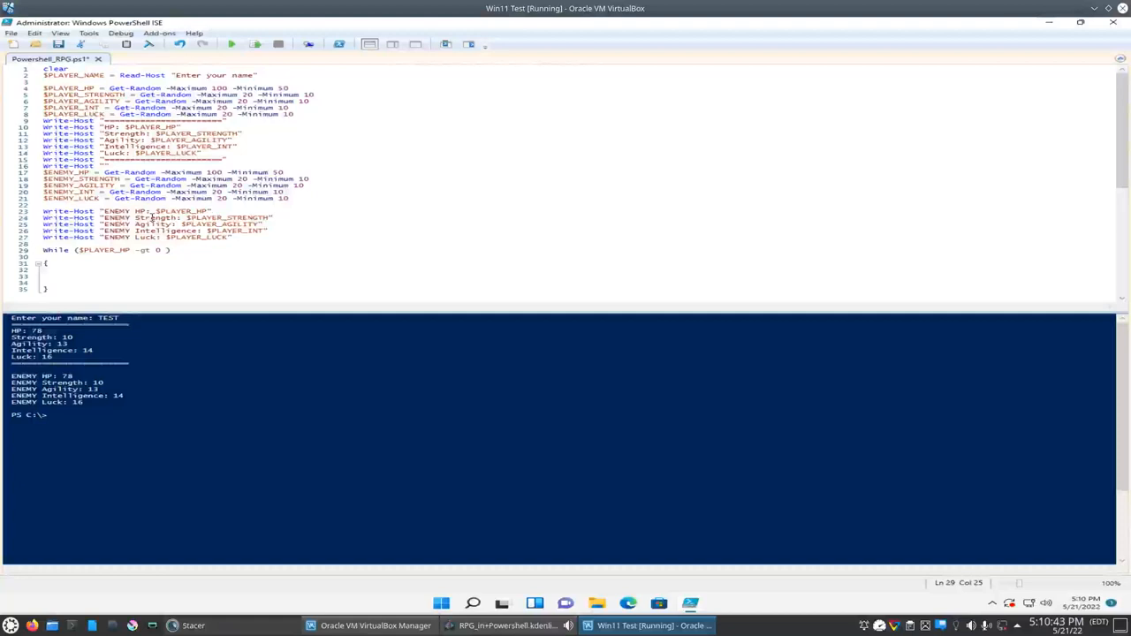
type("-or")
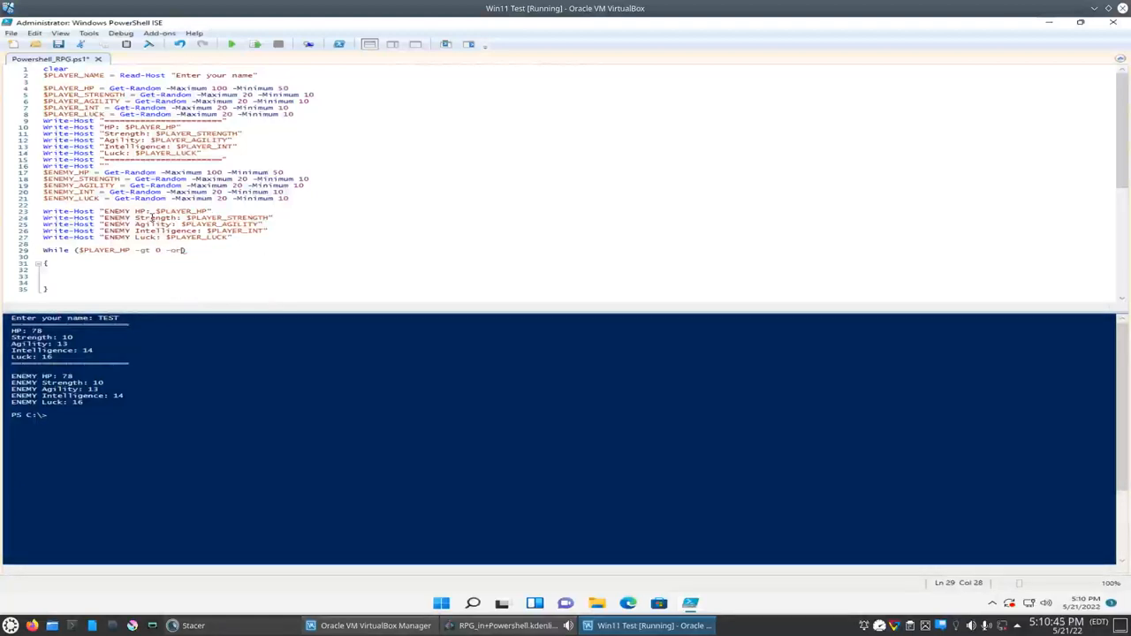
type("$")
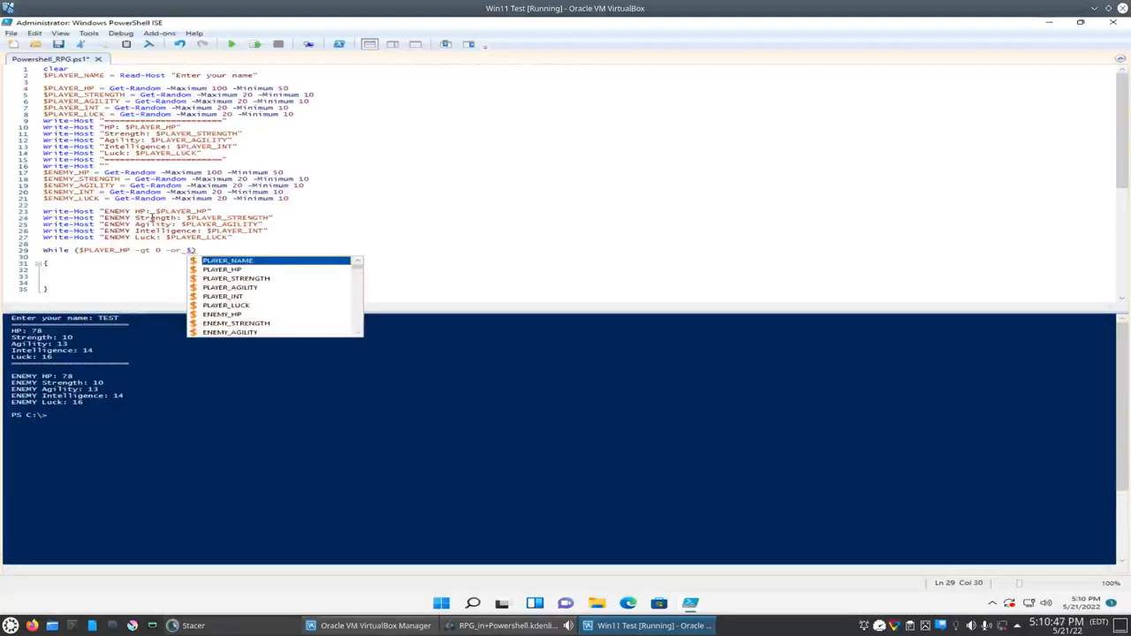
type("ENEMY_HP -g")
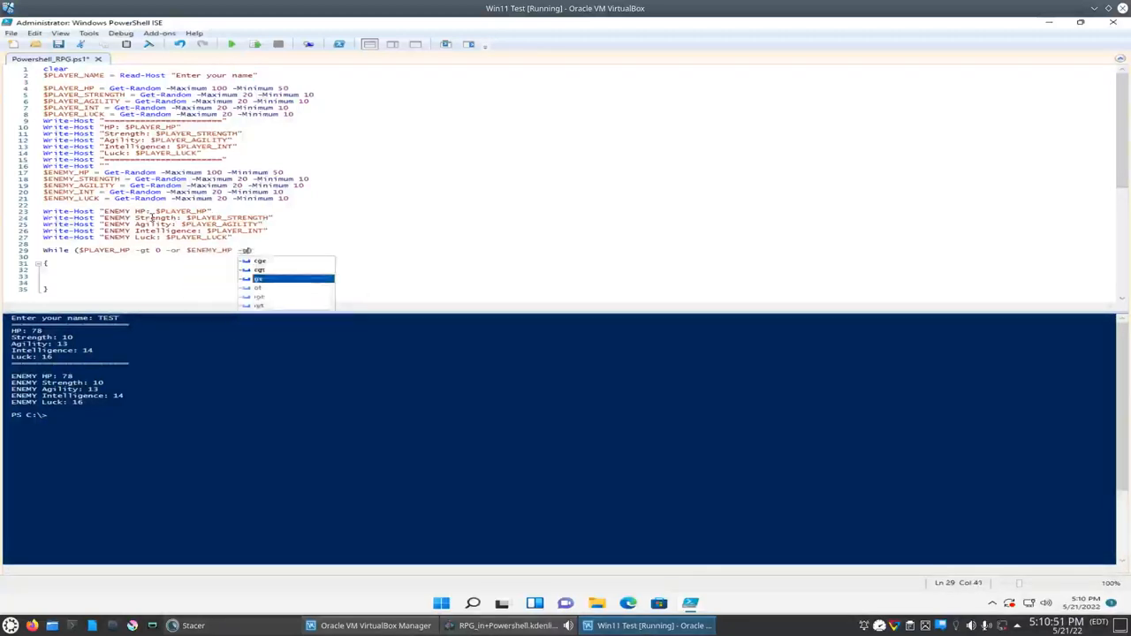
type("0)")
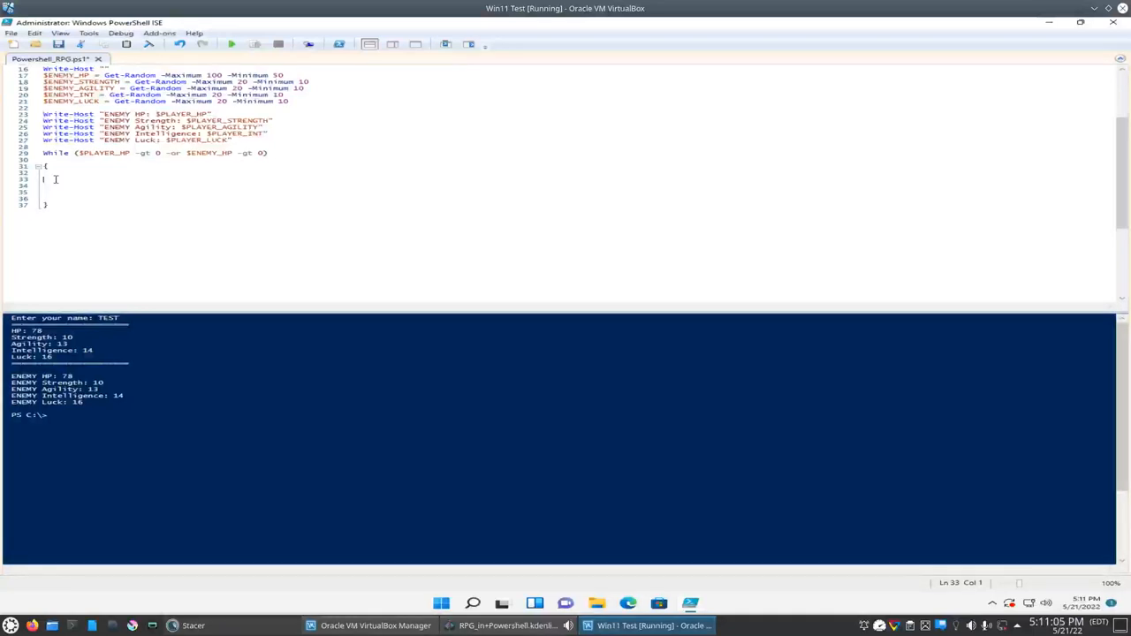
Set $ENEMY_DAMAGE = $PLAYER_STRENGTH + $PLAYER_AGILITY + $PLAYER_LUCK inside the loop.
type("$")
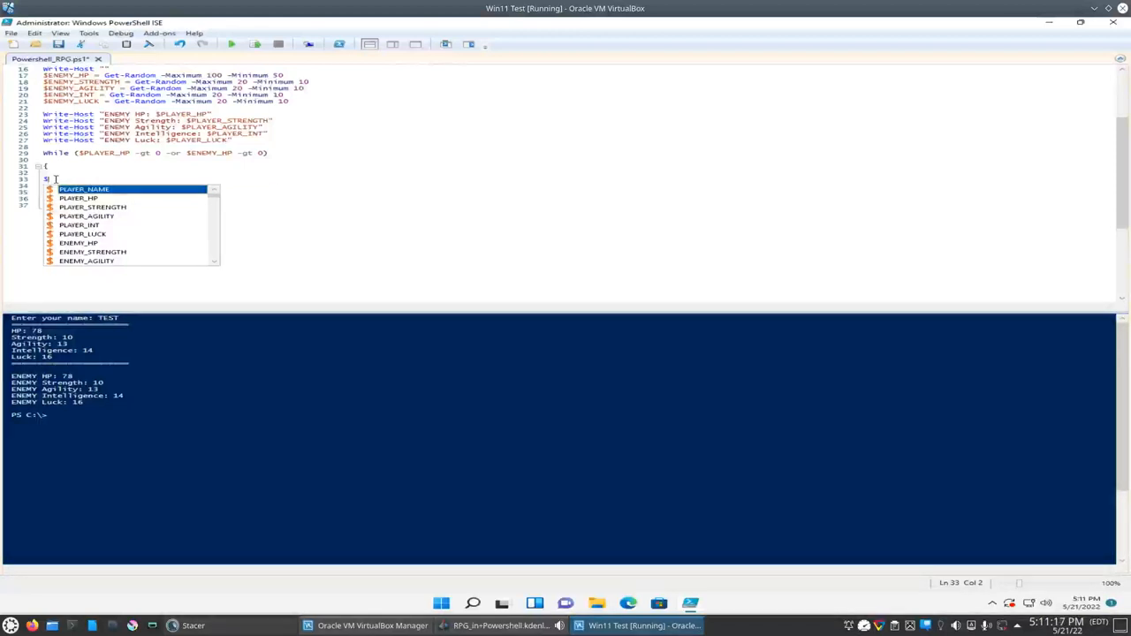
type("ENEM")
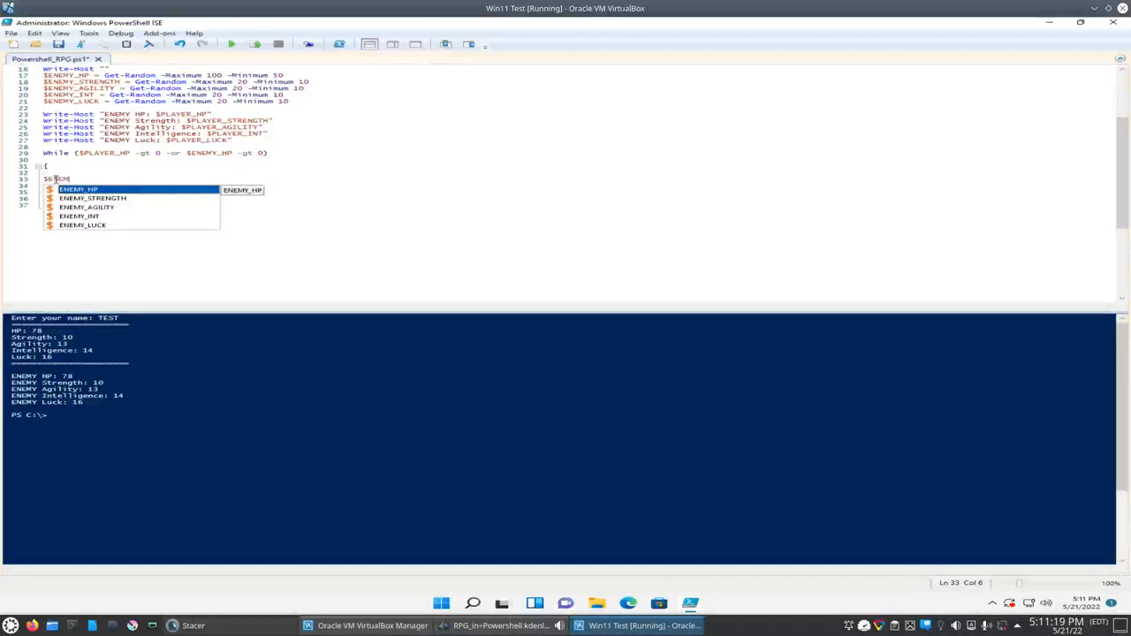
type(".")
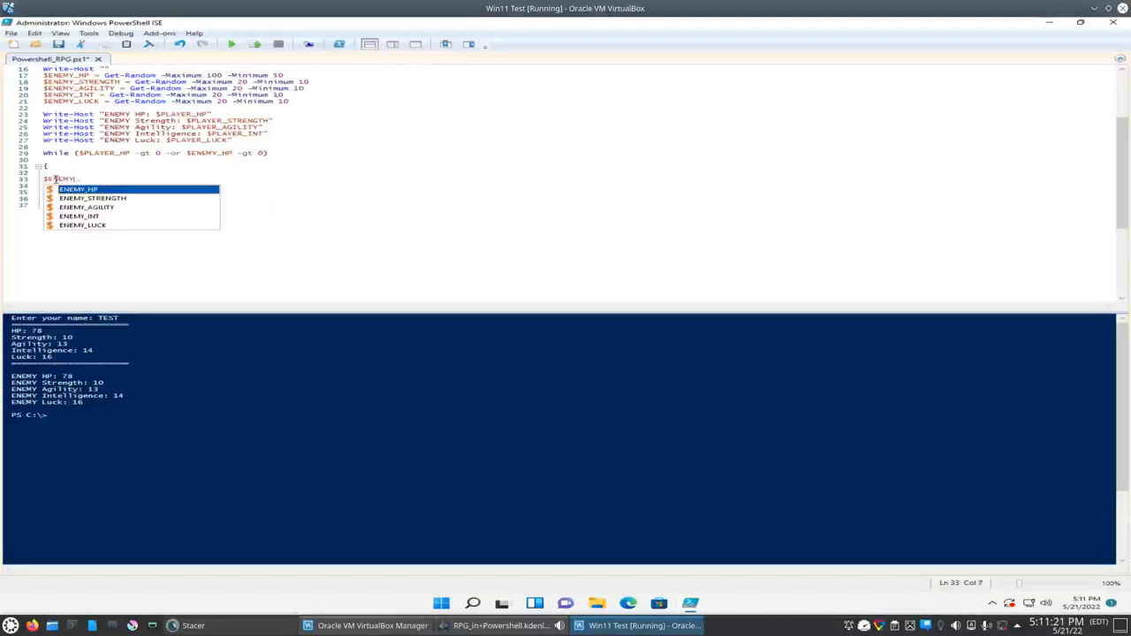
type("_DAMAGE =")
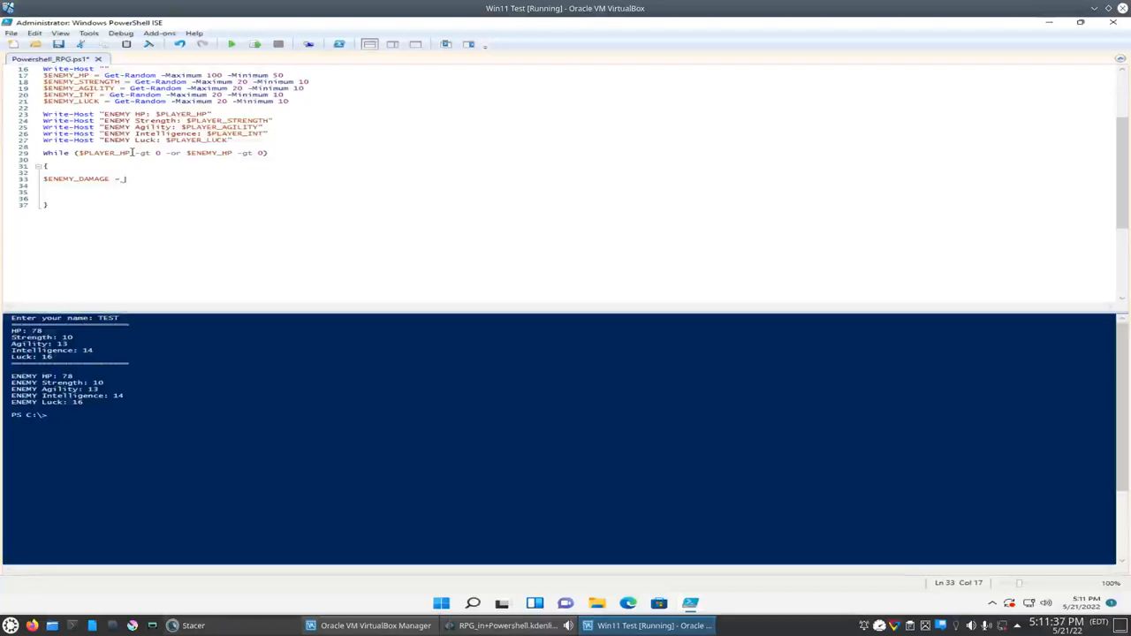
type("player")
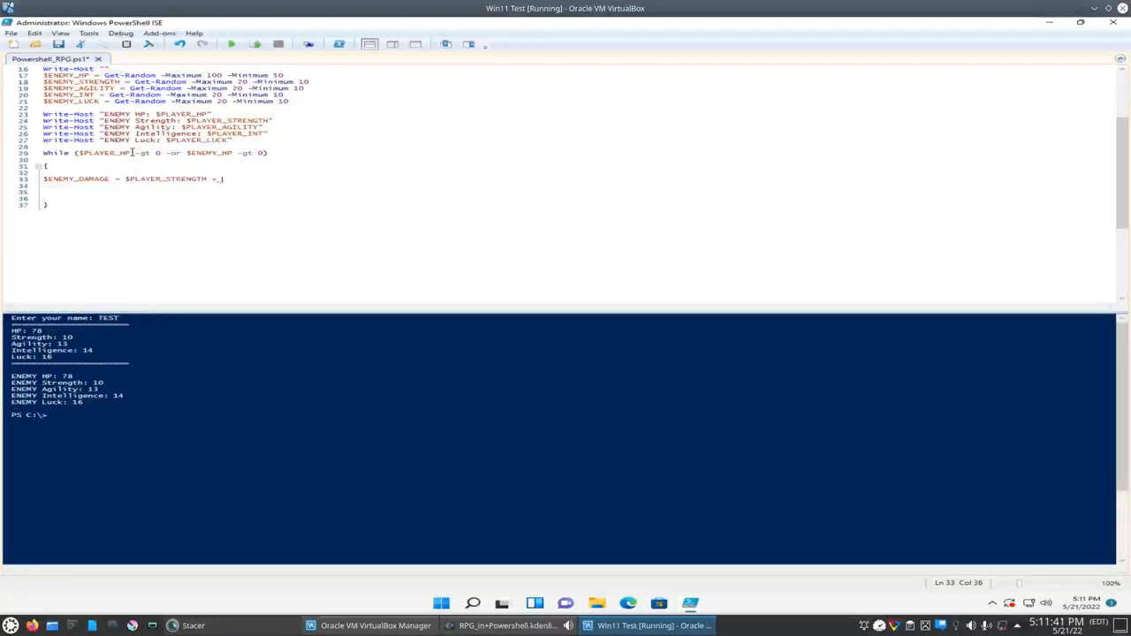
type("$PLAYER_AGILITY +")
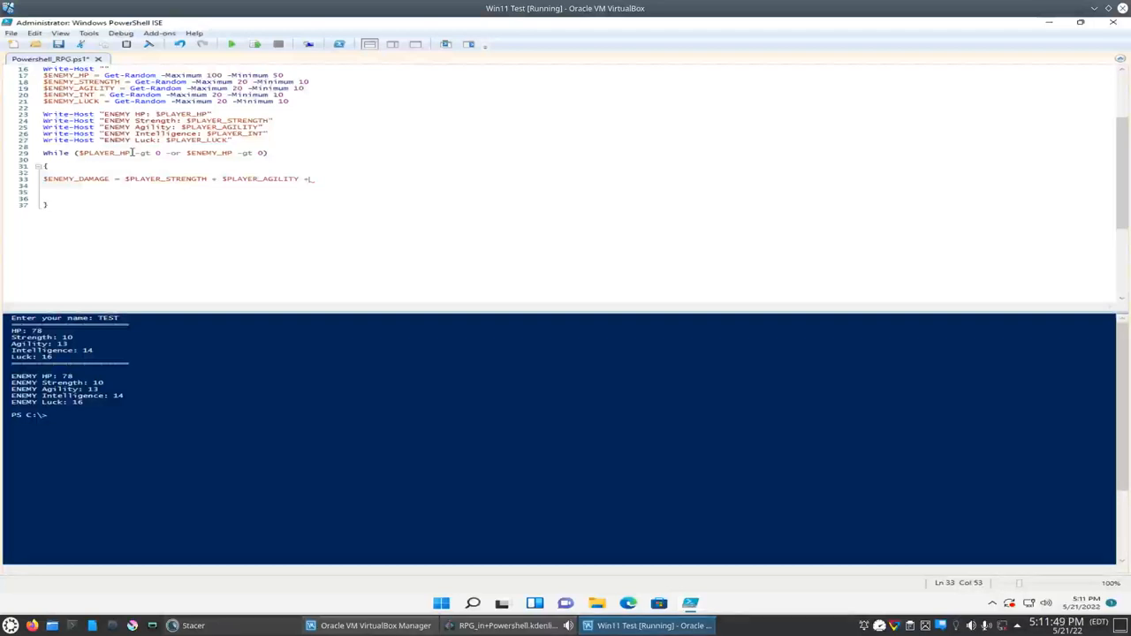
type("$player")
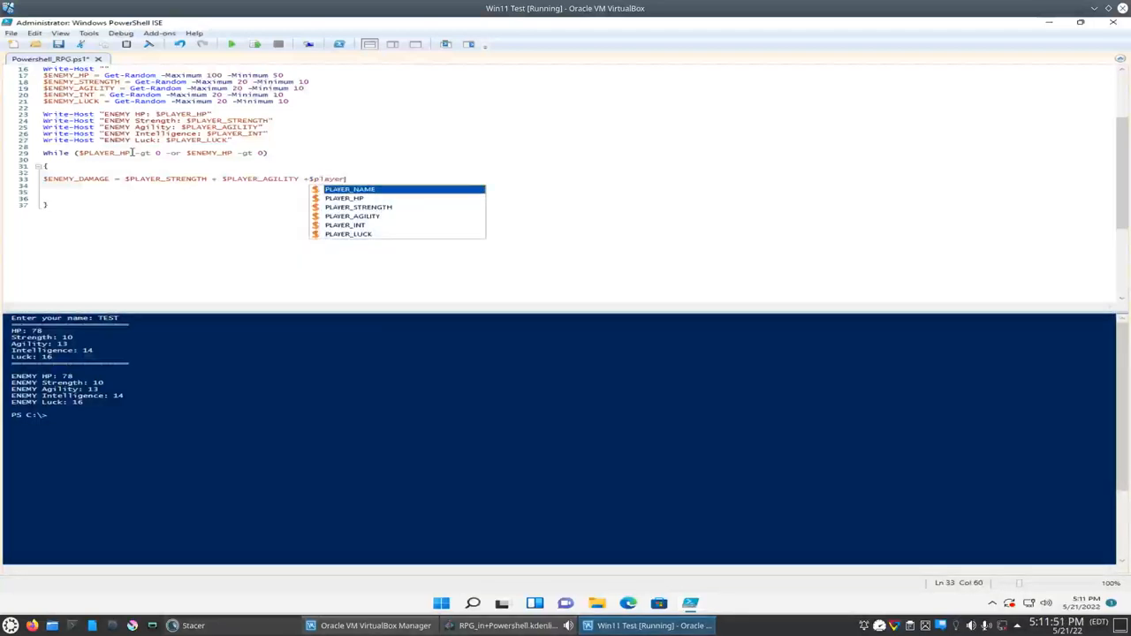
type("PLAYER_LUCK")
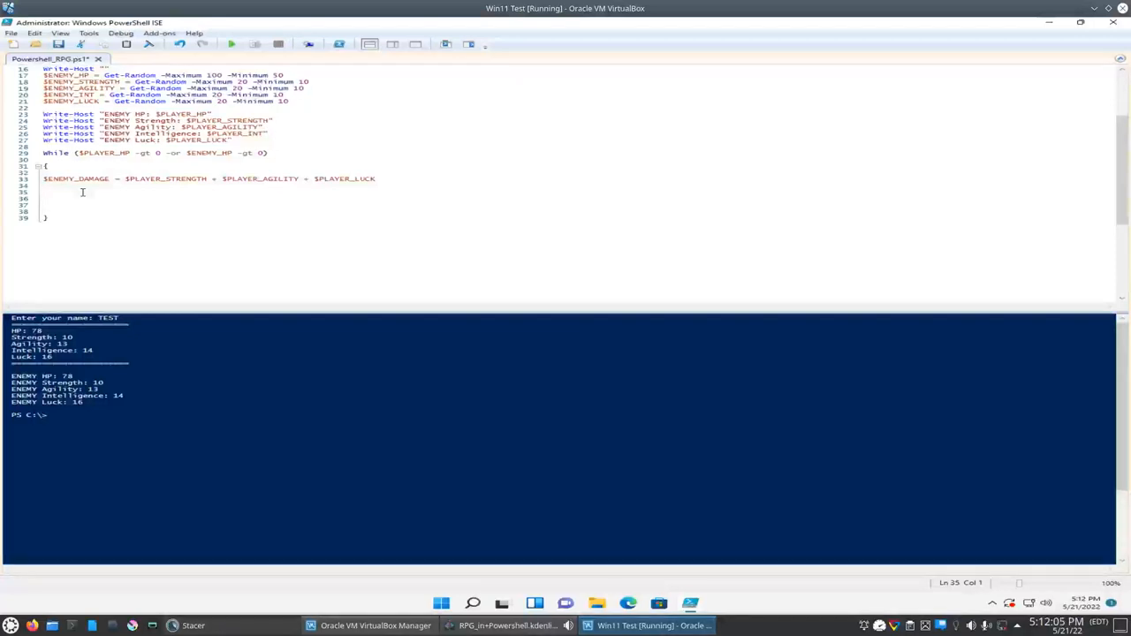
Add $ENEMY_HP = $ENEMY_HP - $ENEMY_DAMAGE below it.
type("$En")
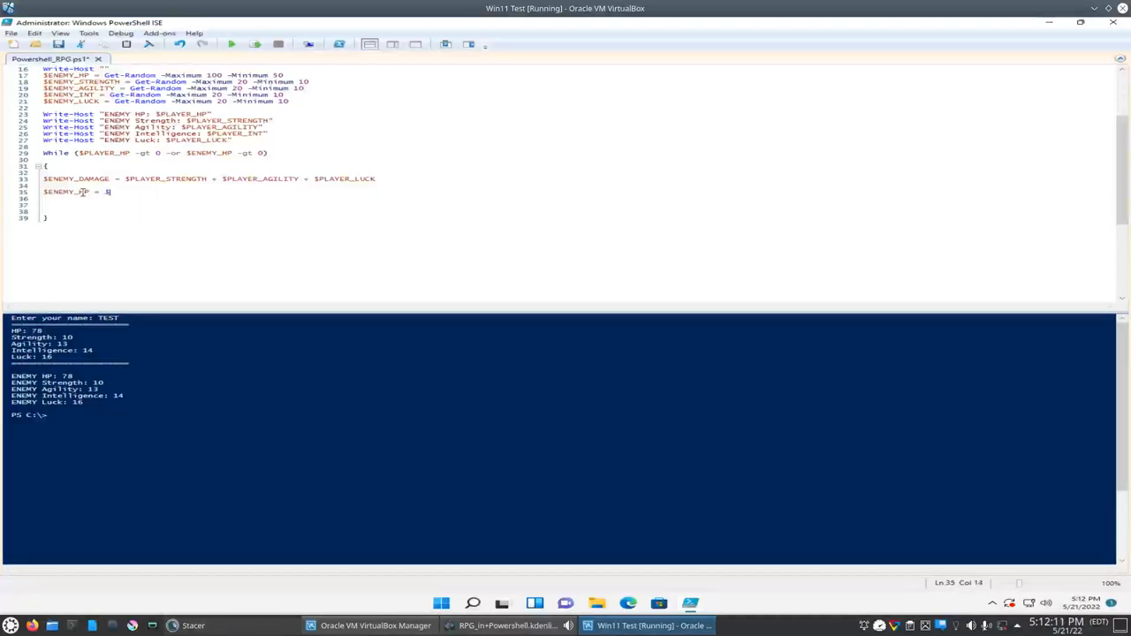
type("enemy")
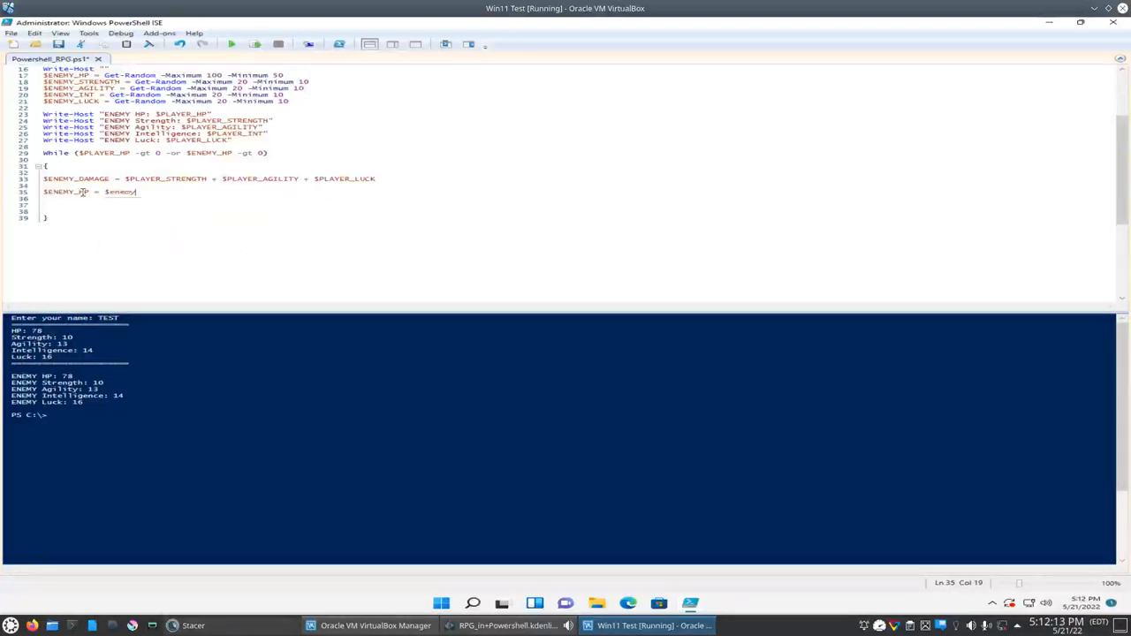
type("-")
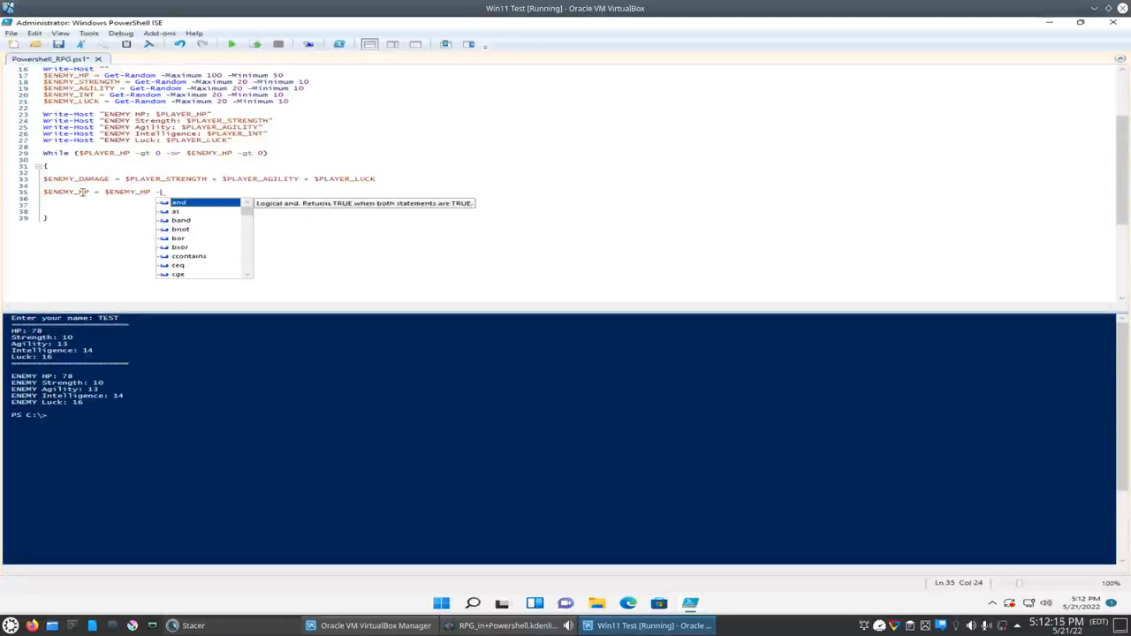
type("enemy")
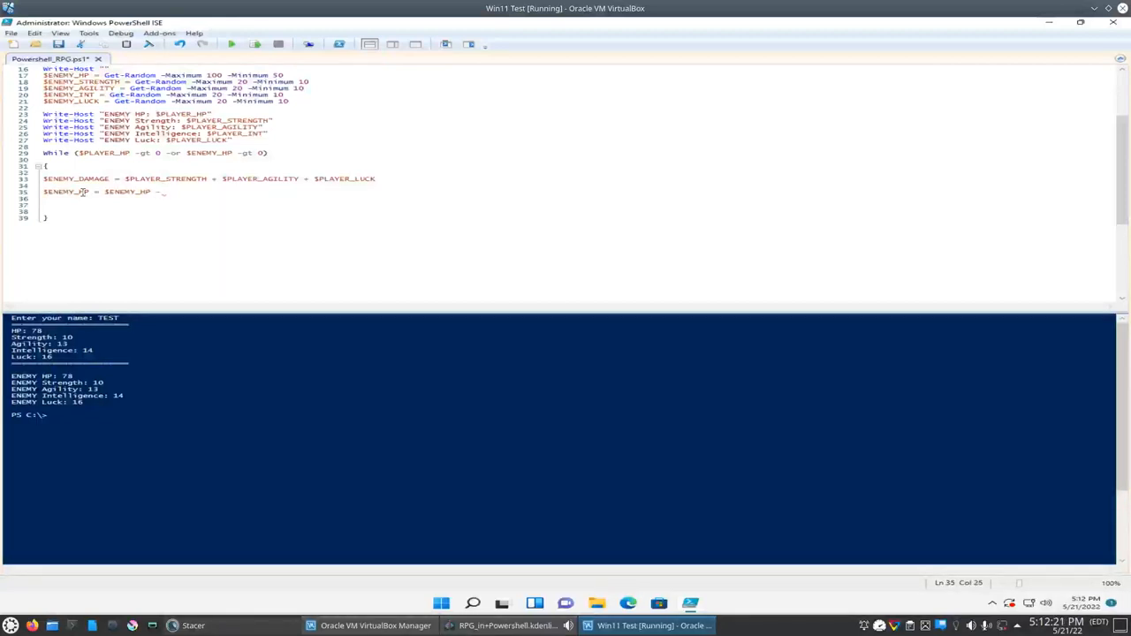
type("enemy_dama")
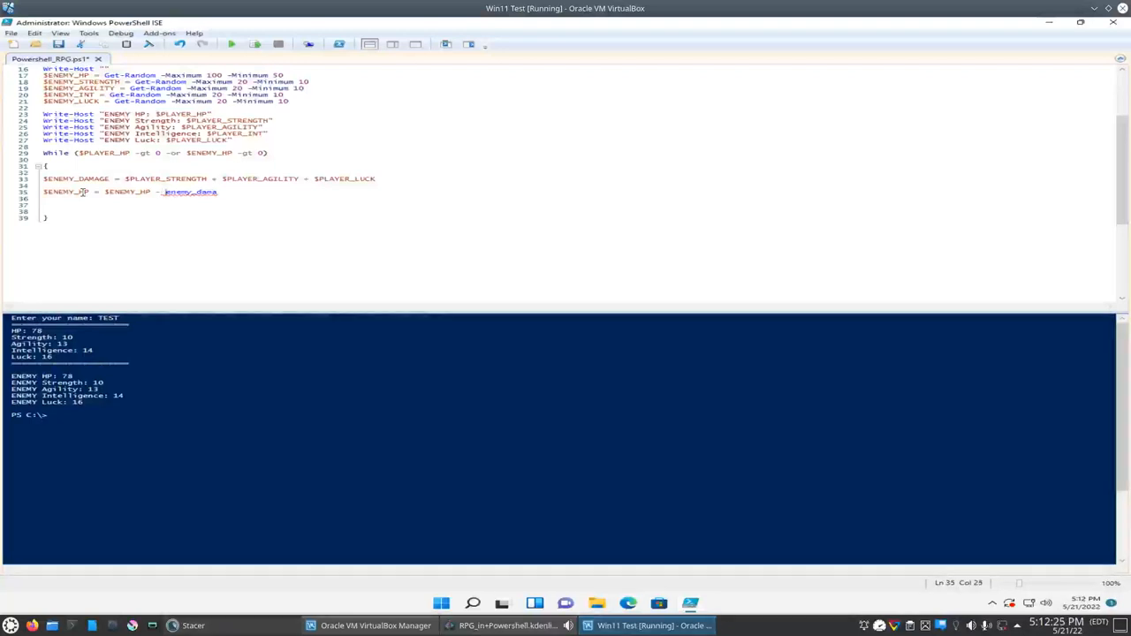
type("$ENEMY_DAMAGE")
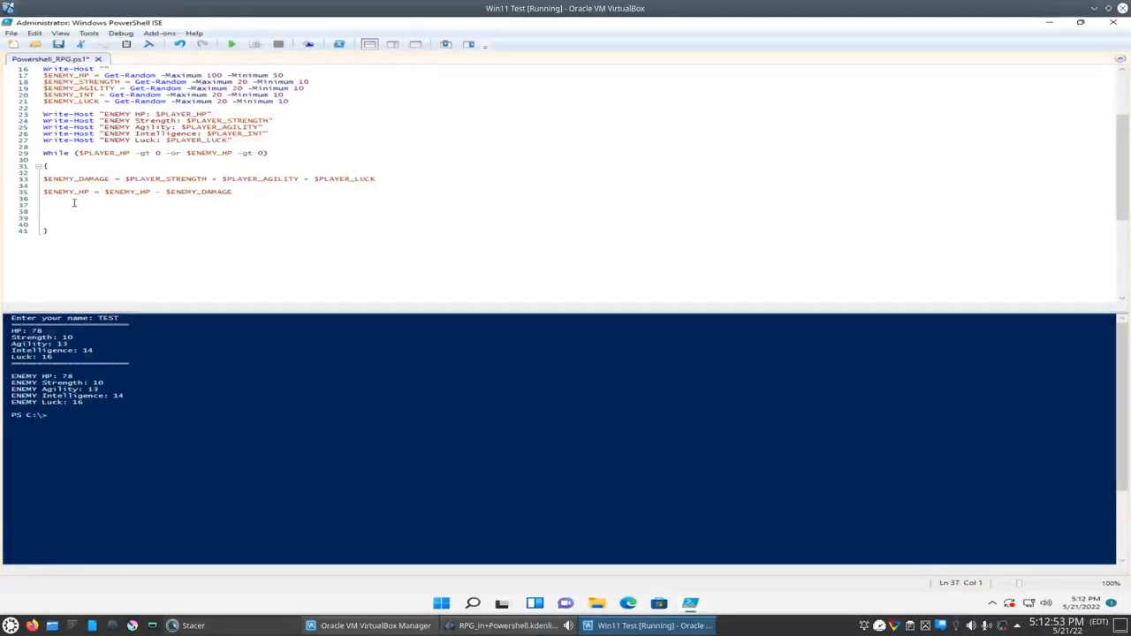
Print "$PLAYER_NAME ATTACKS" with Write-Host in the loop body.
type("$")
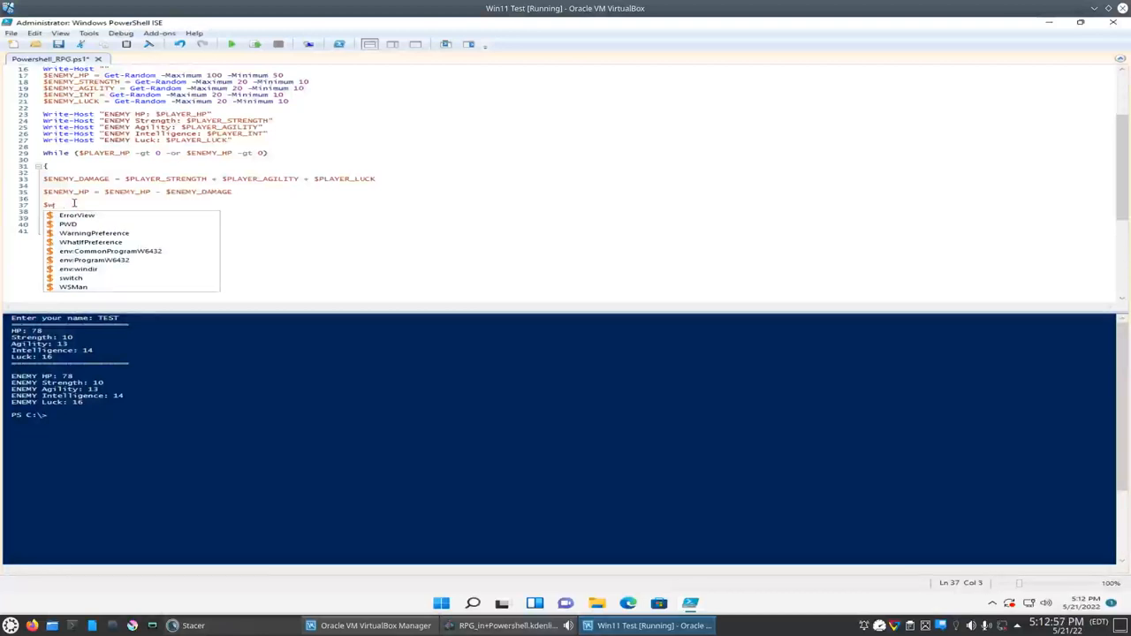
type("write-Host \"")
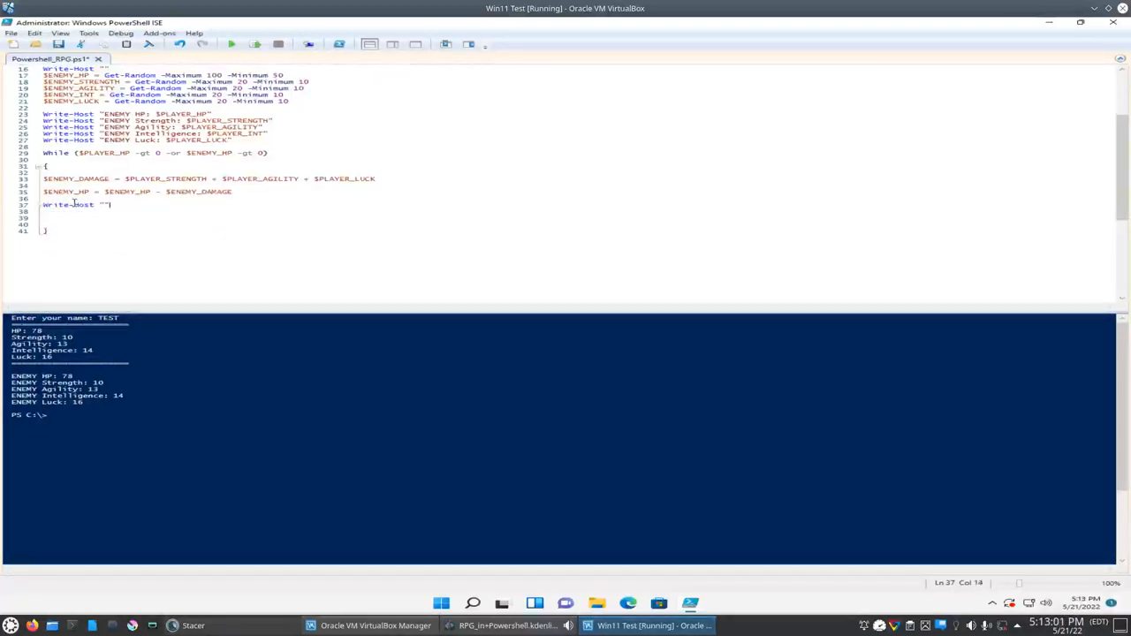
type("$PLAYER_NAME")
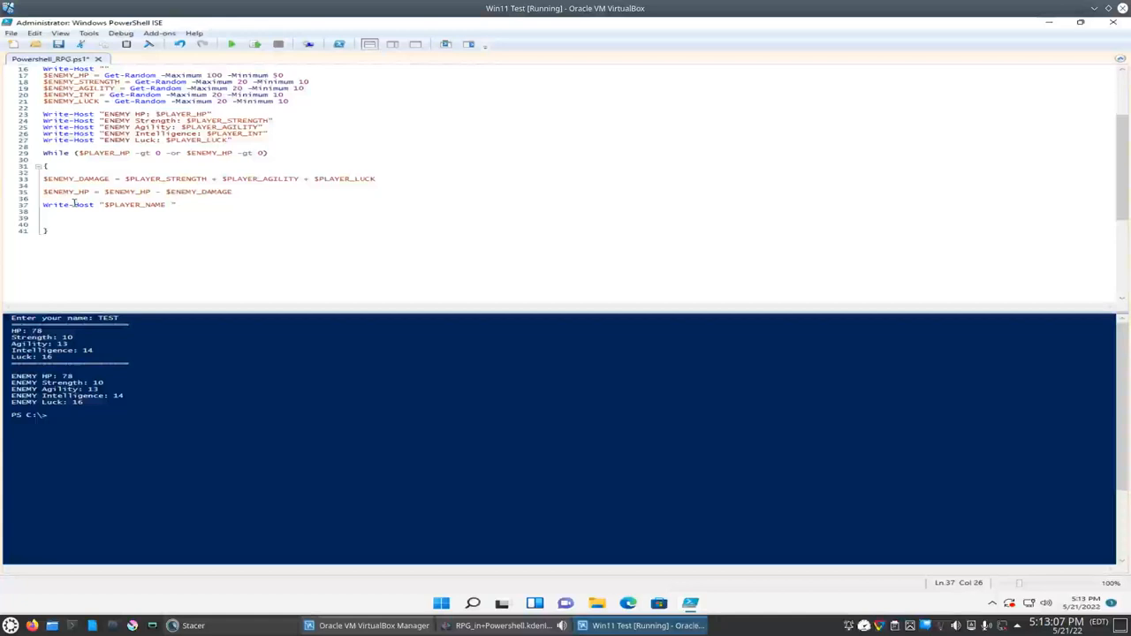
type("ATTA")
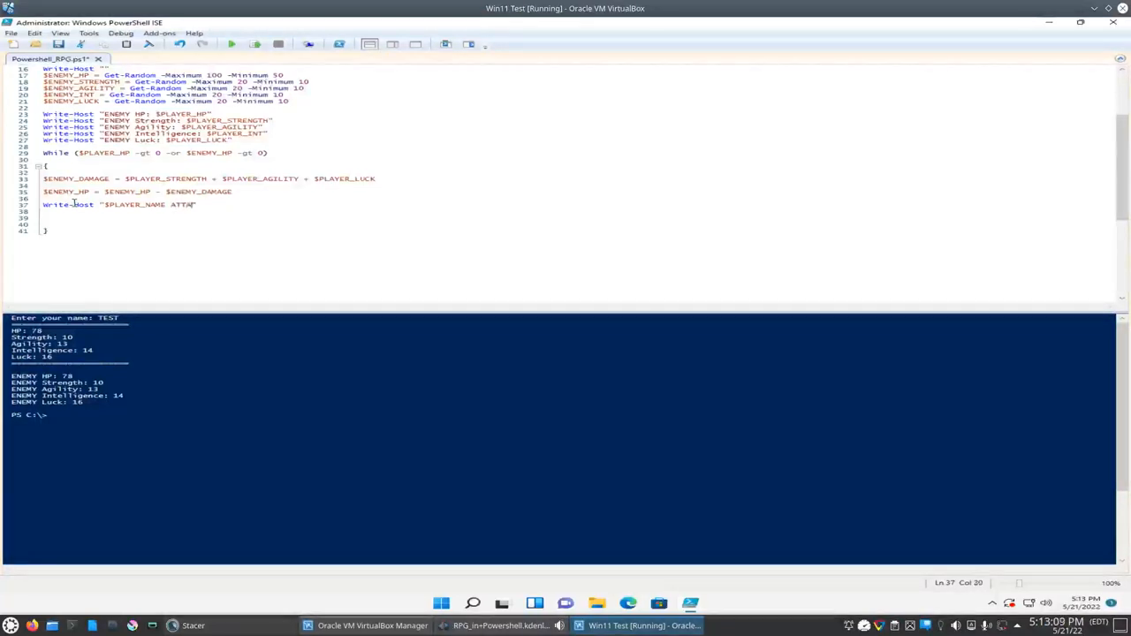
type("CKS")
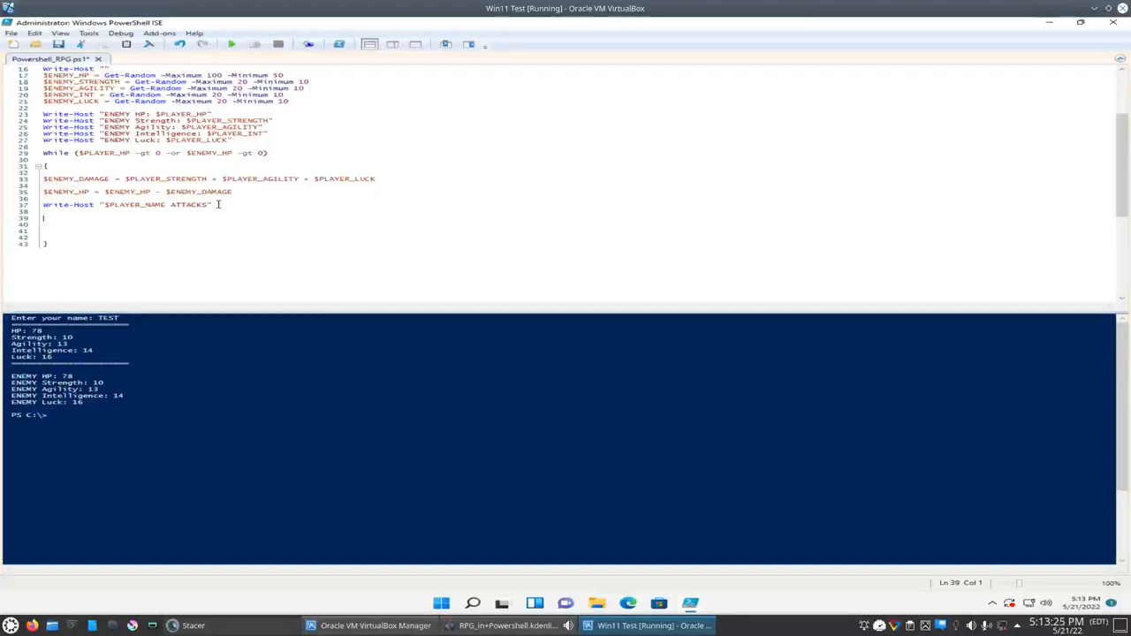
Print "ENEMY TAKES $ENEMY_DAMAGE" and insert blank lines between the loop statements.
type("Write-hod")
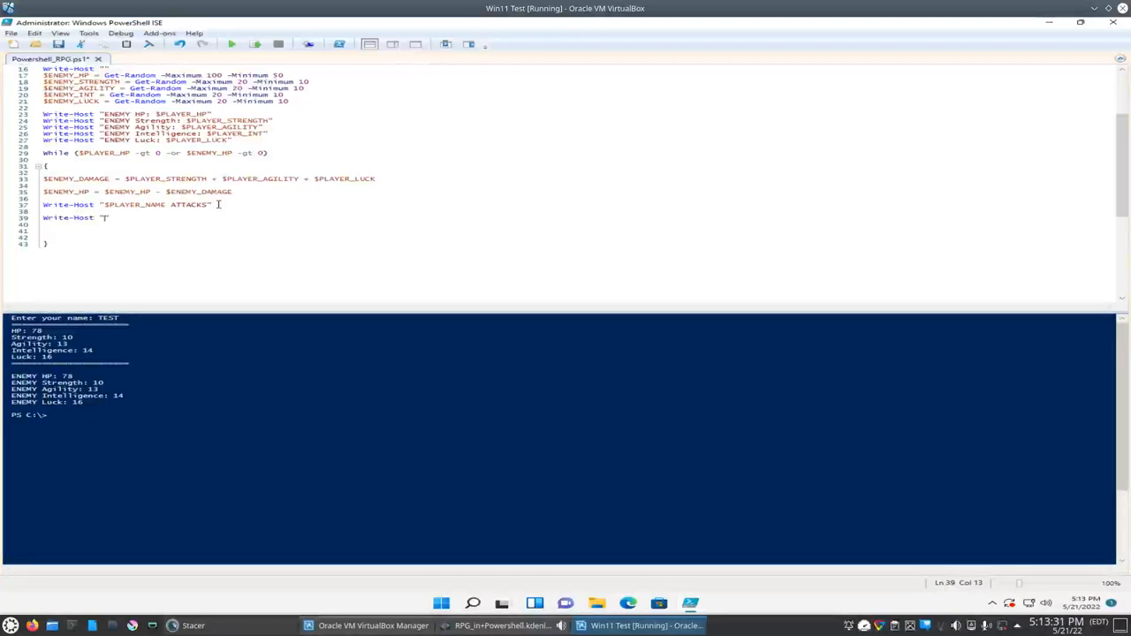
type("ENEMY TAKES")
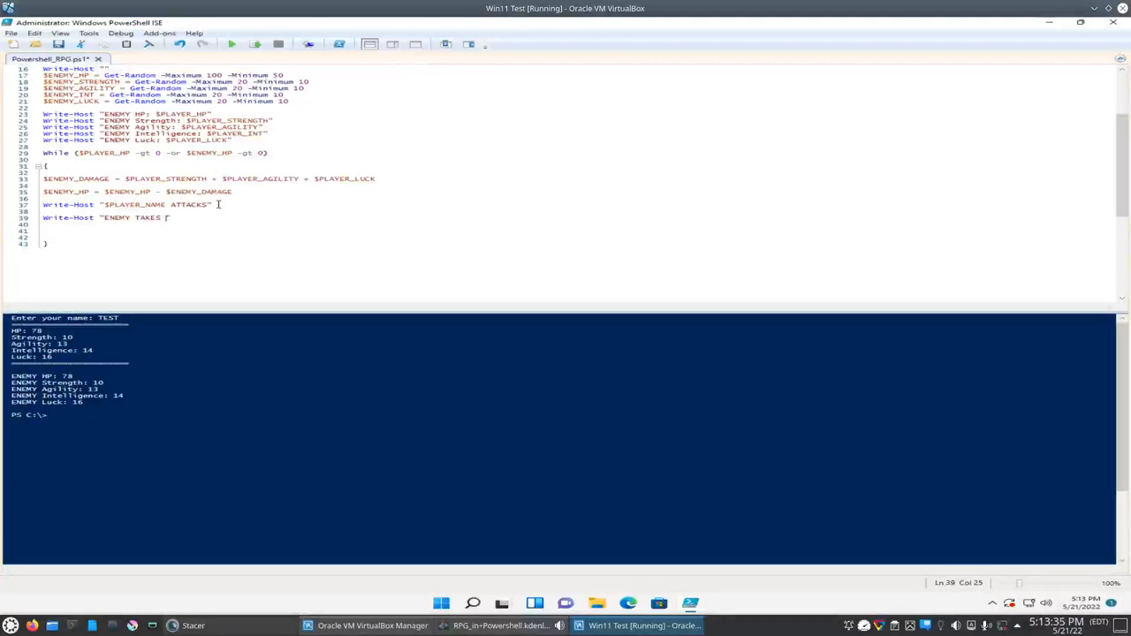
type("$ENEMY")
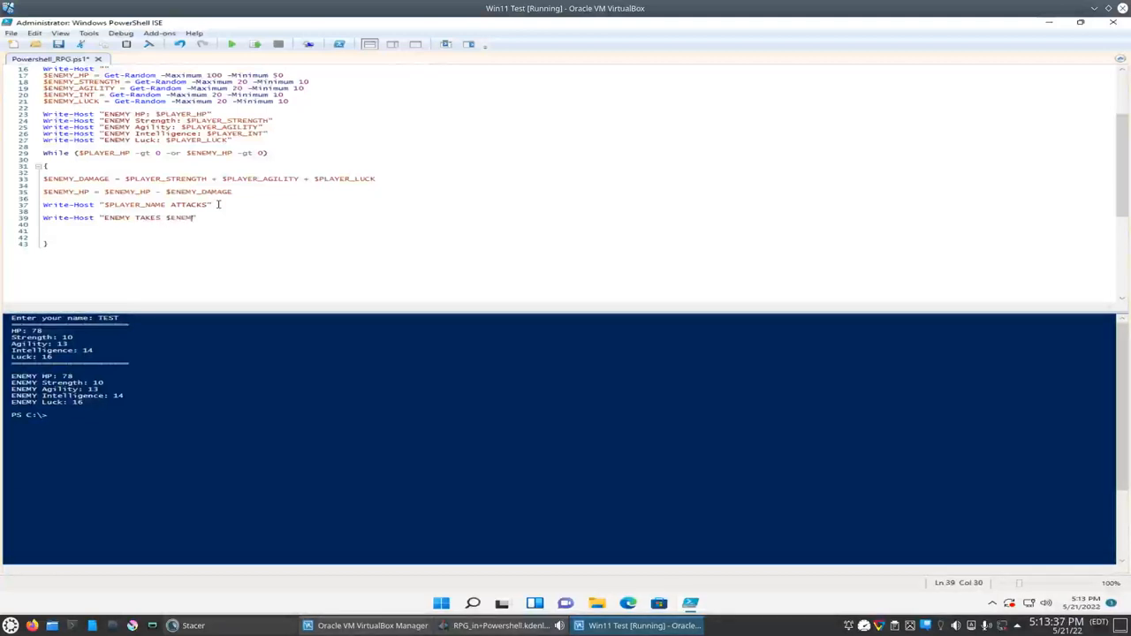
type("_DAMAGE")
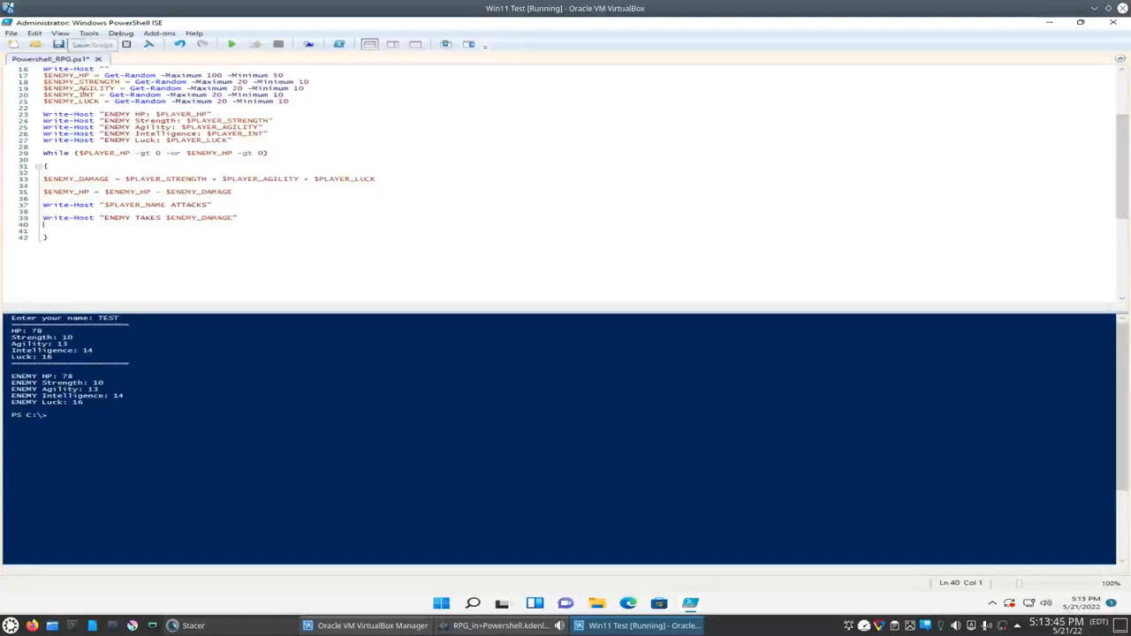
left_click(180, 205)
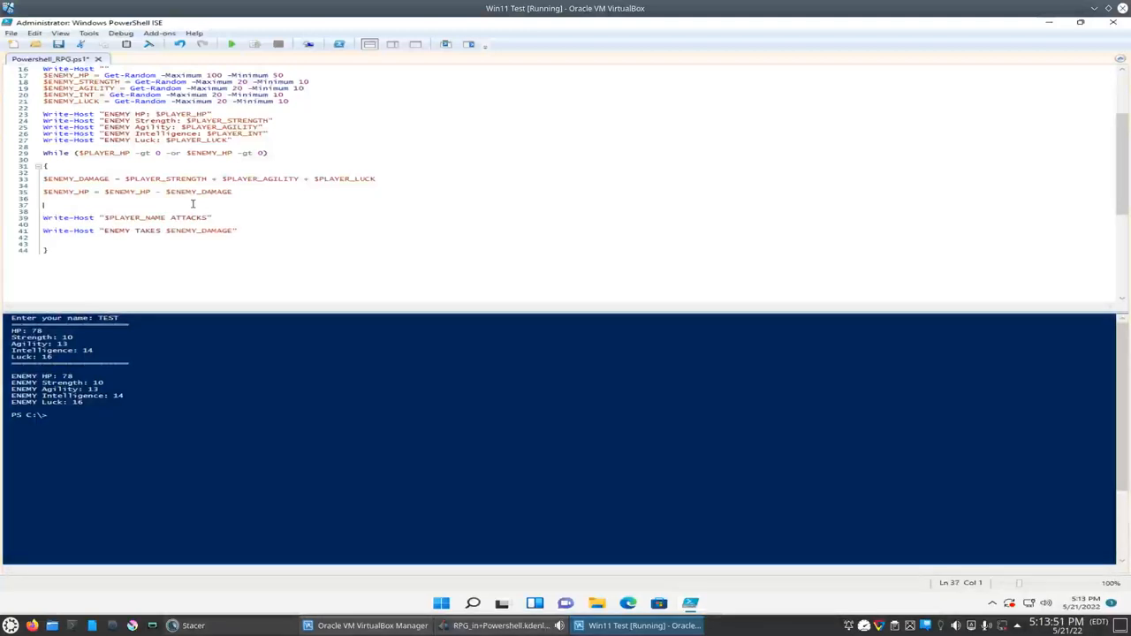
Add Start-Sleep 1 before the attack message and begin a second Start-Sleep before the damage message.
type("SLEE")
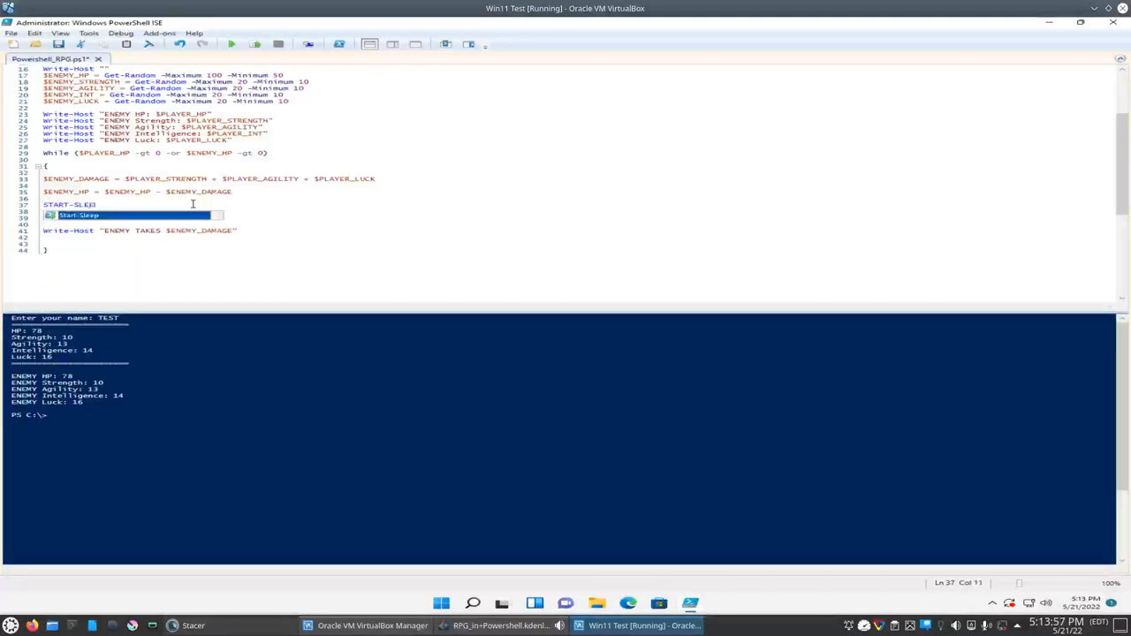
type("1")
left_click(196, 218)
type("Write-Host \"$PLAYER_NAME ATTACKS")
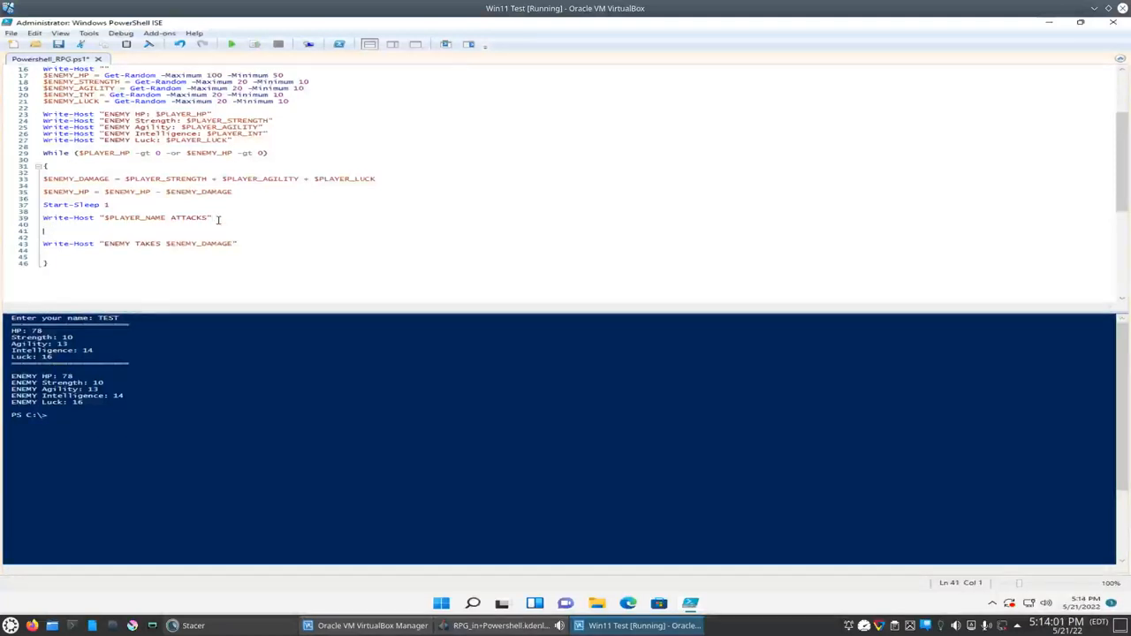
type("START-")
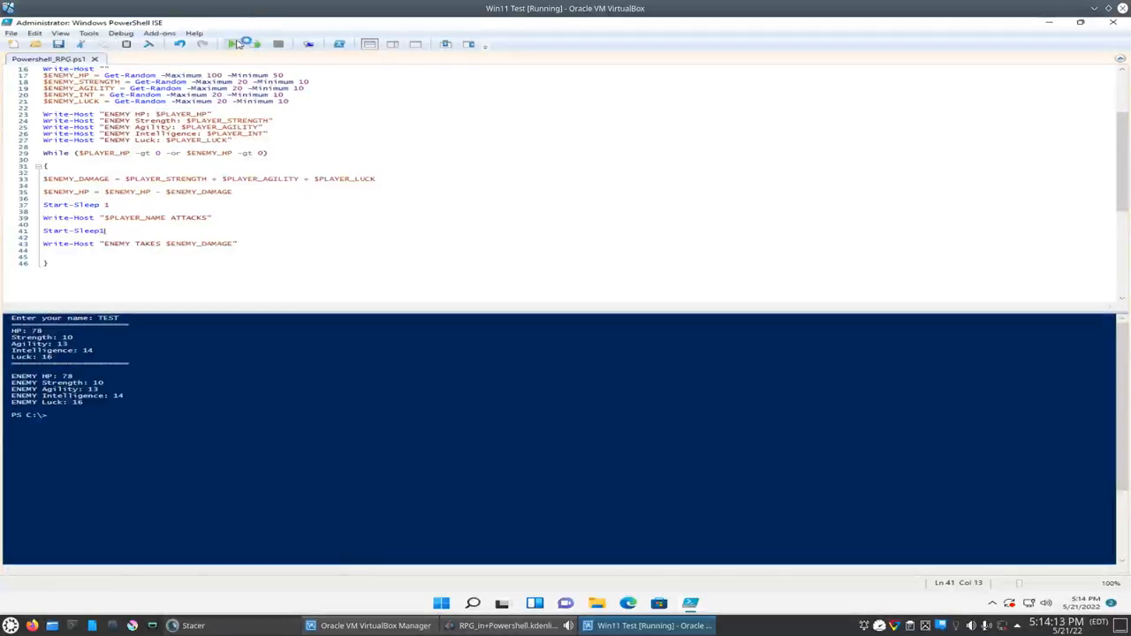
Run and stop the script, fix the second pause to Start-Sleep 1, then run and stop again.
left_click(230, 44)
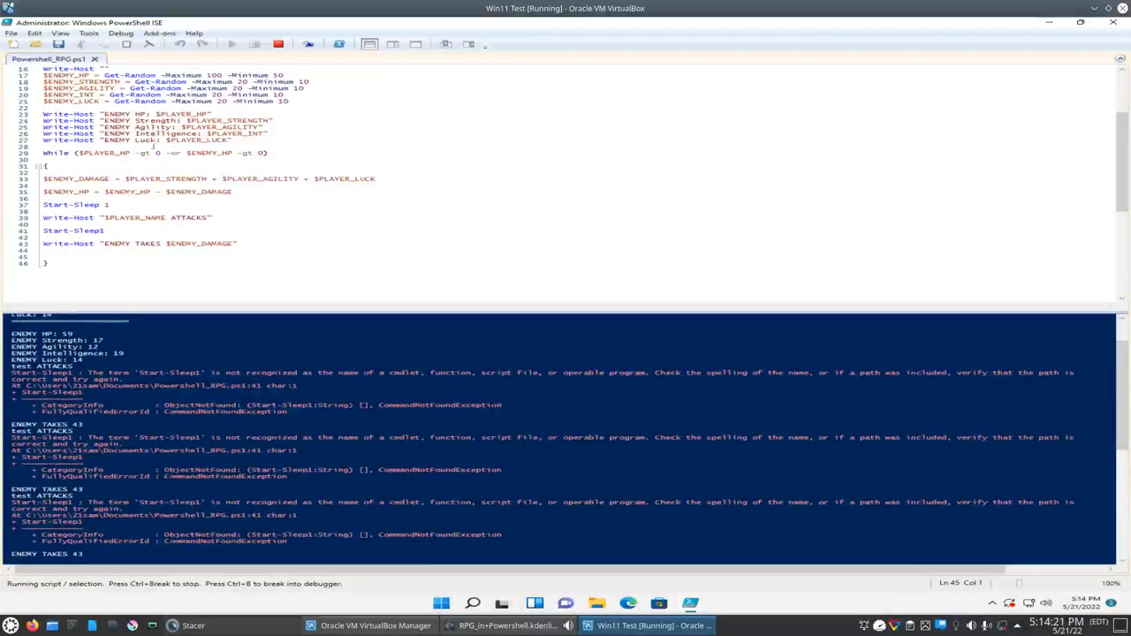
left_click(278, 44)
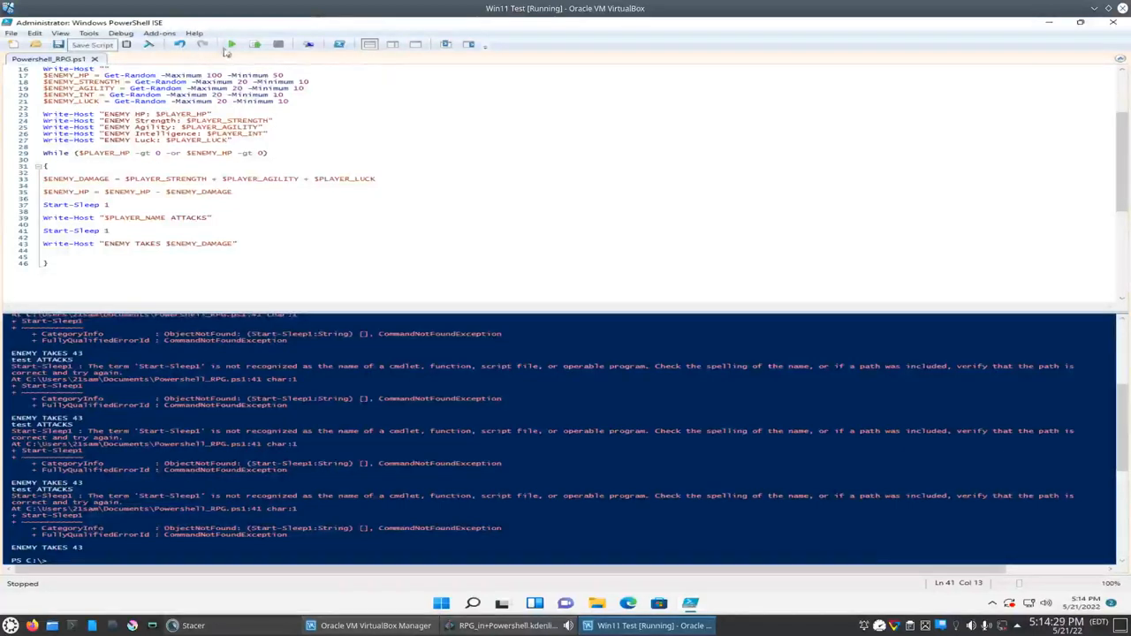
left_click(230, 44)
type("test")
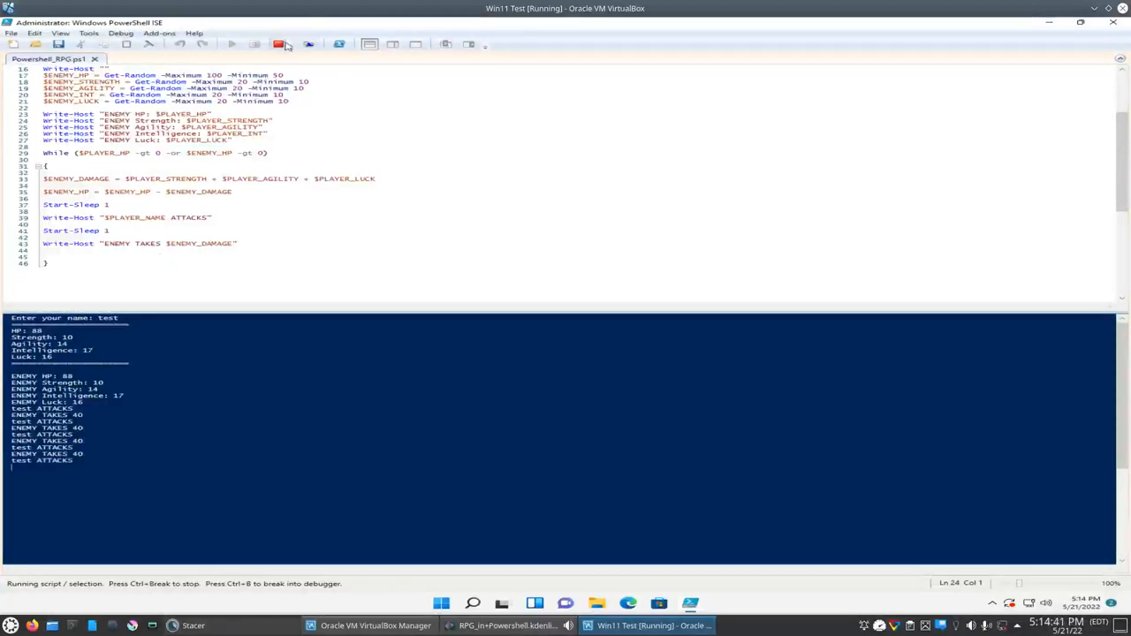
left_click(256, 44)
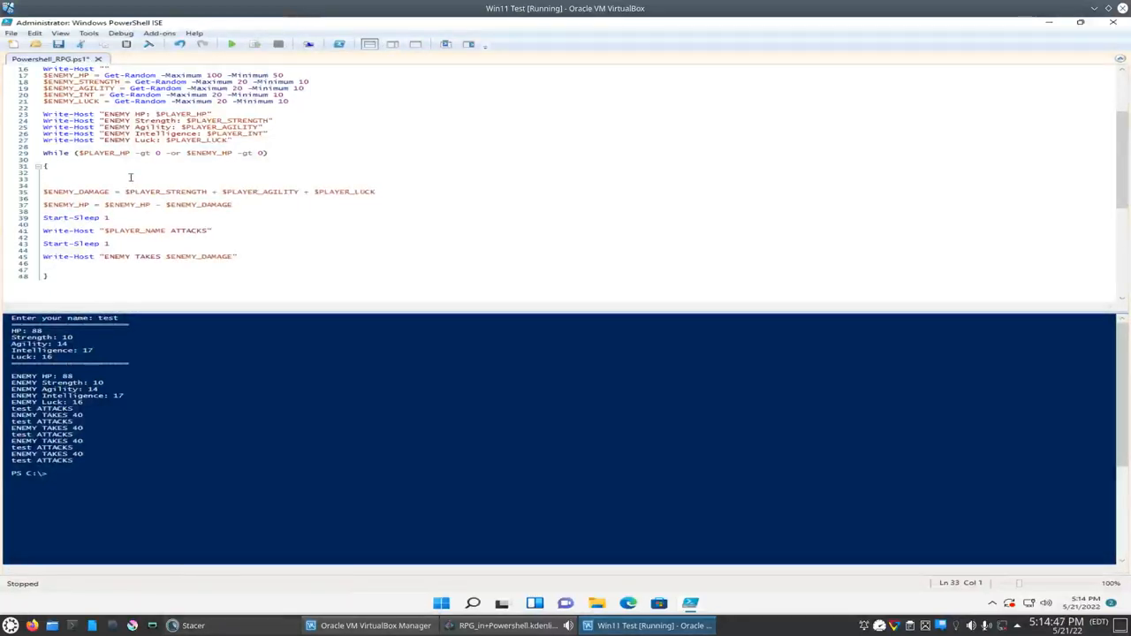
Roll $PLAYER_ATTACK = Get-Random -Maximum 10 -Minimum 1 each round and add it into $ENEMY_DAMAGE.
type("$")
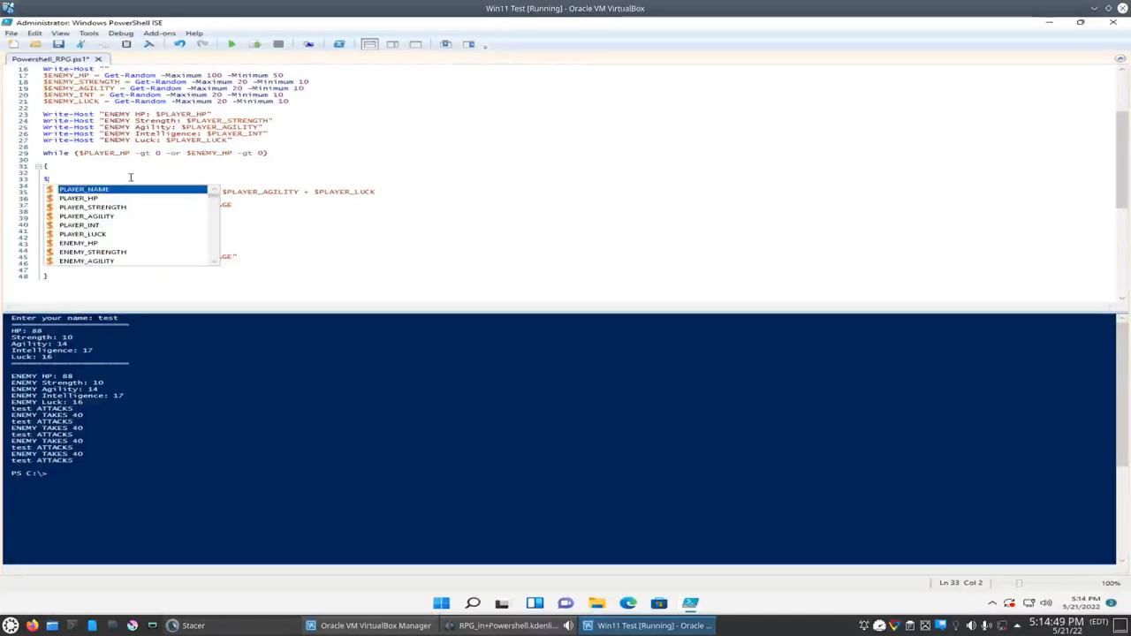
type("PLAYER_ATTACK =")
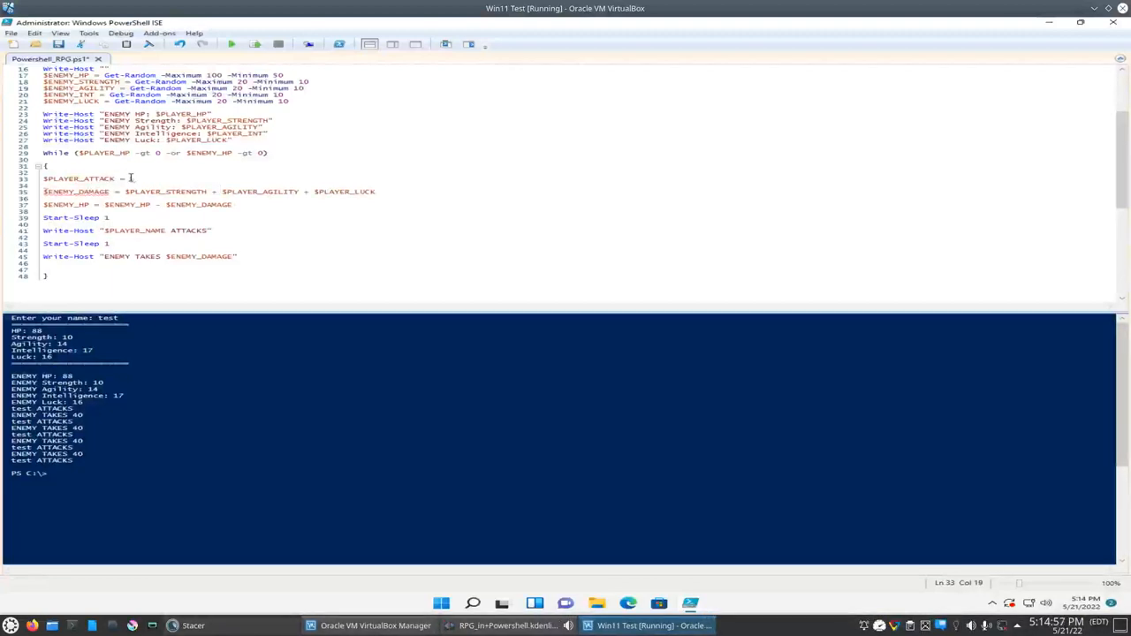
type("get-rand")
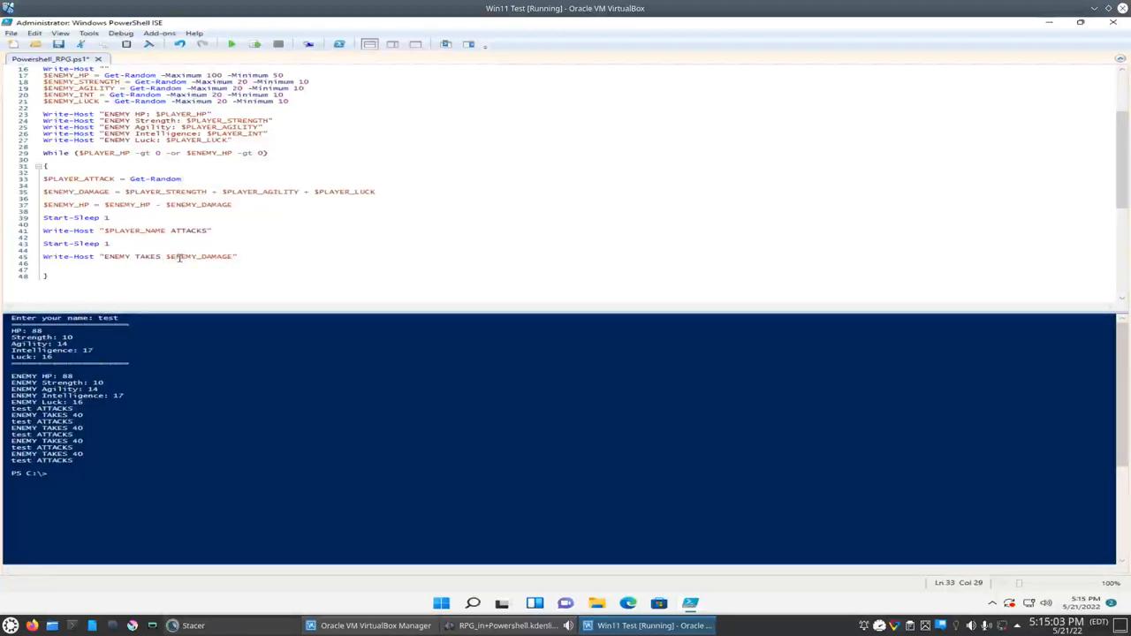
type("-ma")
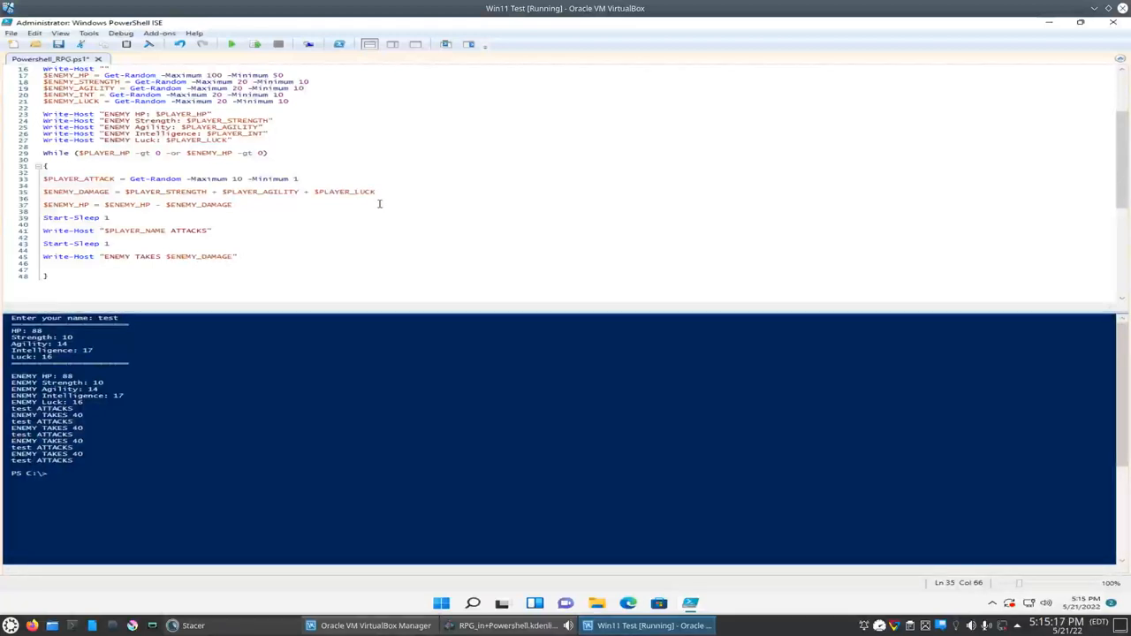
type("+")
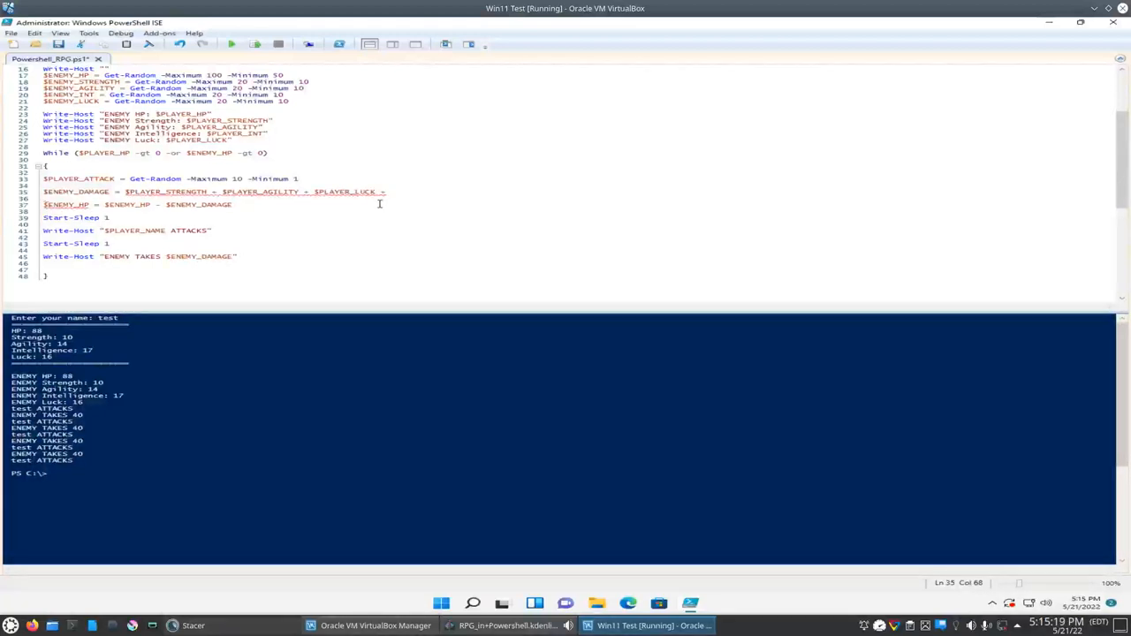
type("$PLAYER_ATTACK")
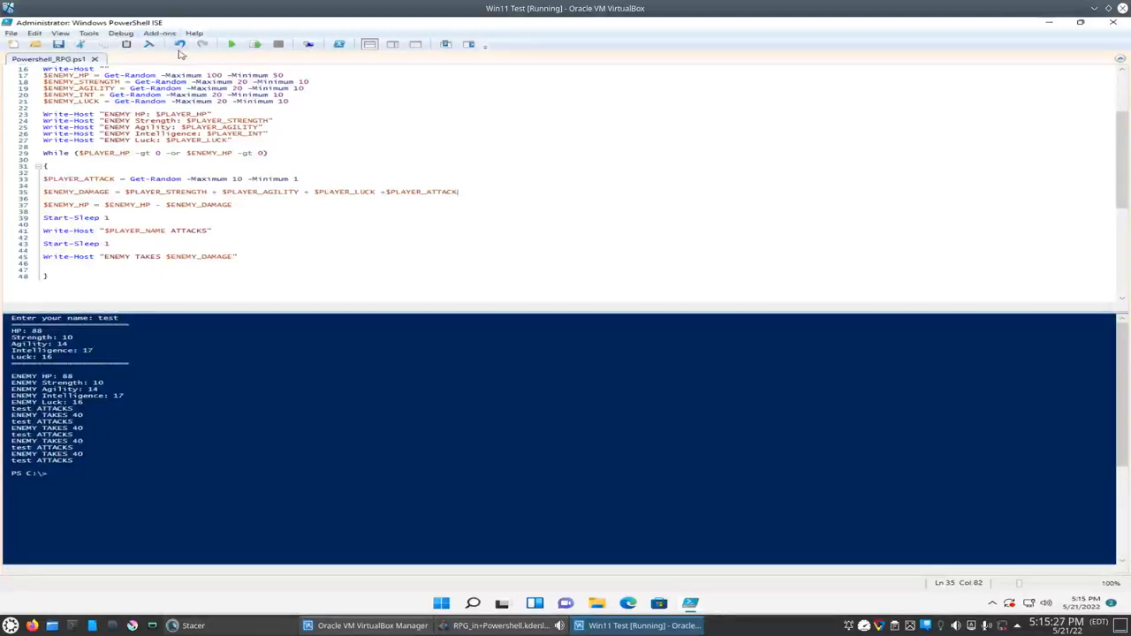
Run the script as TEST to see varying damage, add a blank line and select the round's code.
left_click(230, 44)
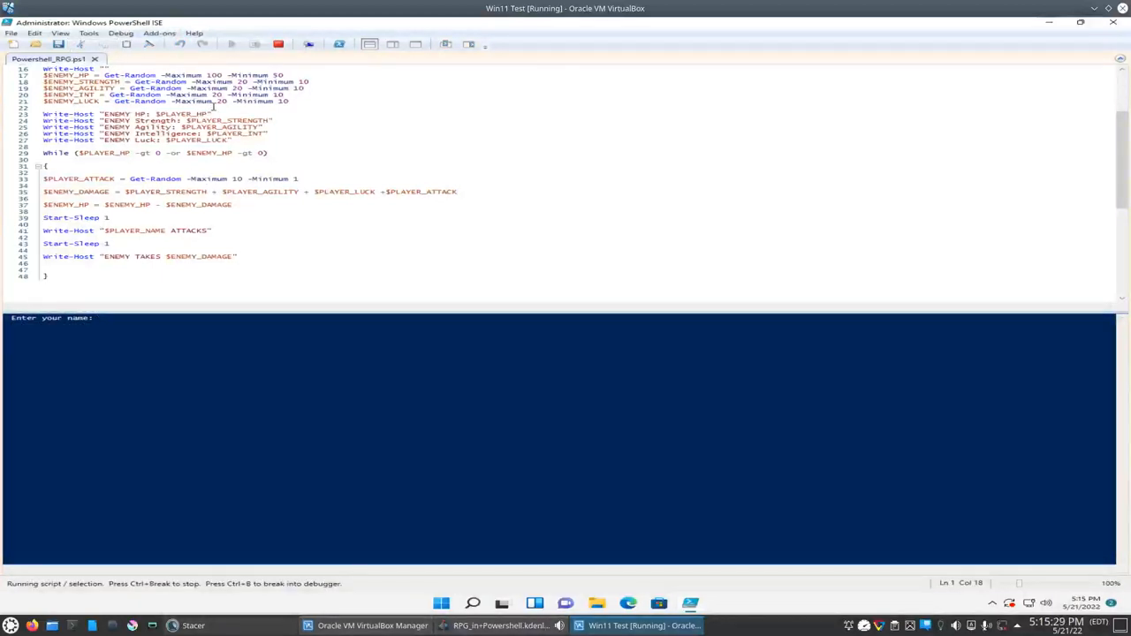
type("TEST")
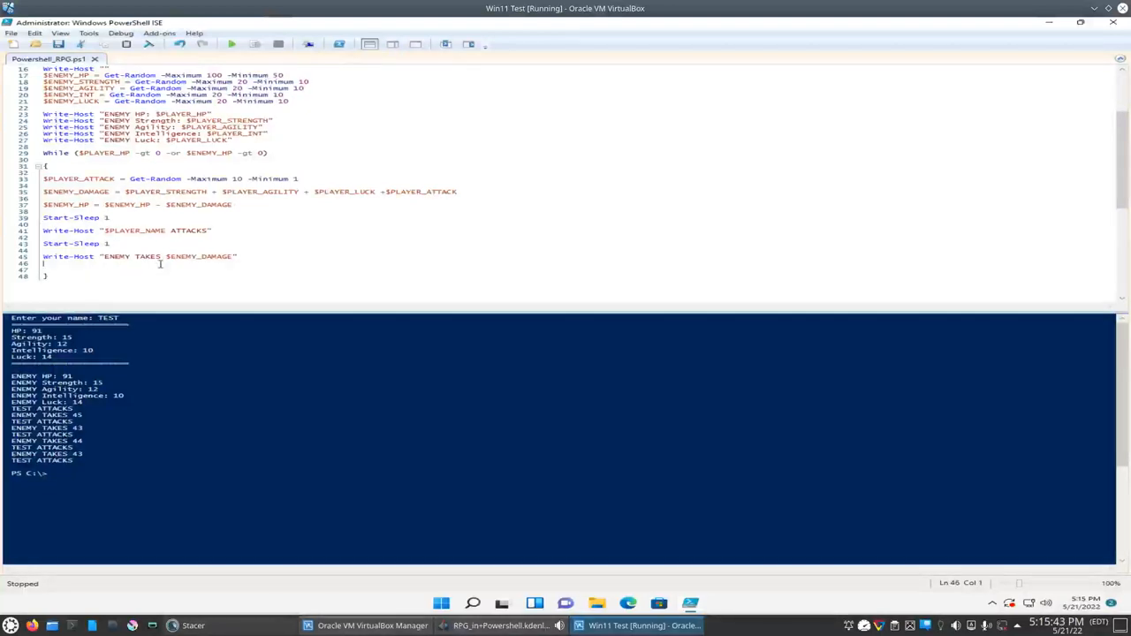
key("Enter")
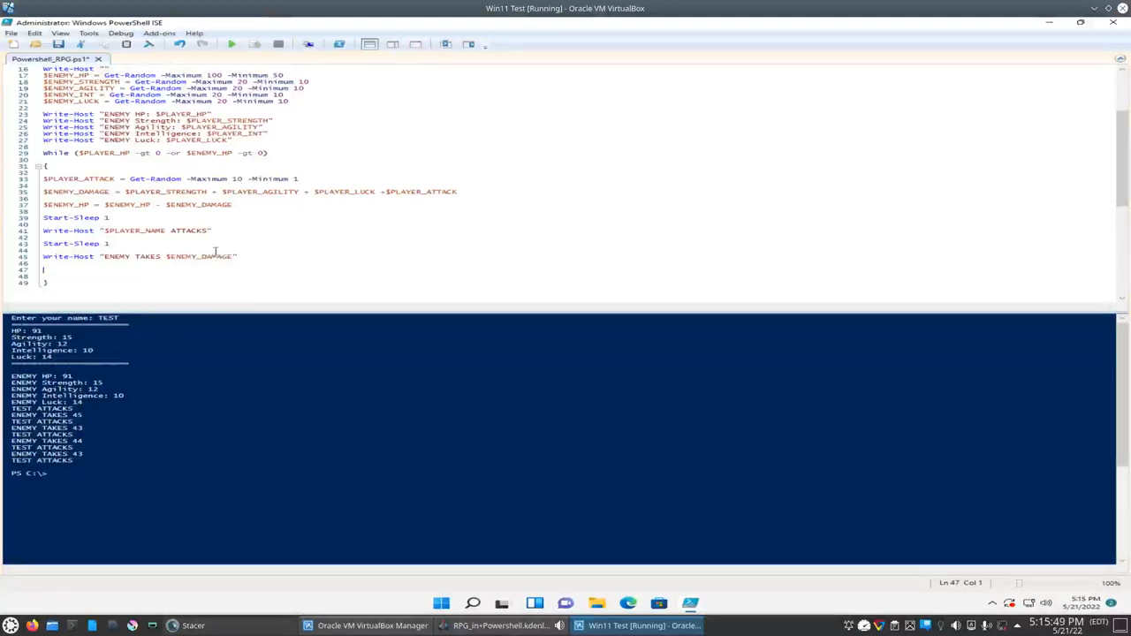
left_click_drag(43, 217, 237, 257)
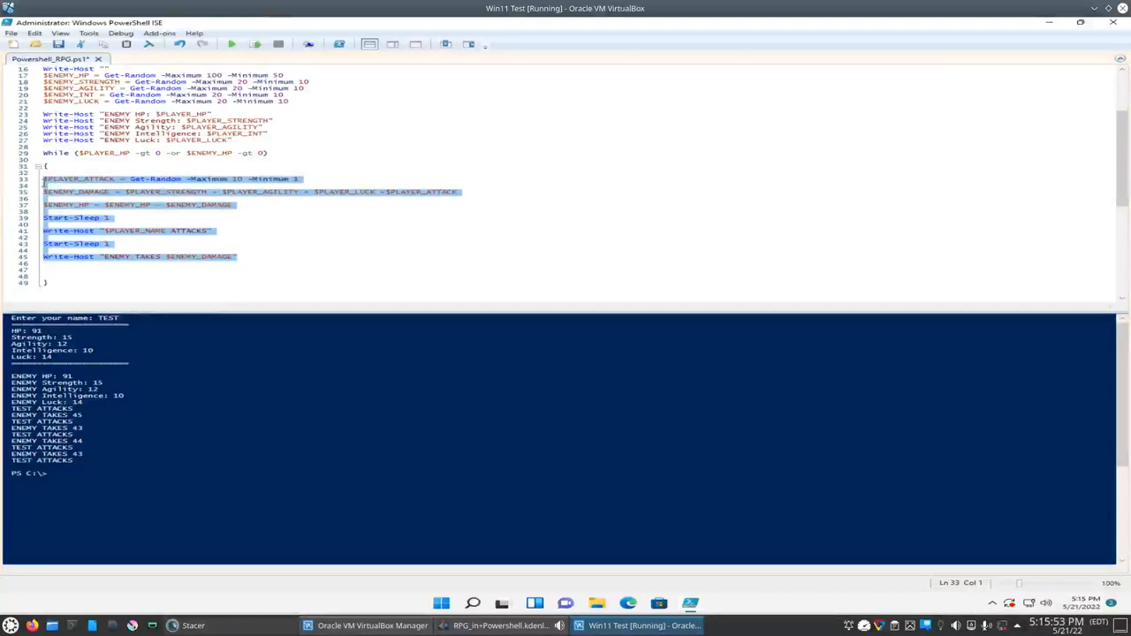
Paste a second copy of the round code below the first inside the while loop.
left_click(238, 256)
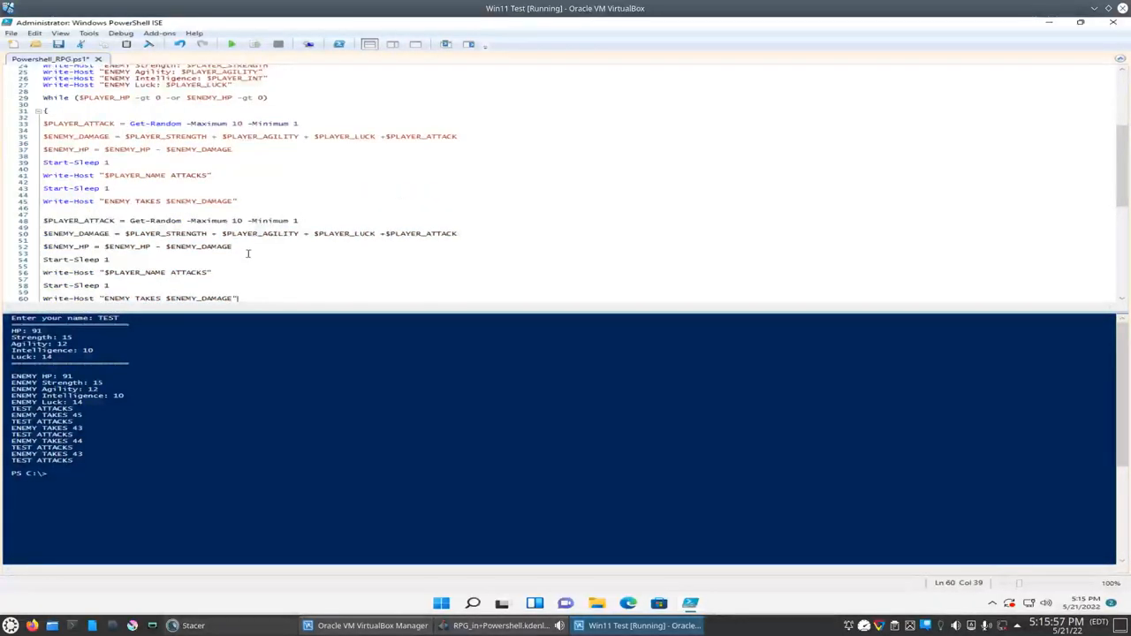
key("ctrl+f")
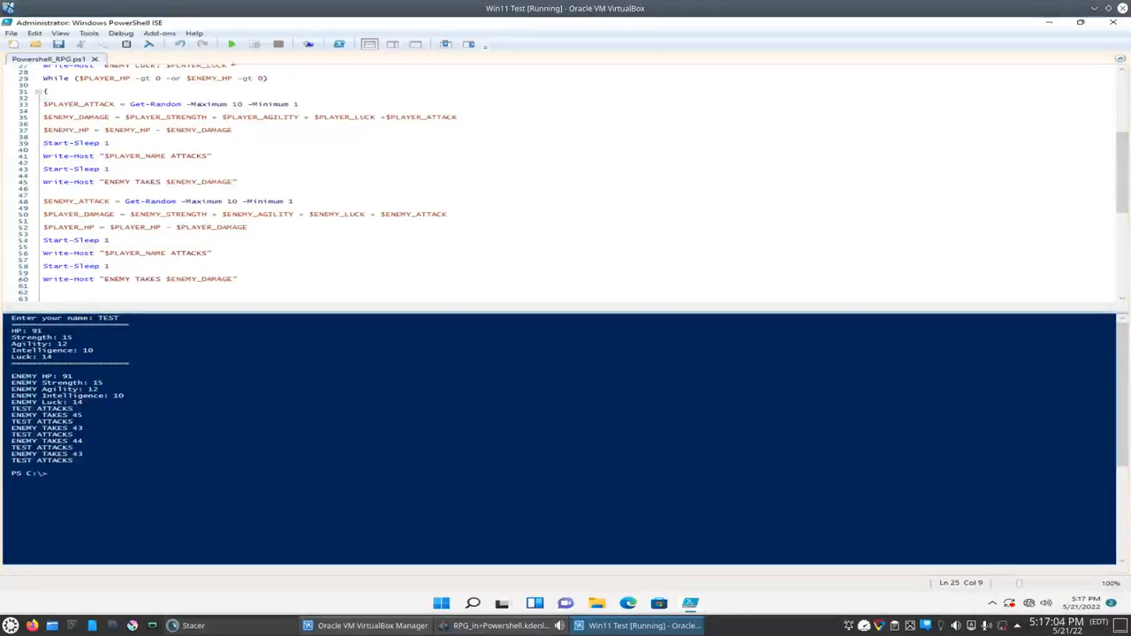
Run the script with the enemy's turn added and enter player name TEST.
left_click(230, 45)
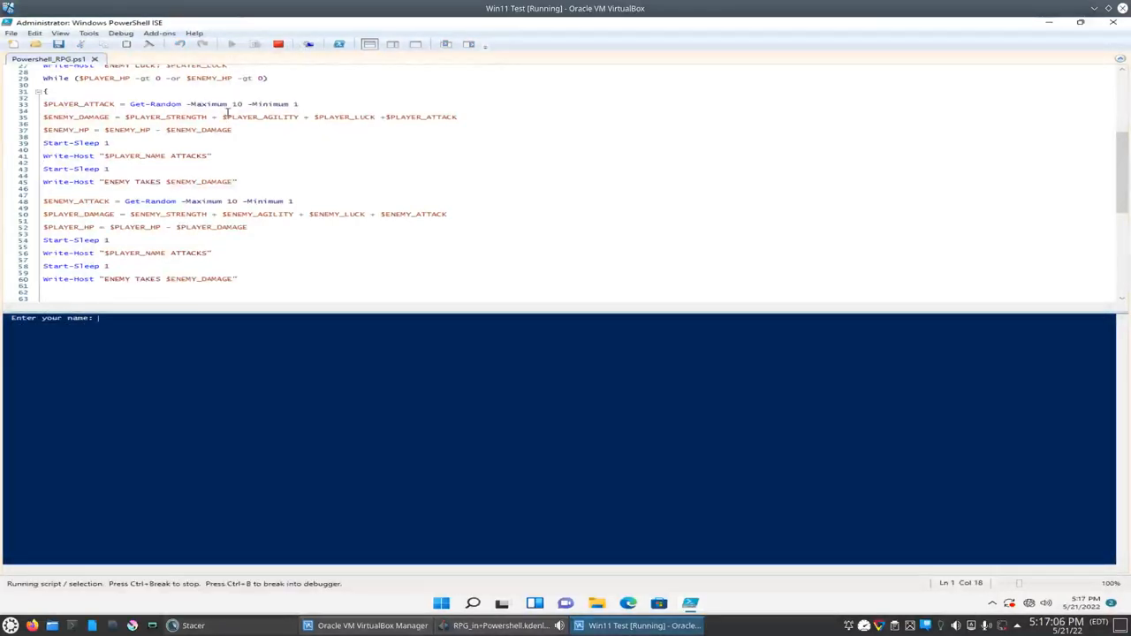
type("t")
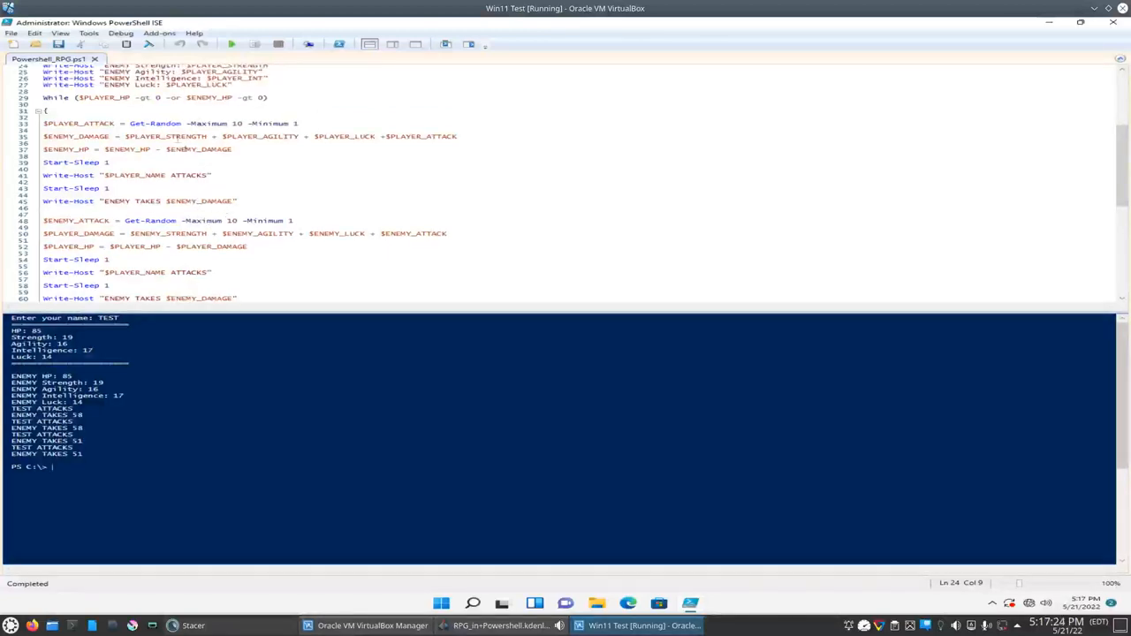
scroll("down", 3)
type("Write-Host \"\"")
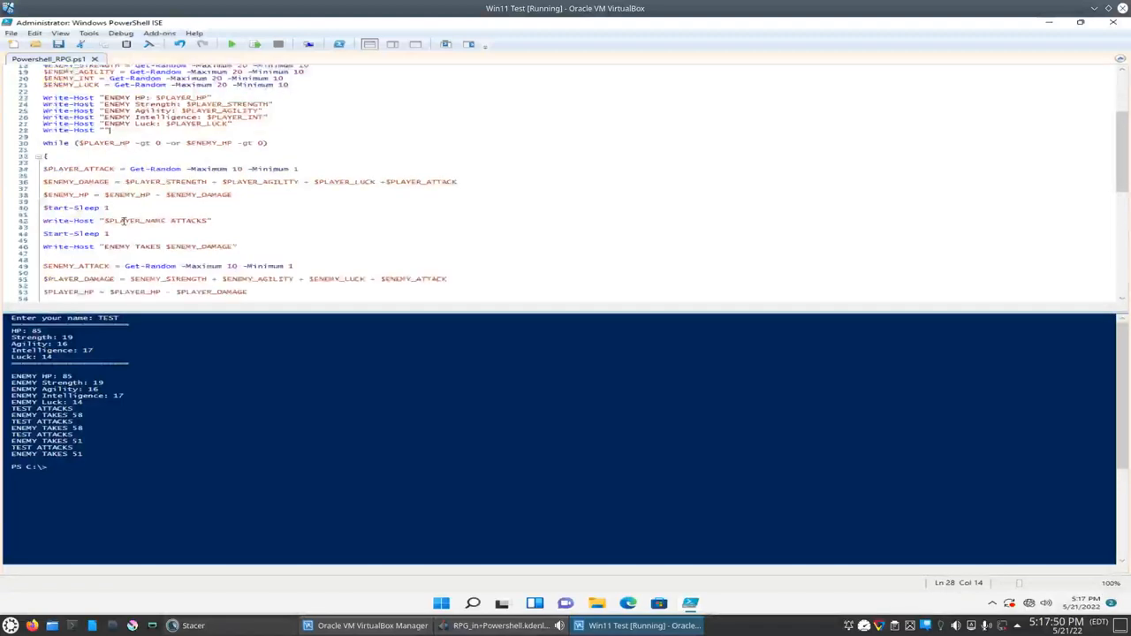
scroll("down", 3)
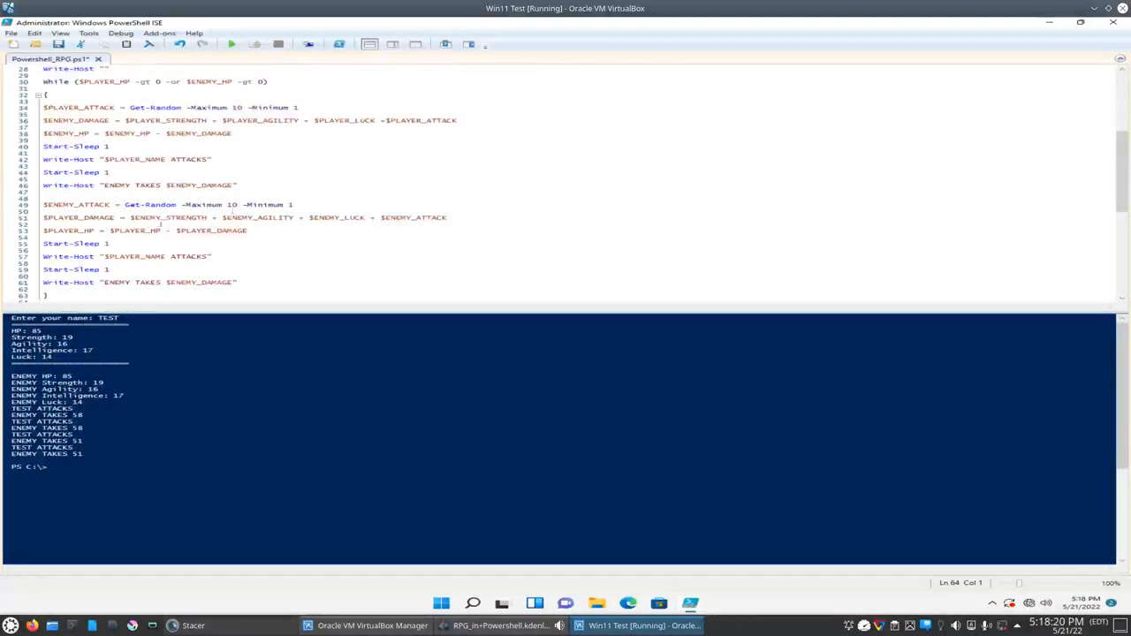
scroll("down", 3)
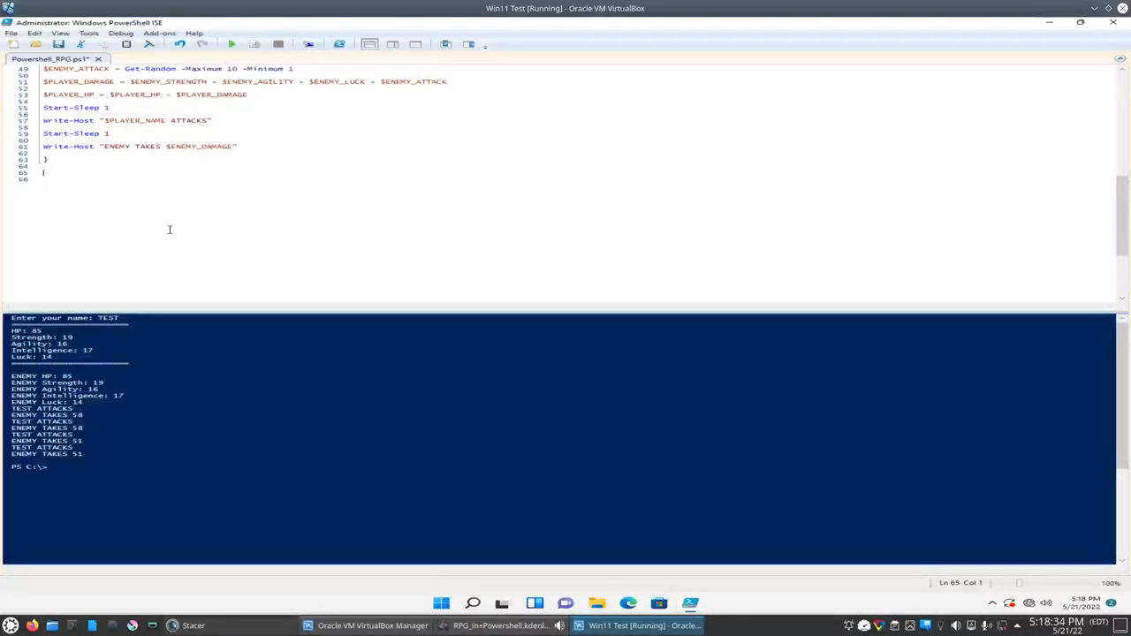
Finish the enemy line and add Write-Host "The Battle is over" after the loop.
type("E")
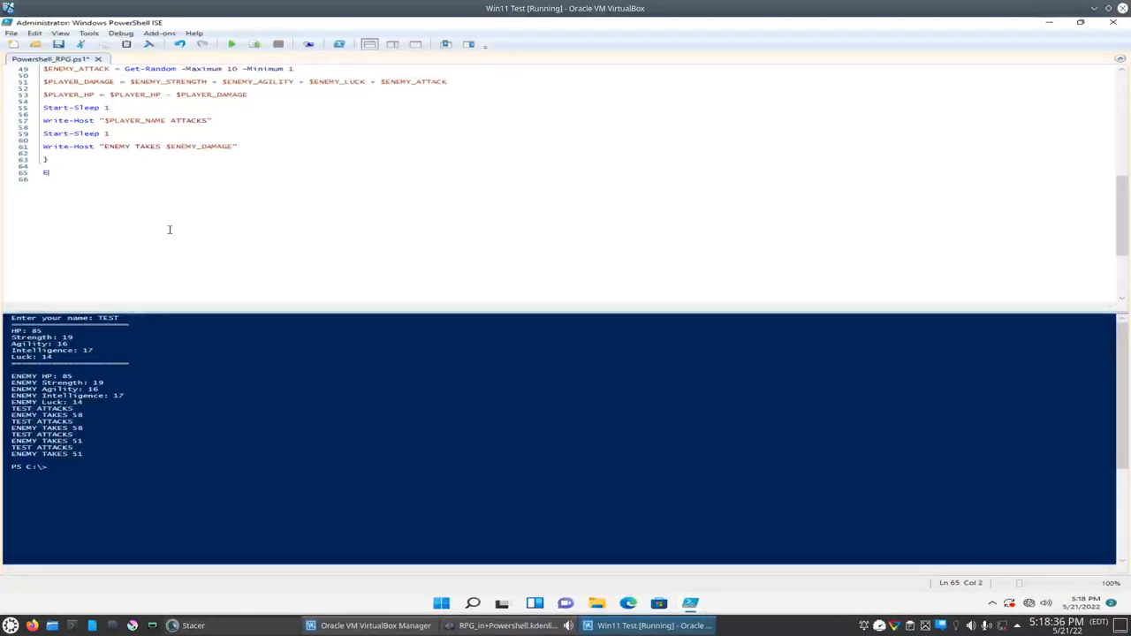
type("nem")
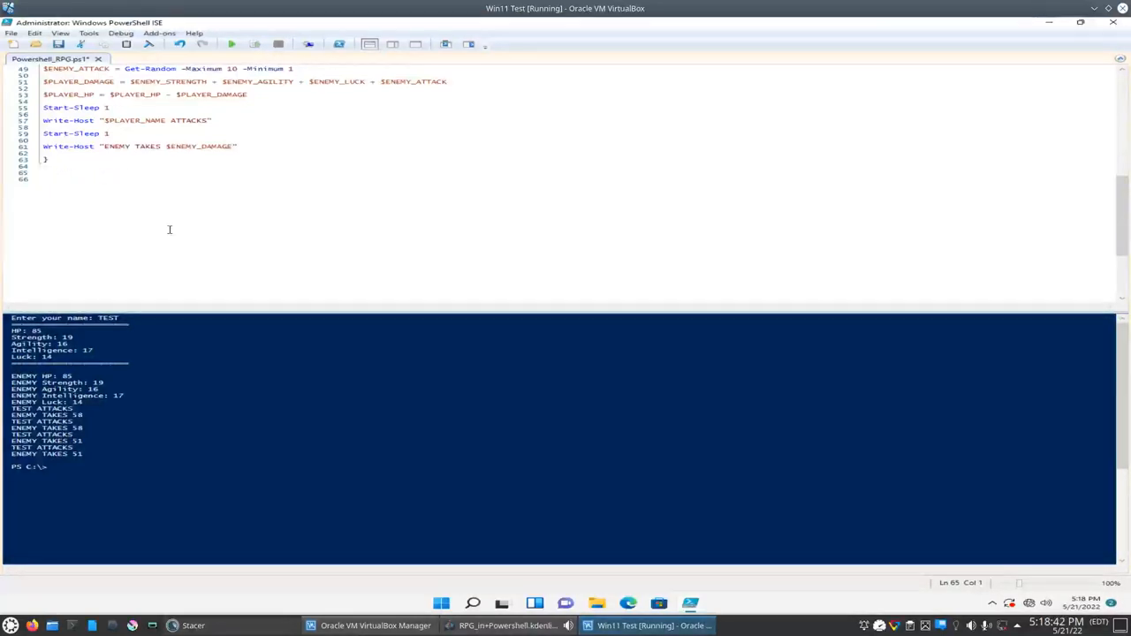
type("Wr=i")
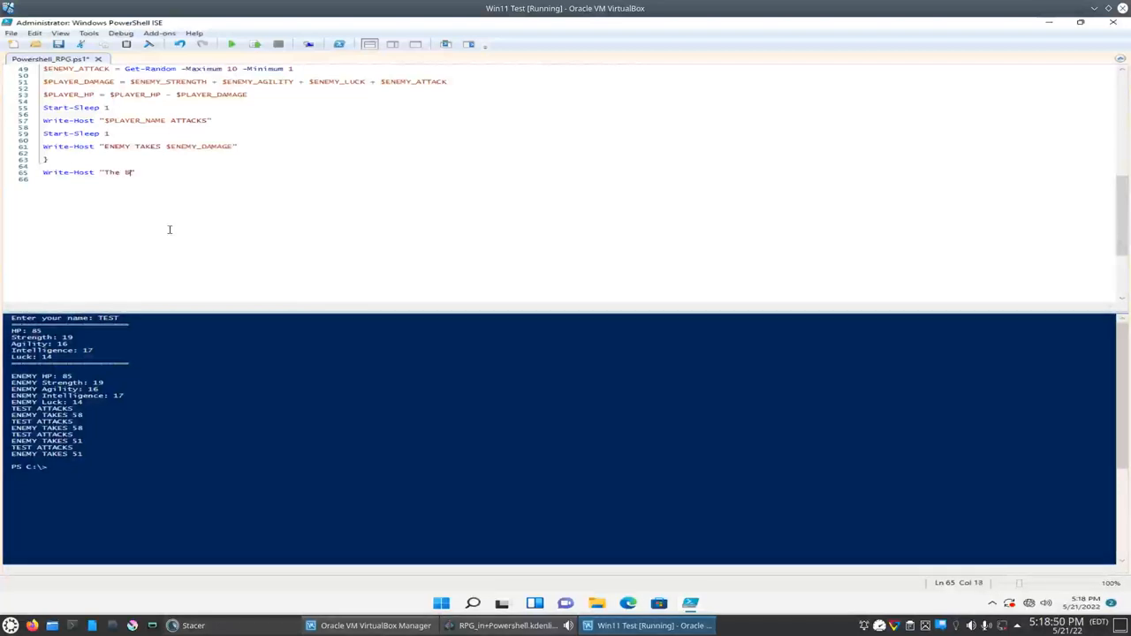
type("Battle")
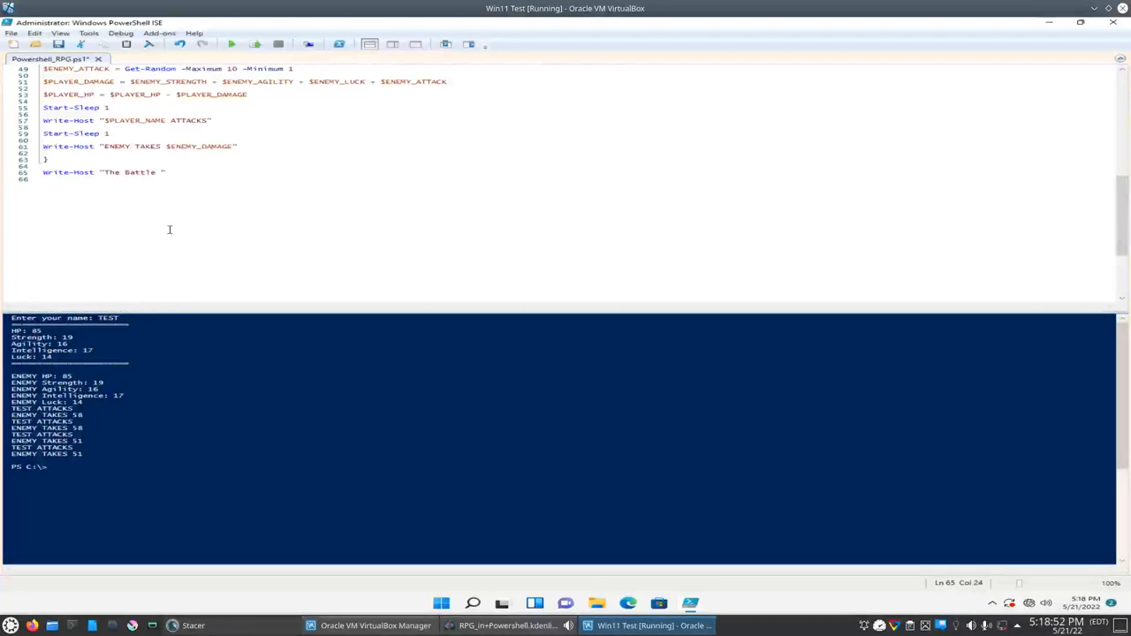
type("is of")
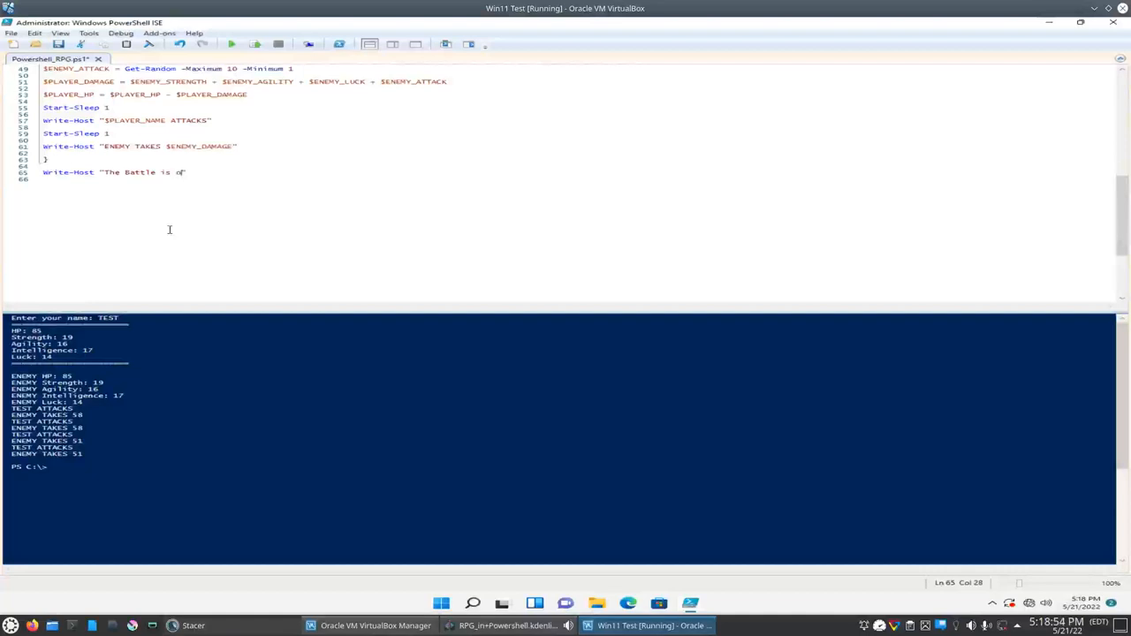
type("ver")
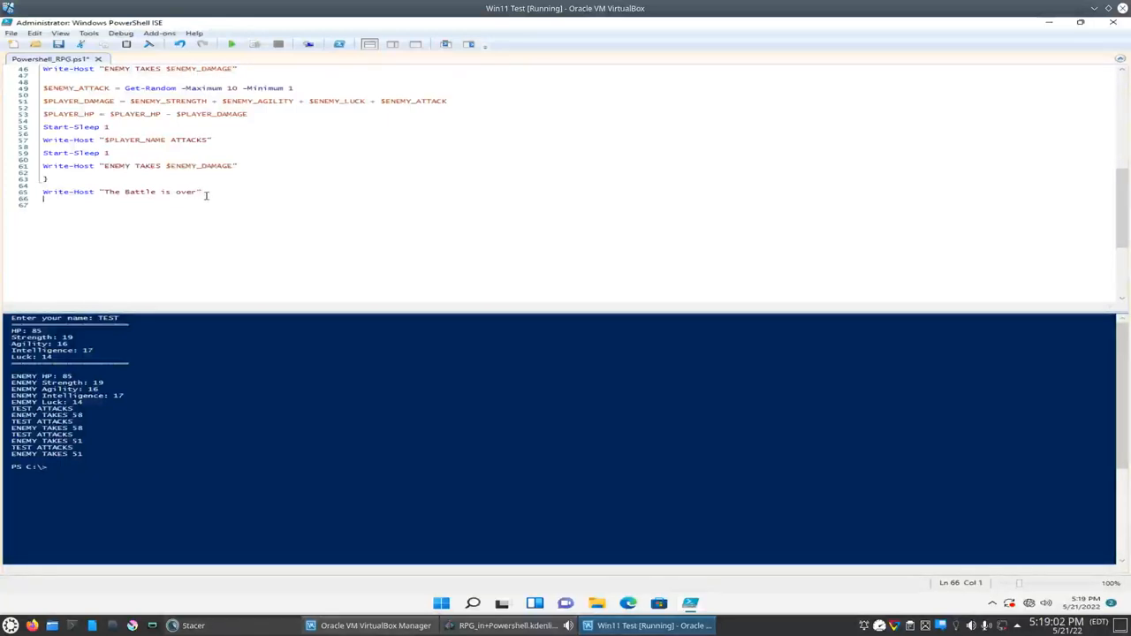
Add Write-Host "$PLAYER_HP" and begin a Write-Host line for enemy HP.
type("$PLAYER_HP")
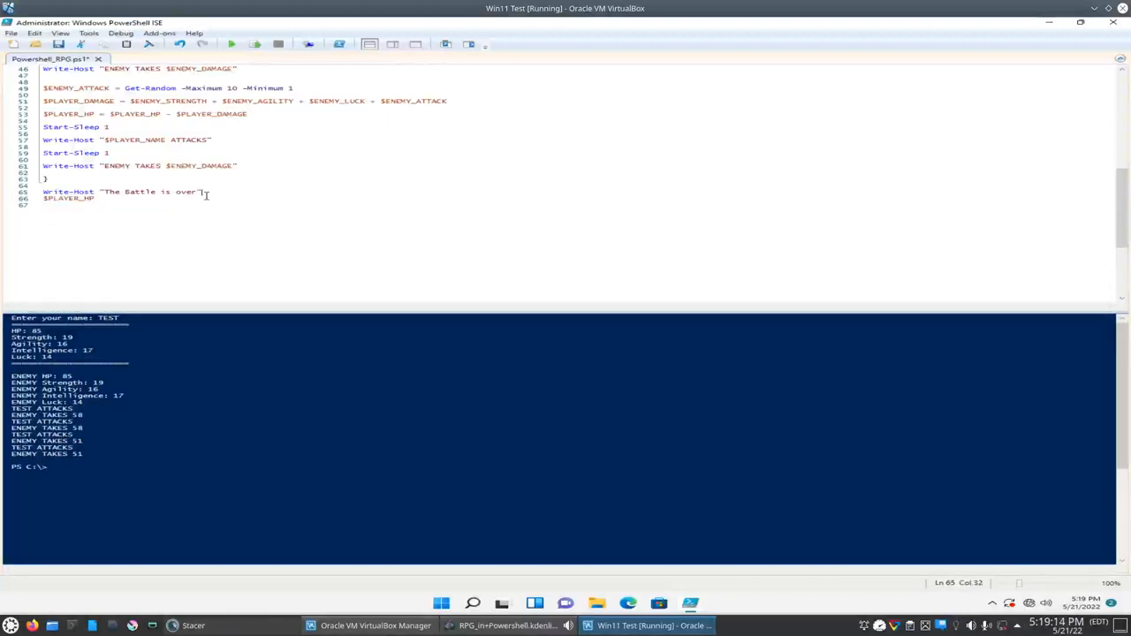
type("write-Host")
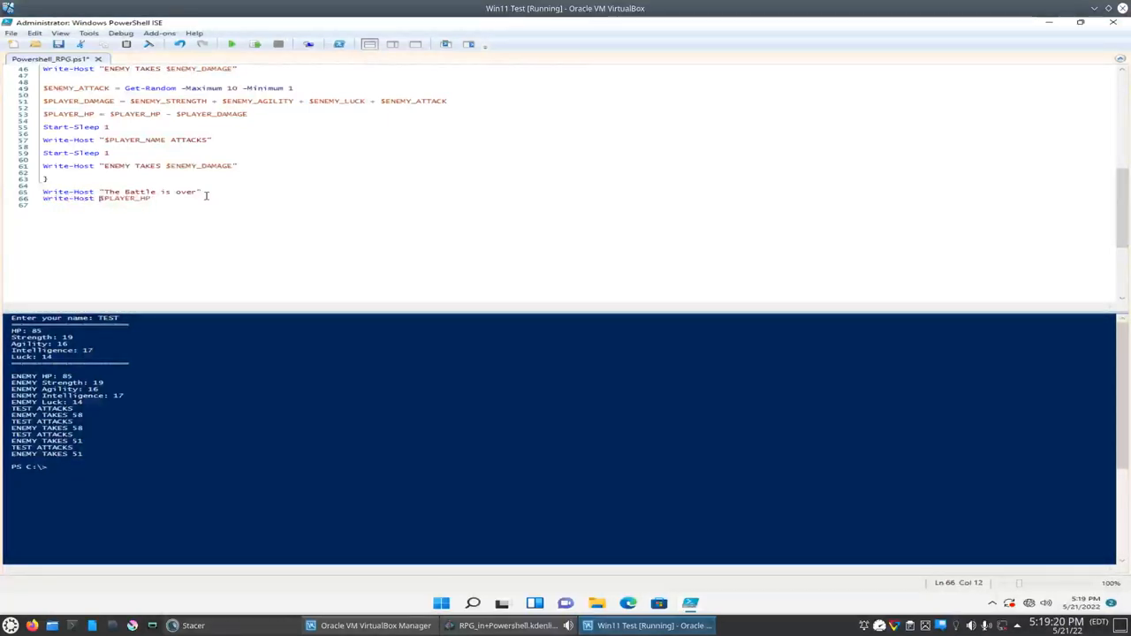
type("\"")
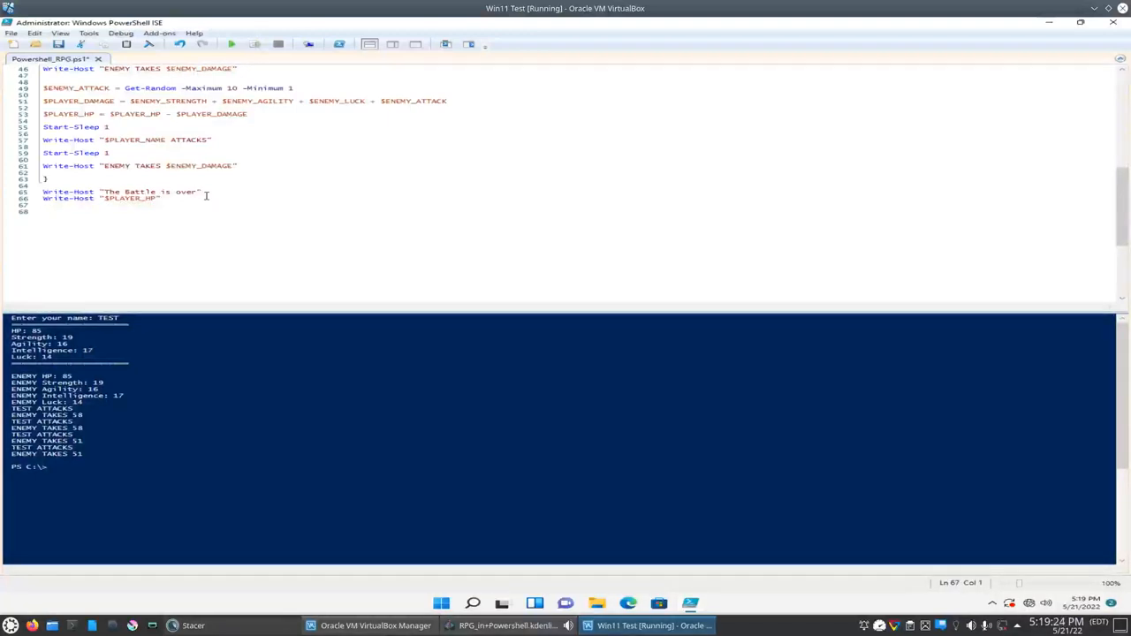
type("Write-Host \"\"")
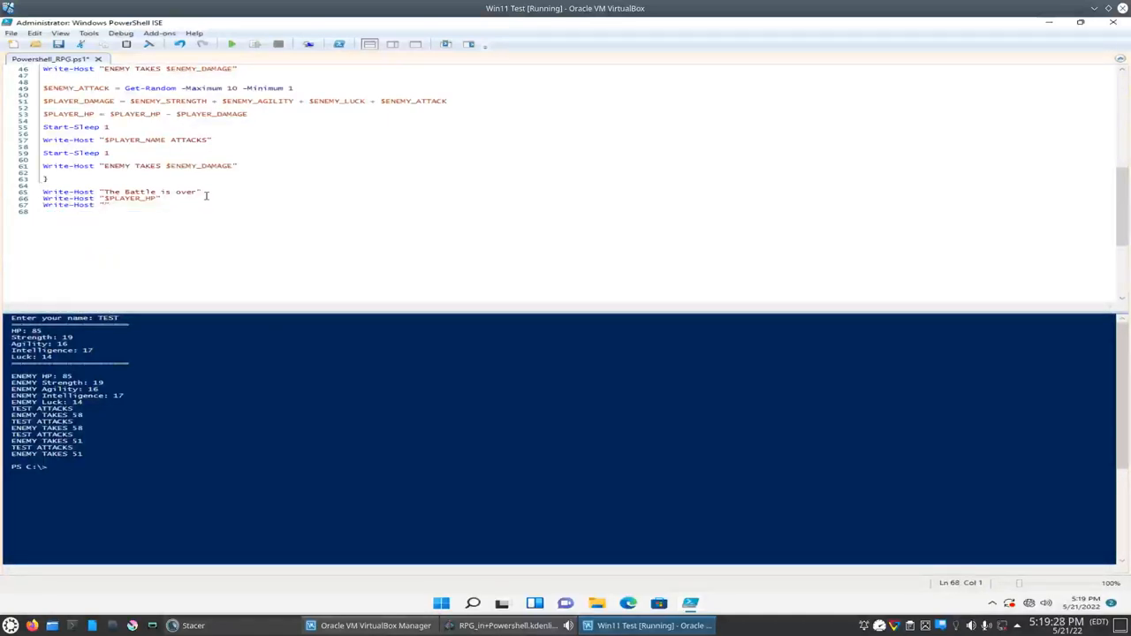
type("$")
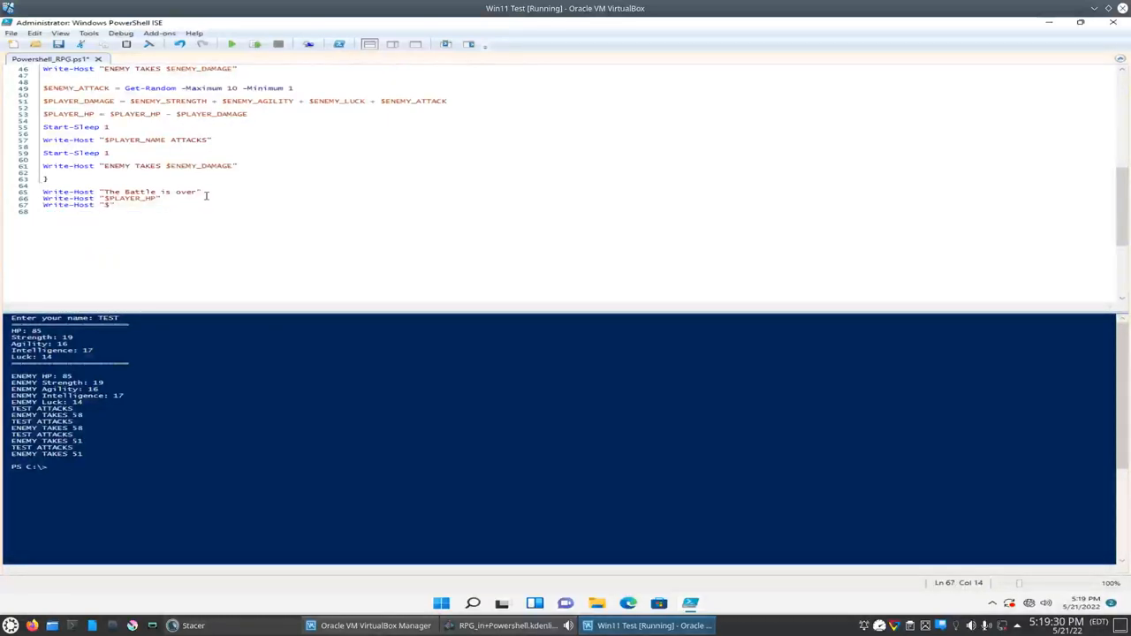
type("E")
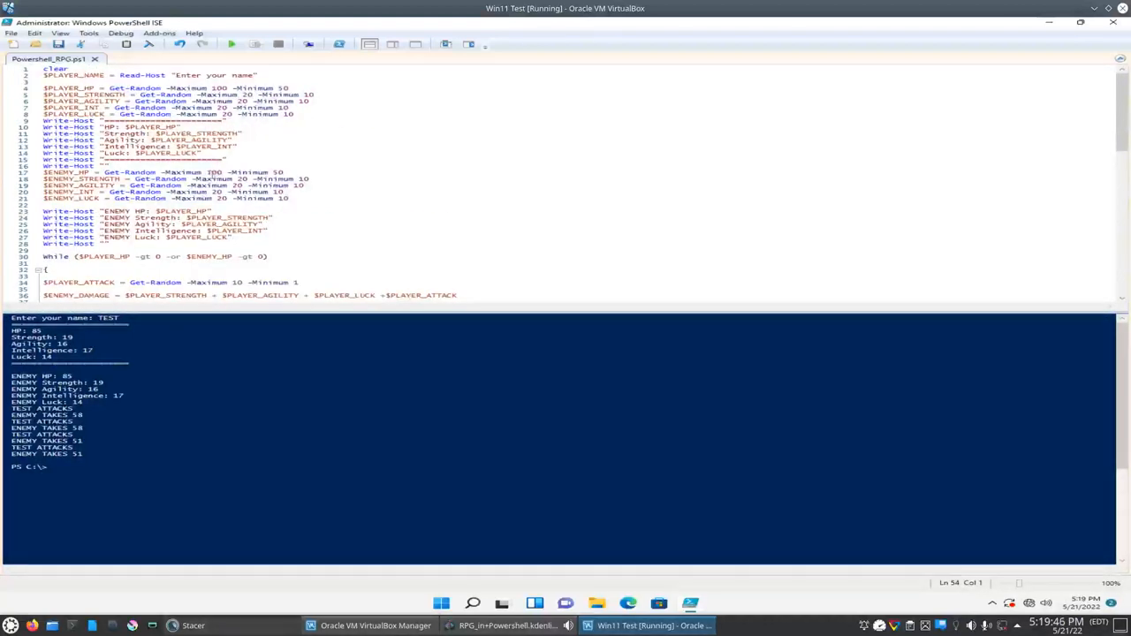
Run the script and enter player name commtech to fight a full battle.
left_click(233, 179)
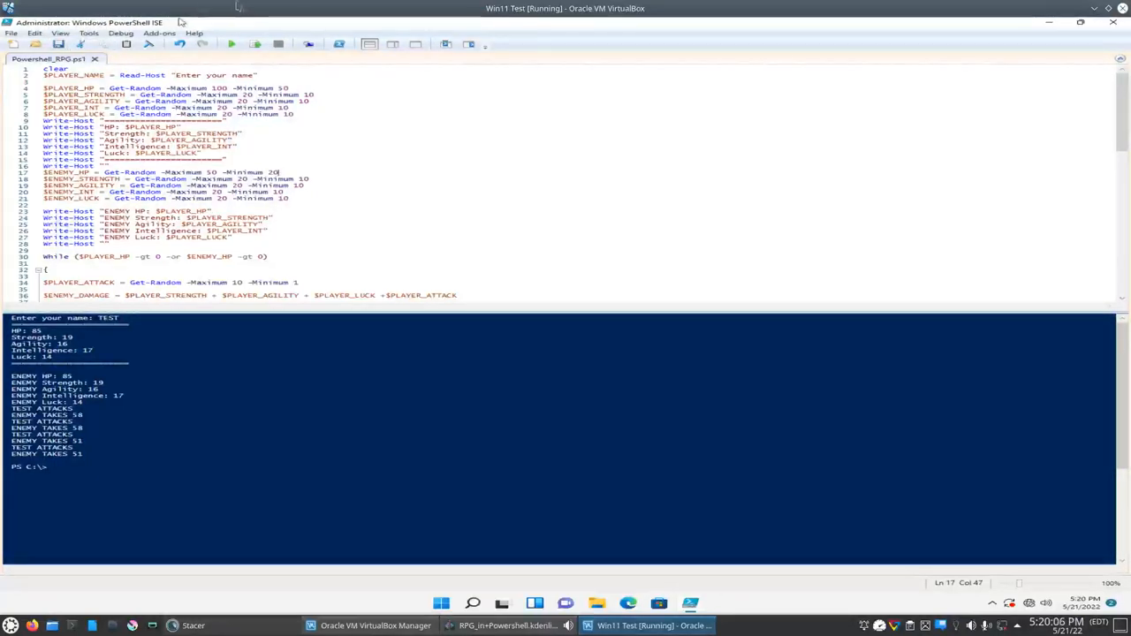
left_click(230, 42)
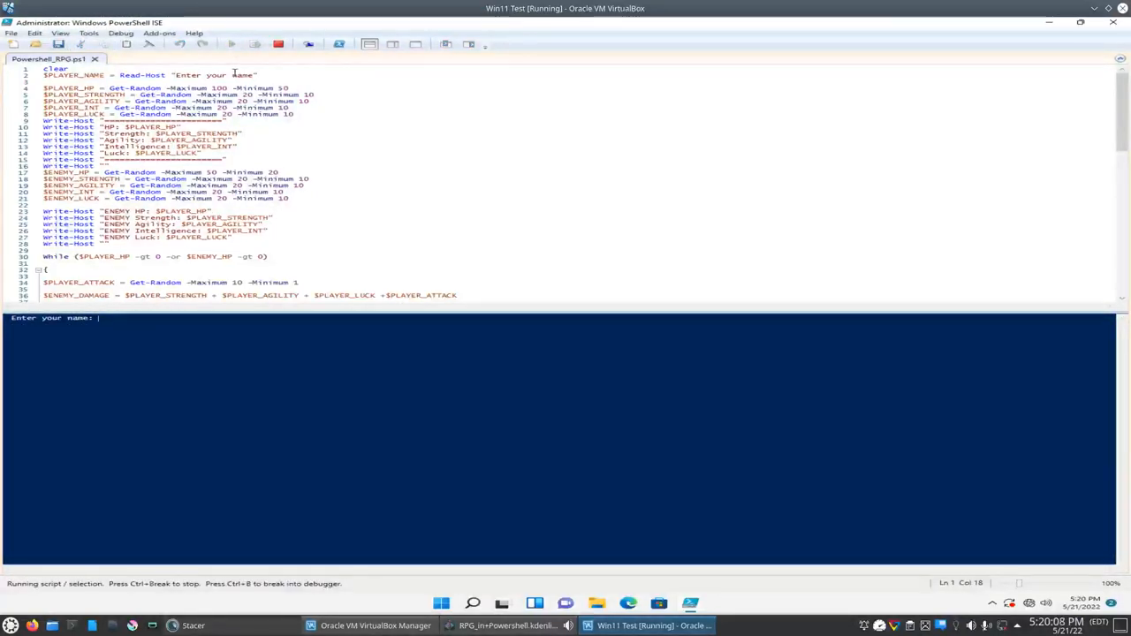
type("commtech")
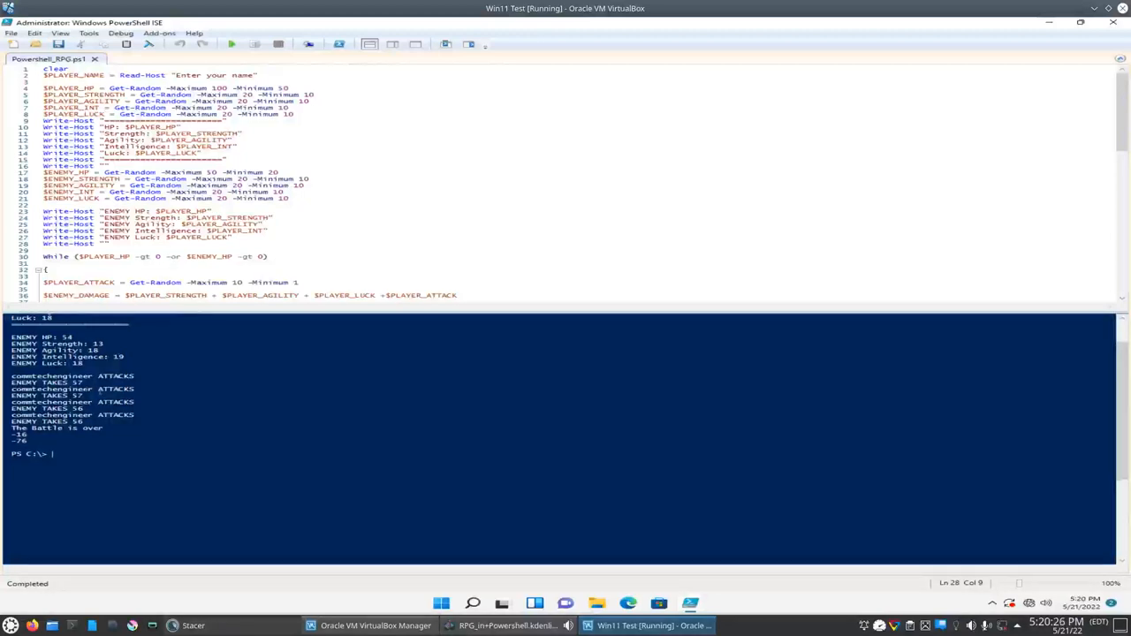
Edit the closing lines to print "$PLAYER_NAME $PLAYER_HP" and a labelled enemy HP.
scroll("down", 3)
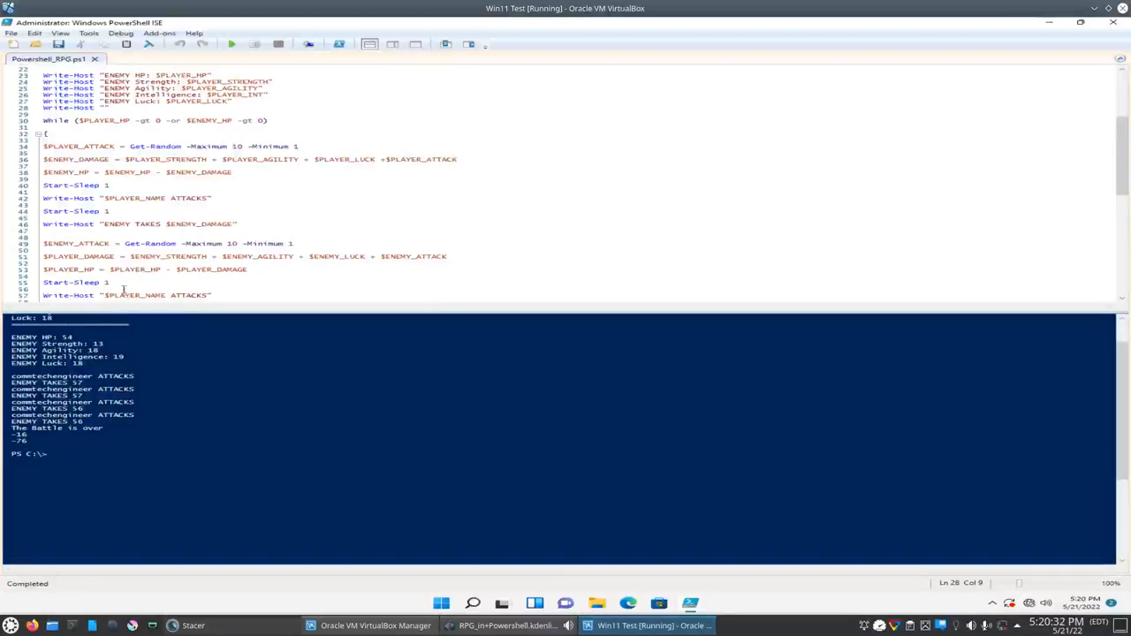
scroll("down", 3)
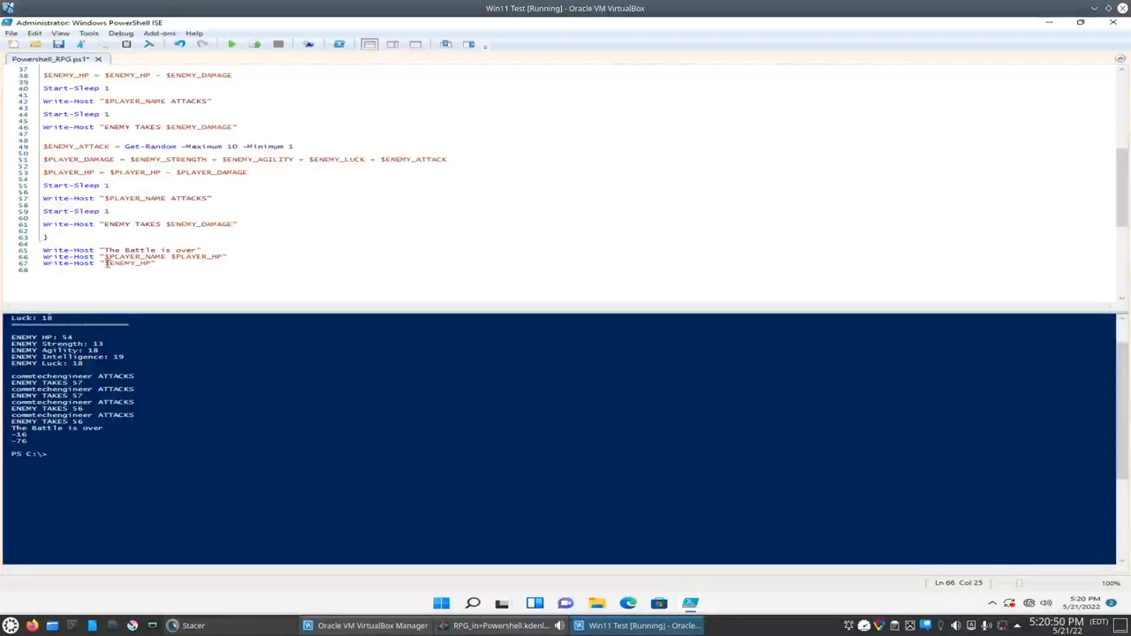
left_click(117, 263)
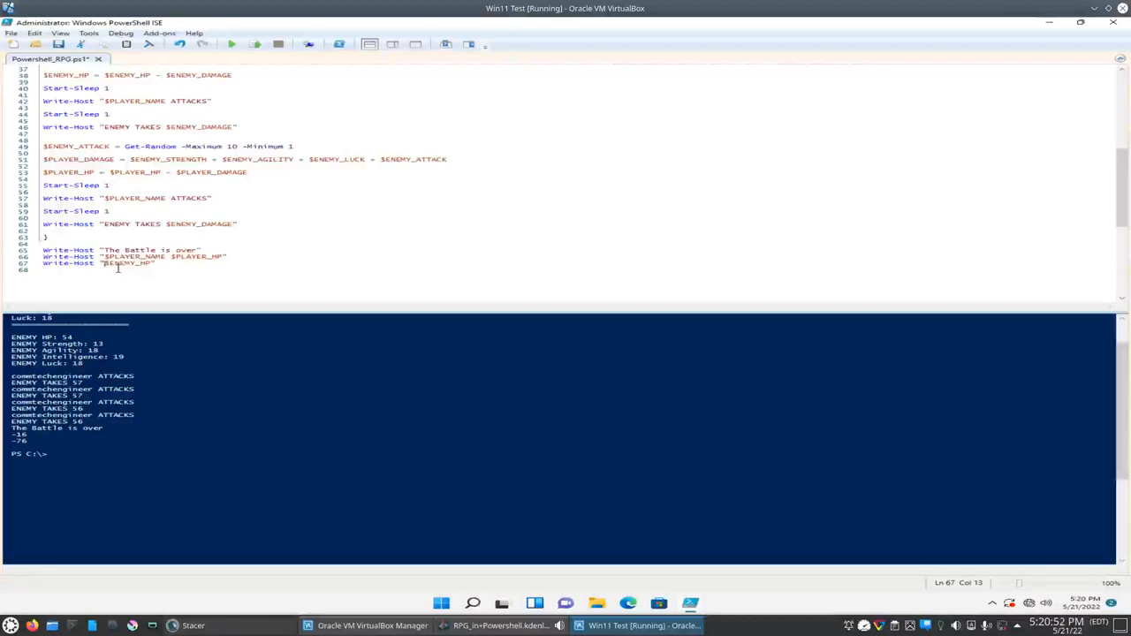
type("ene")
type("cd")
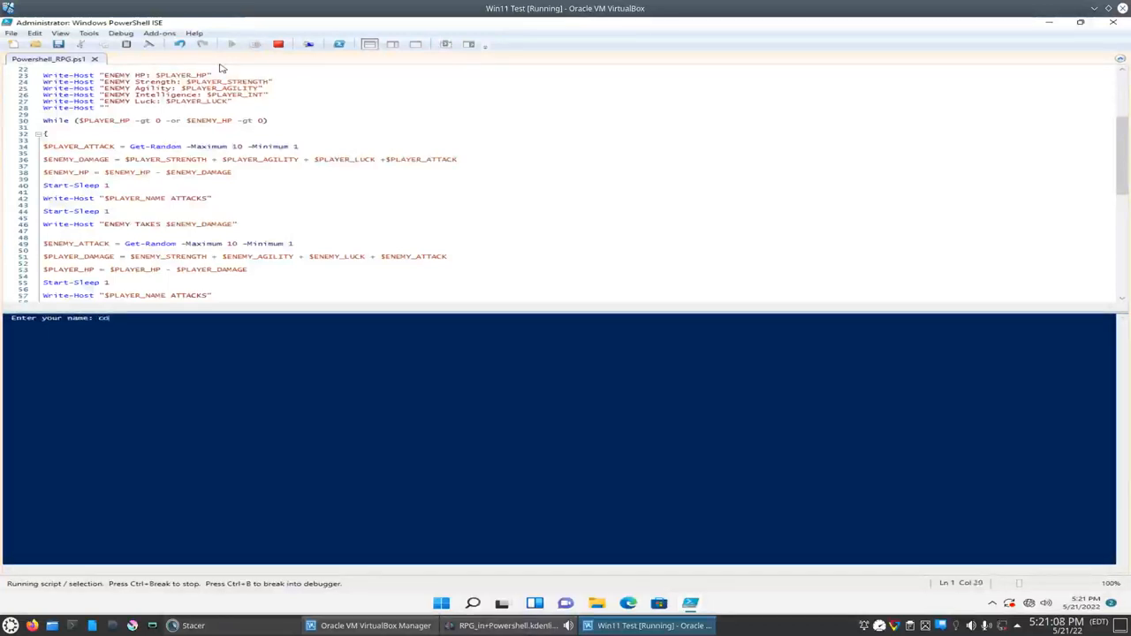
Enter player name commtechengineer and let the battle finish with final HP output.
type("commtechengineer")
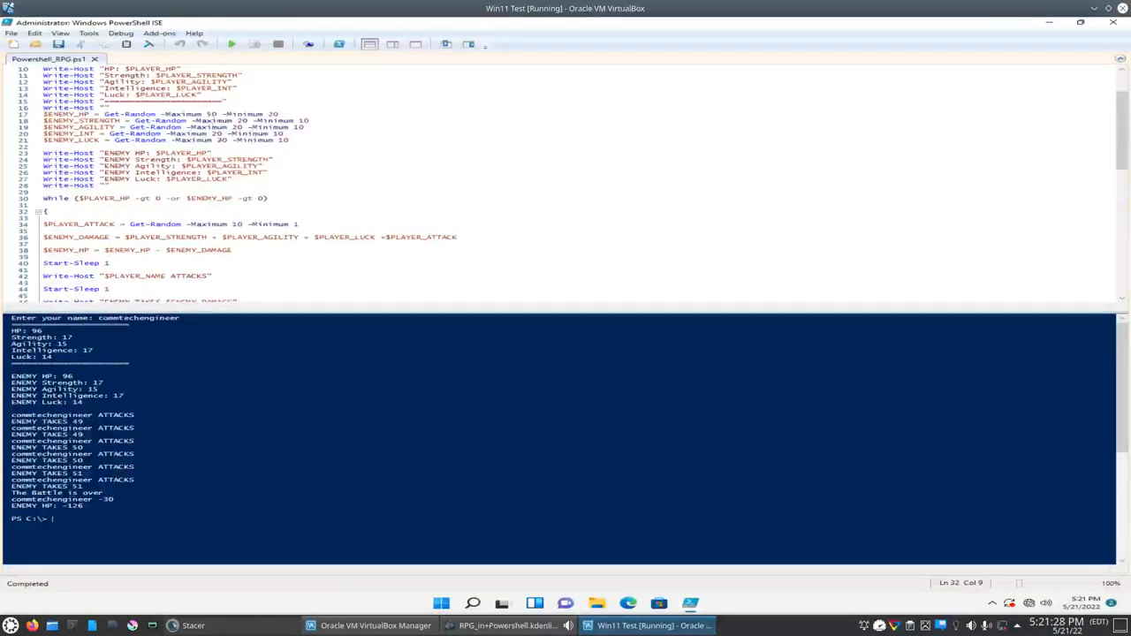
scroll("up", 3)
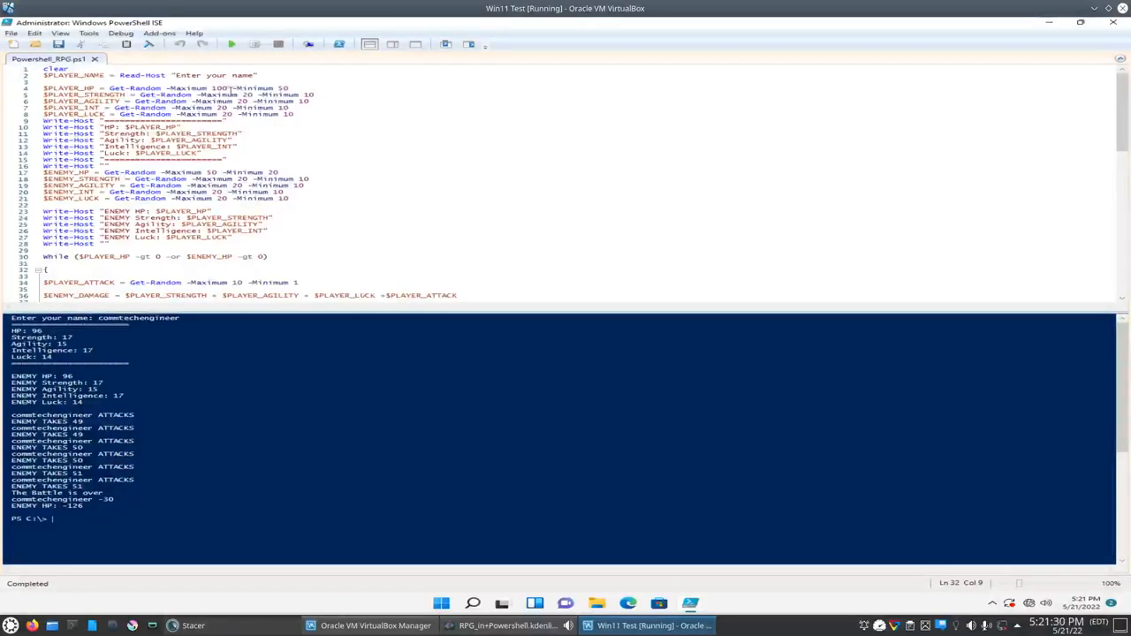
Adjust the player HP Get-Random range on line 4 and run another battle.
left_click(290, 88)
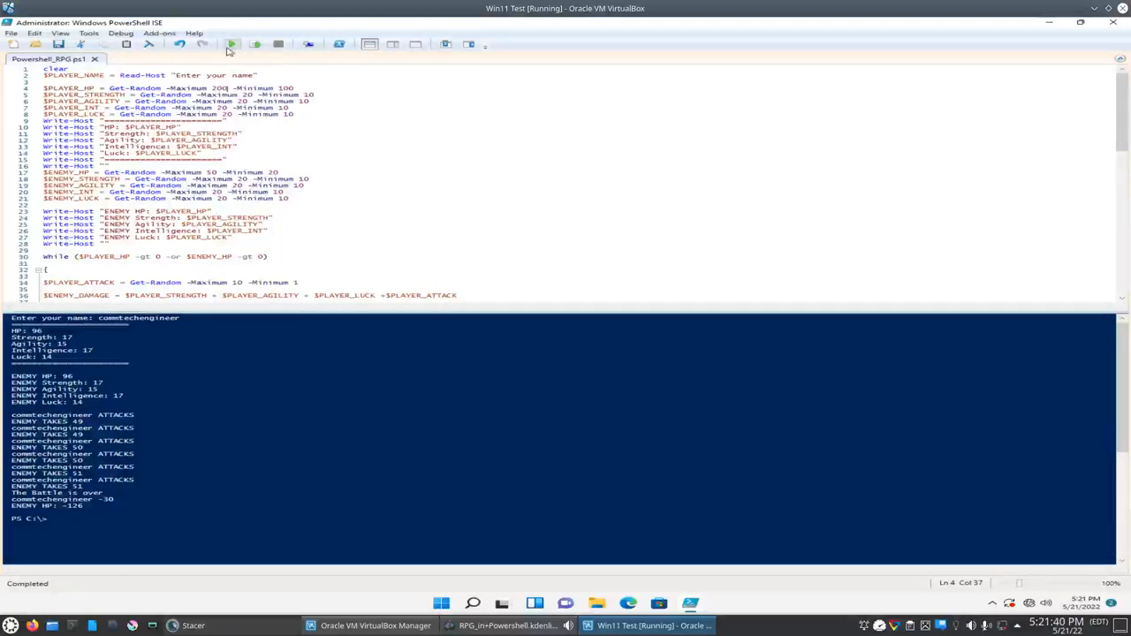
left_click(231, 44)
type("commtec")
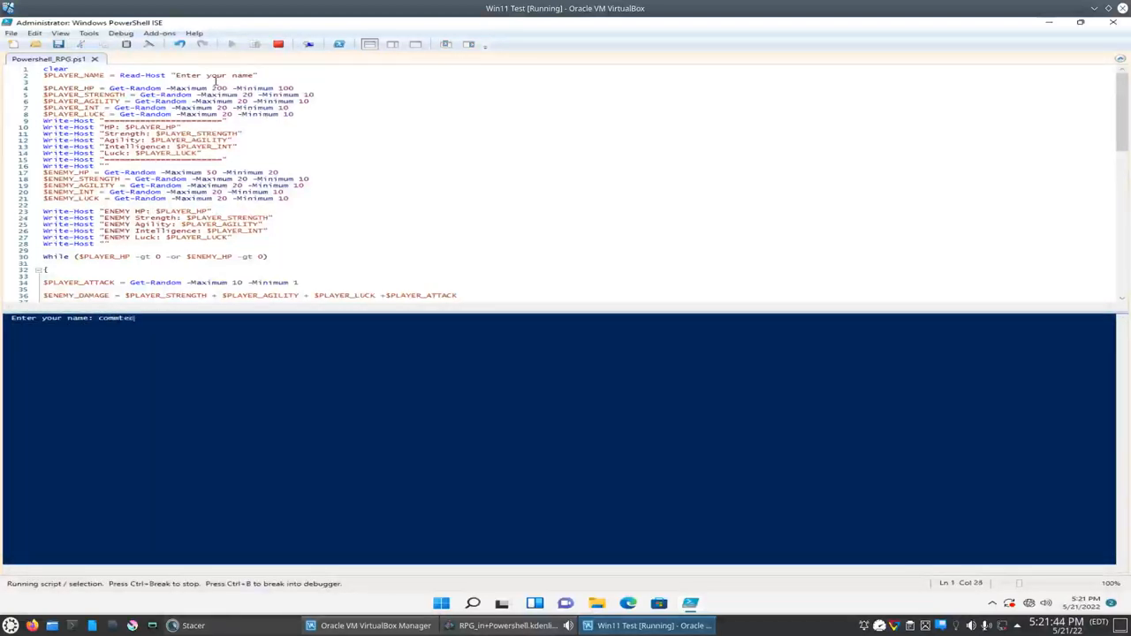
key("Enter")
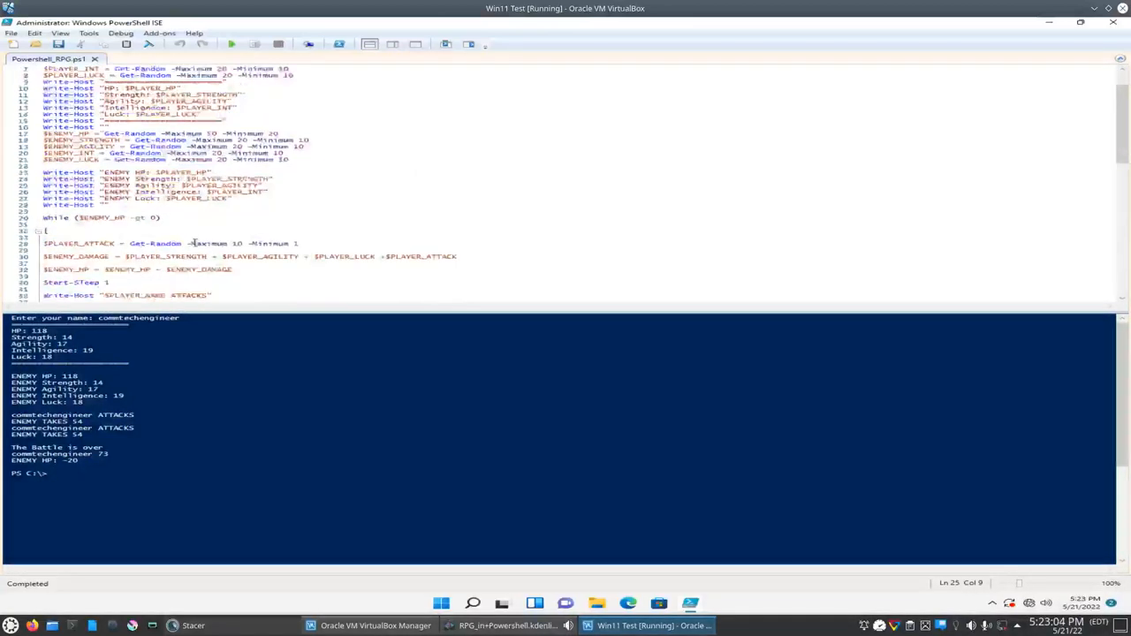
scroll("down", 3)
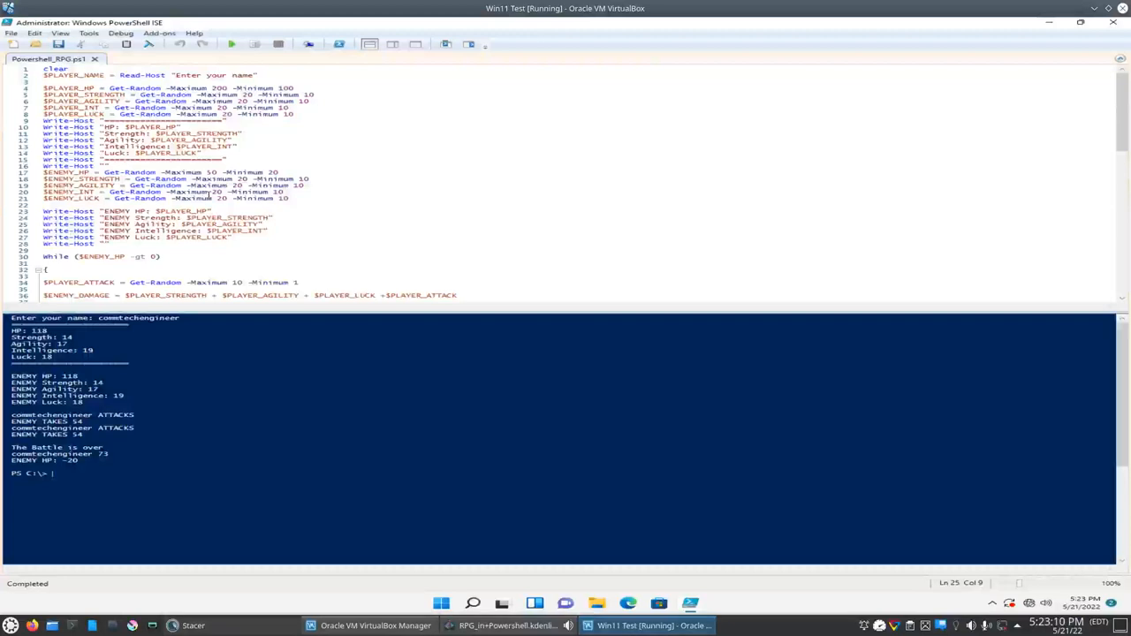
scroll("down", 3)
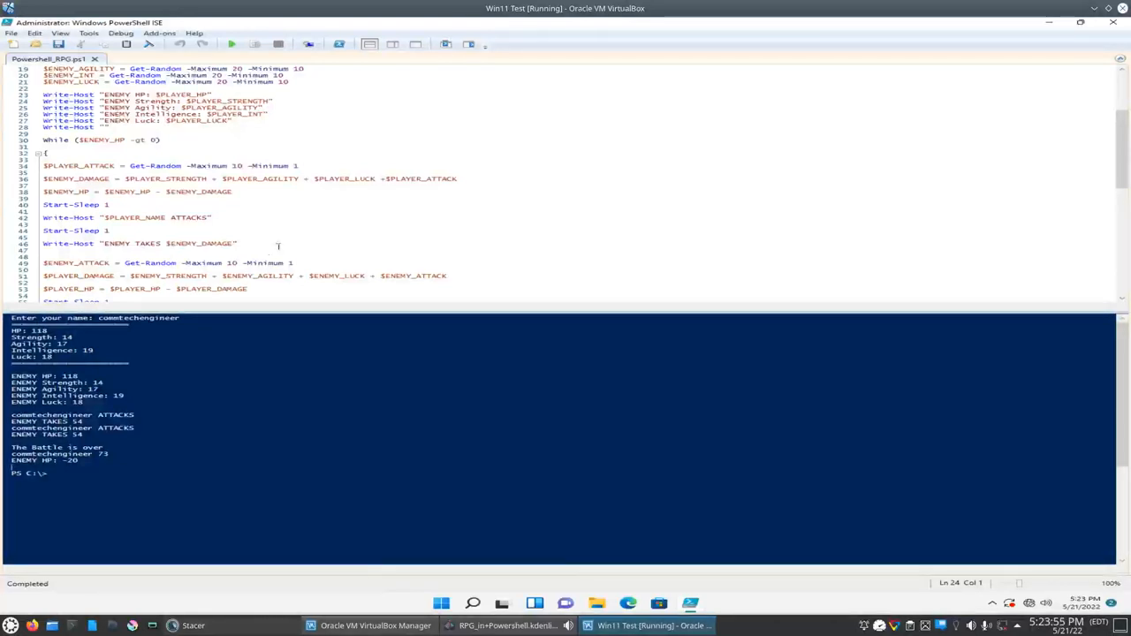
mouse_move(300, 258)
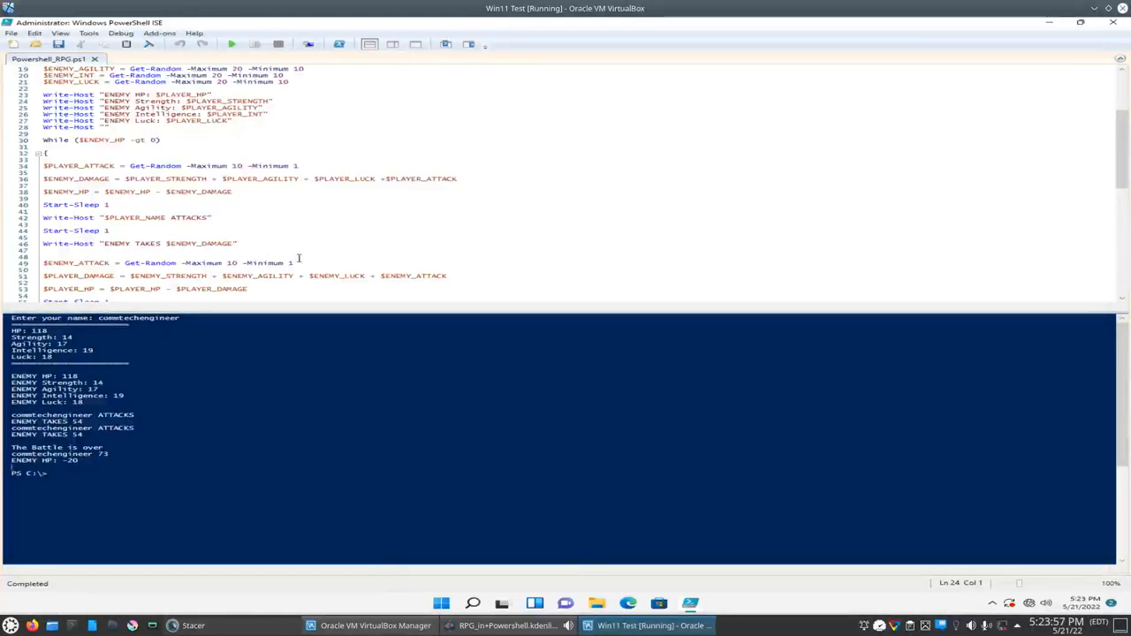